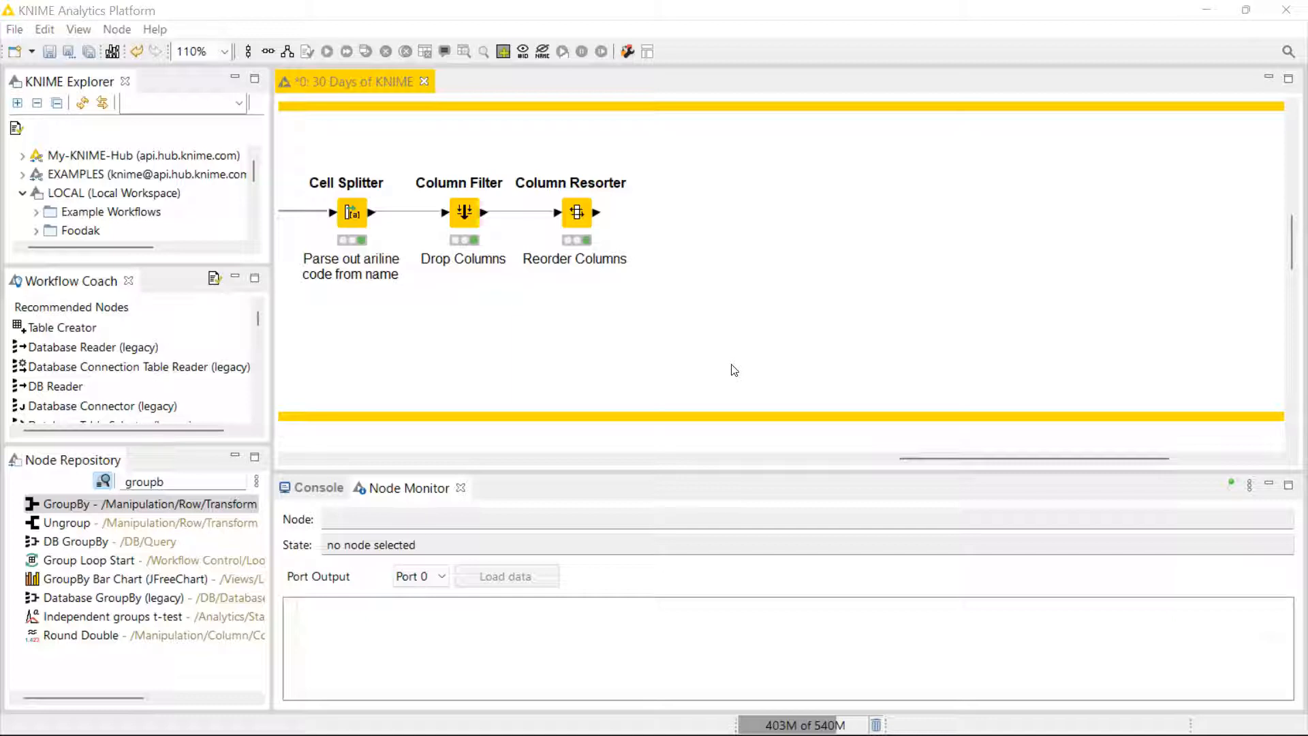
mouse_move(724, 366)
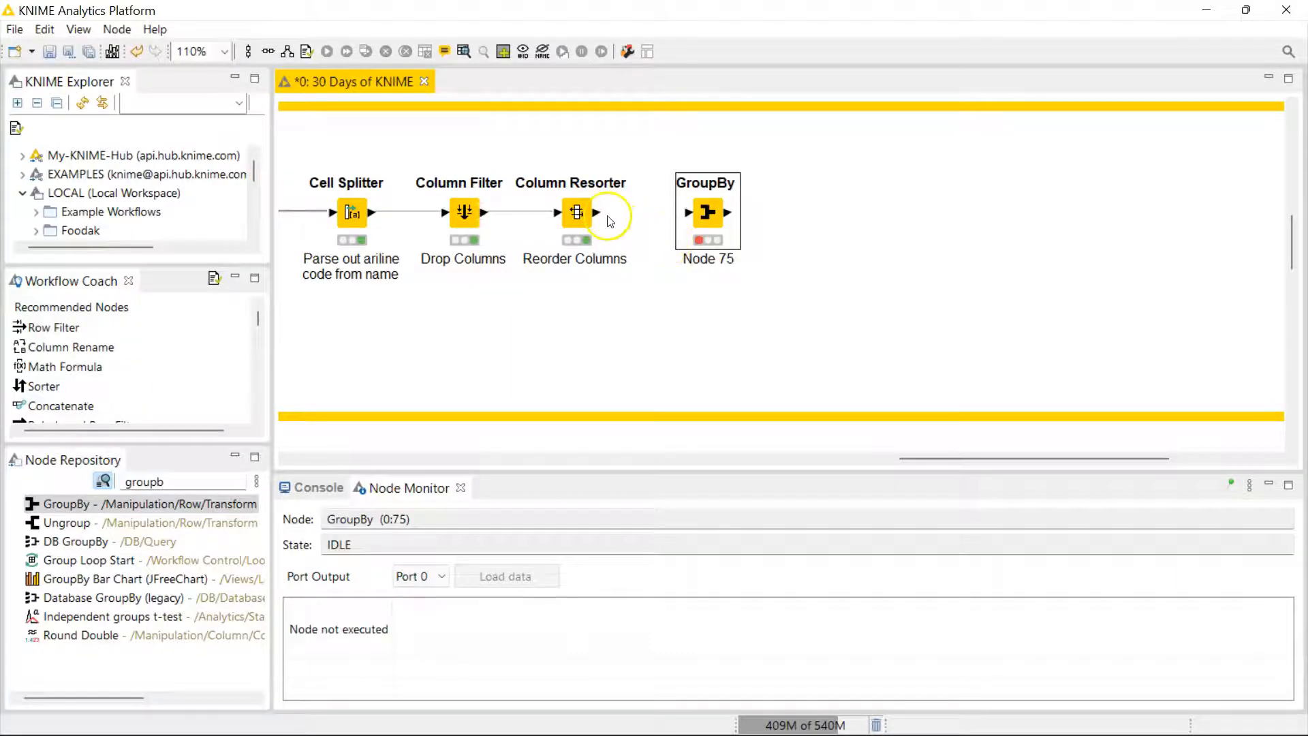
mouse_move(597, 219)
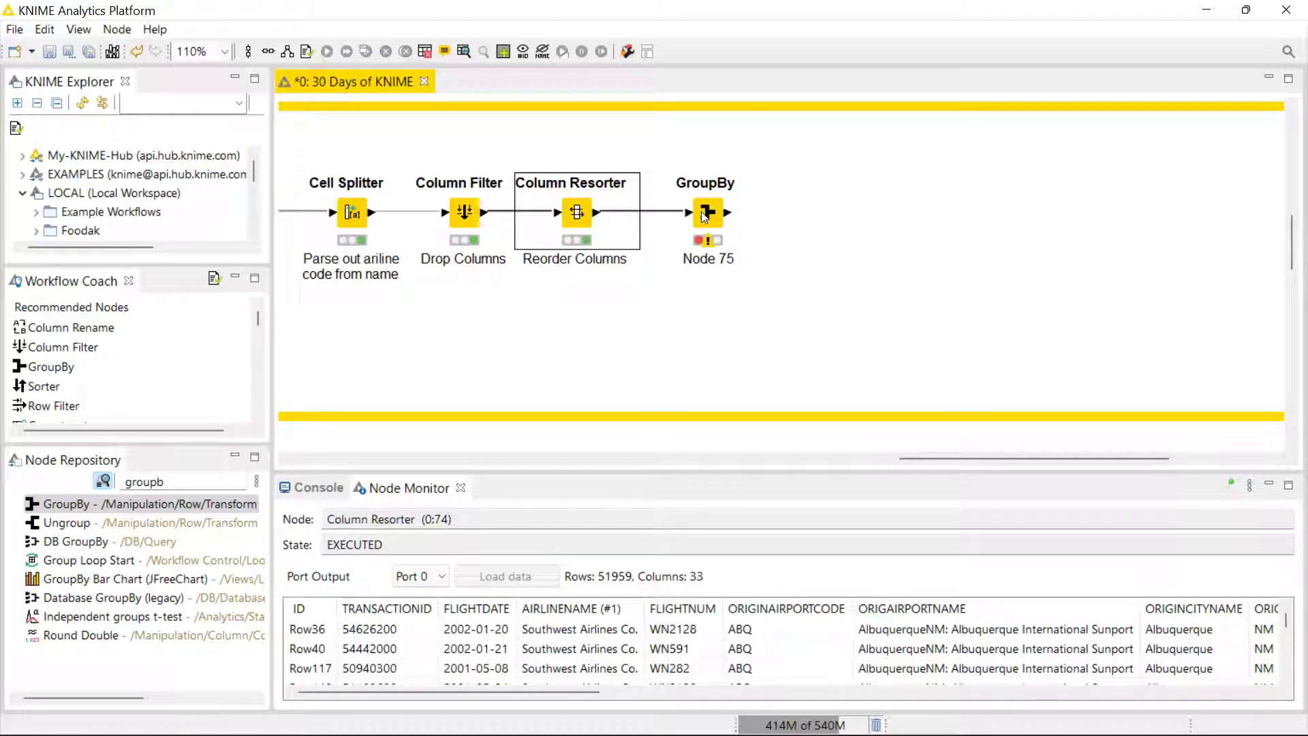
Bring up the GroupBy node's configuration dialog maximized to fill the screen.
double_click(707, 213)
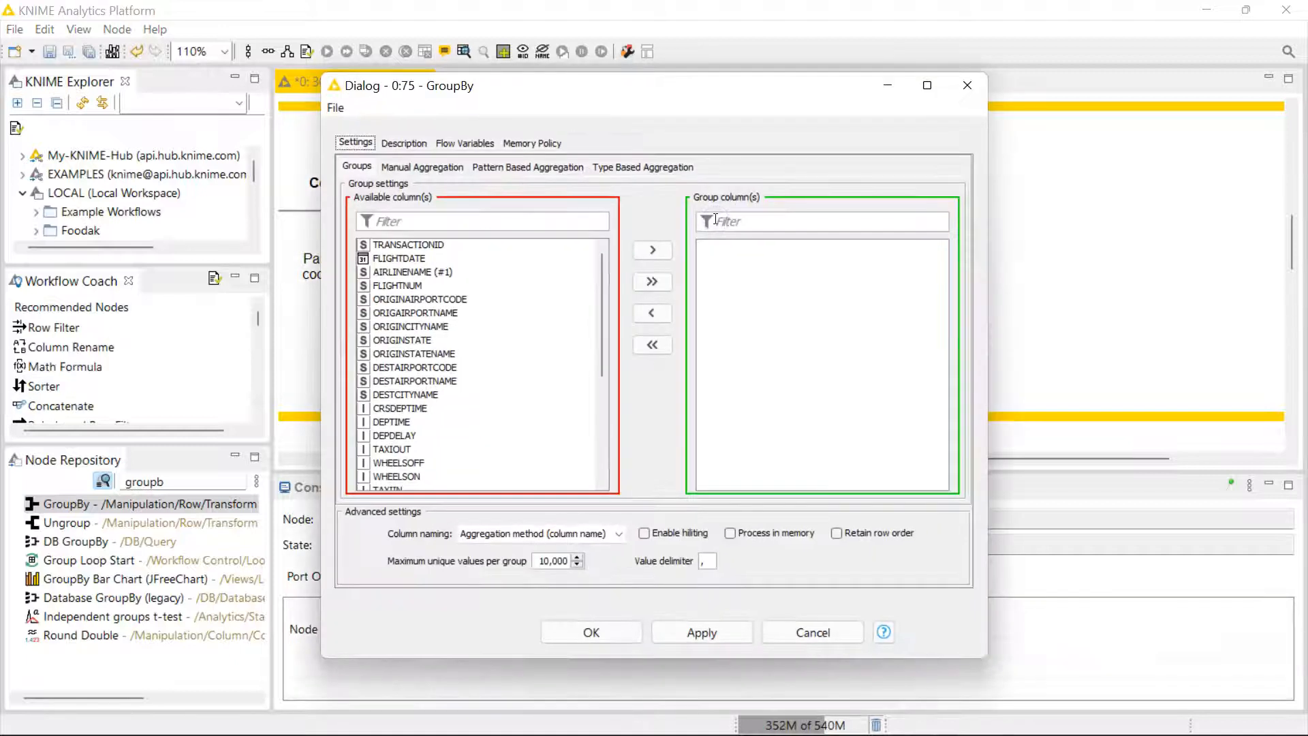
mouse_move(927, 83)
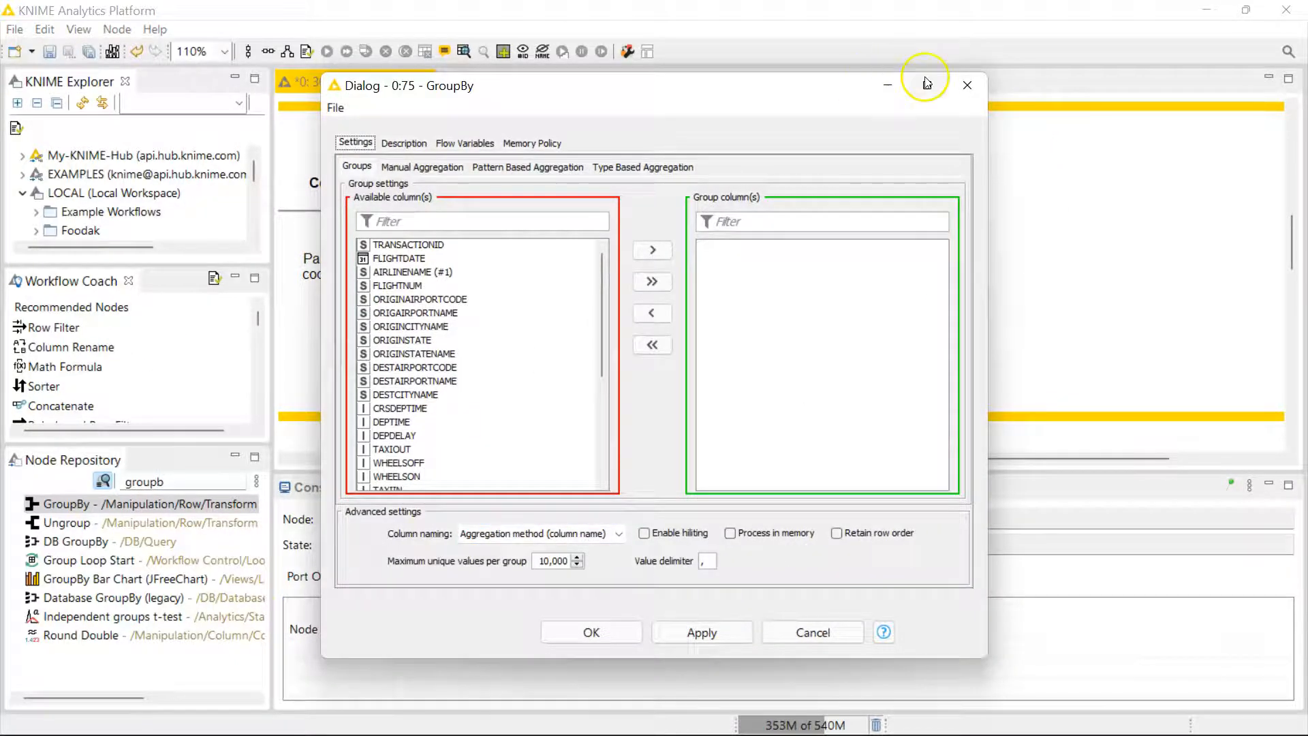
click(926, 85)
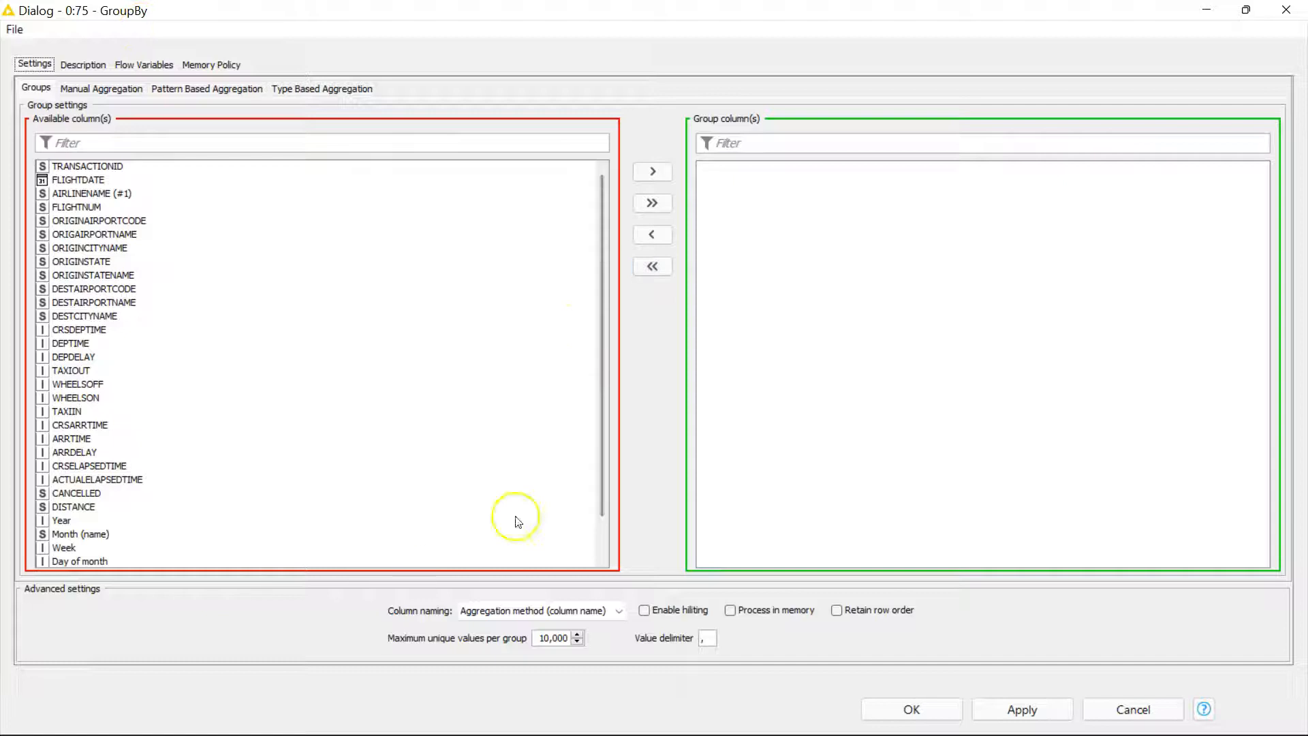
mouse_move(261, 511)
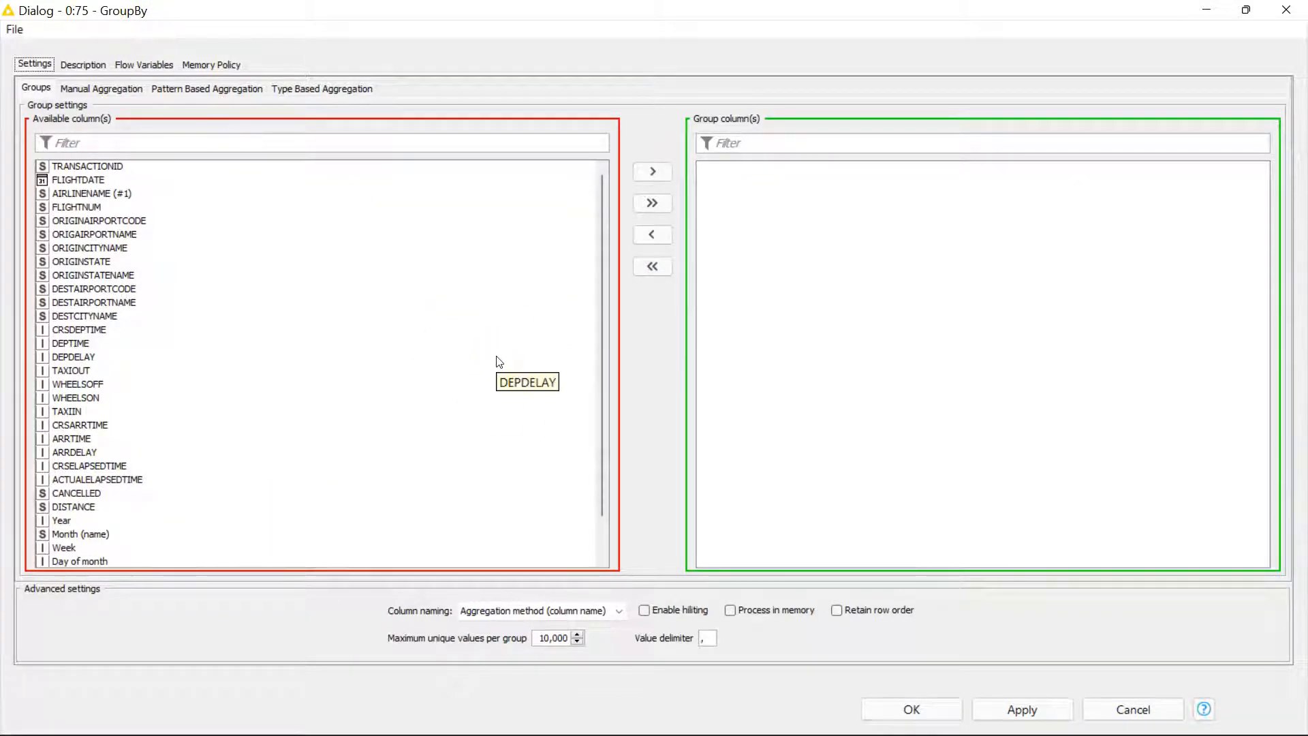
mouse_move(83, 193)
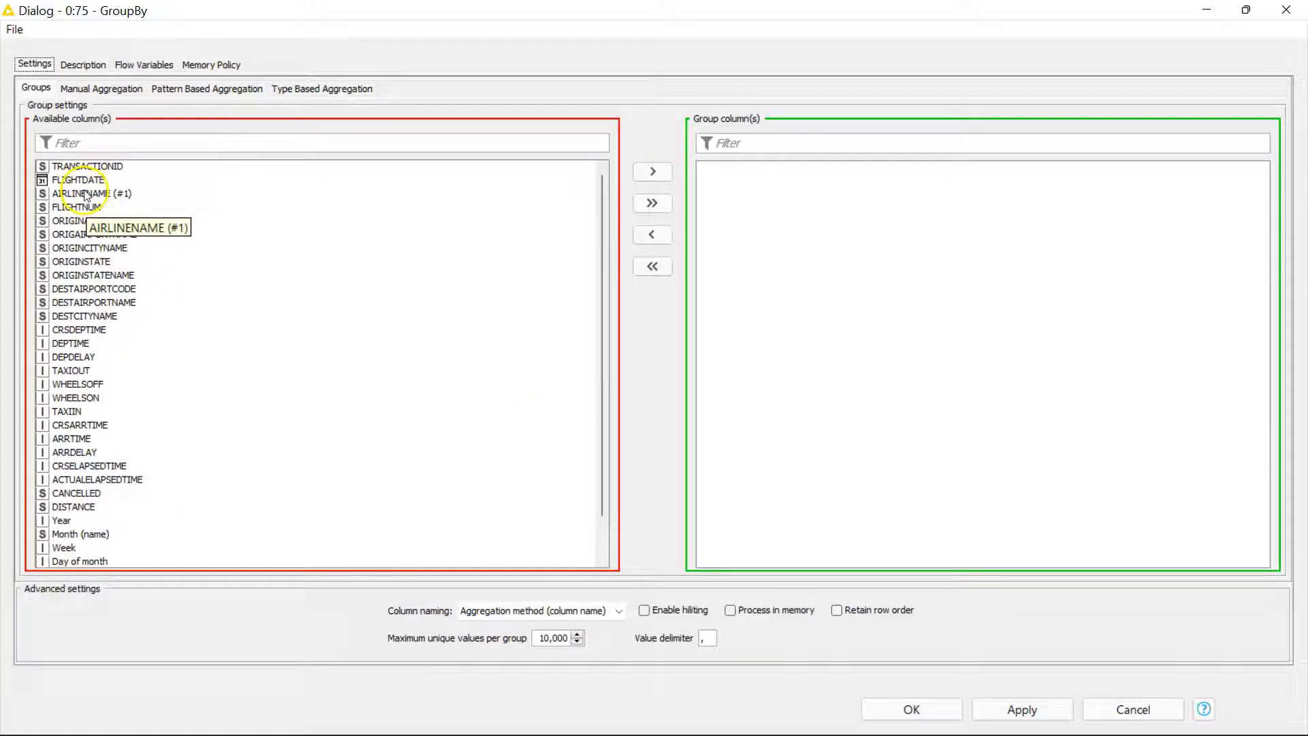
Add TRANSACTIONID and Year as manual aggregations, both using Count.
click(100, 89)
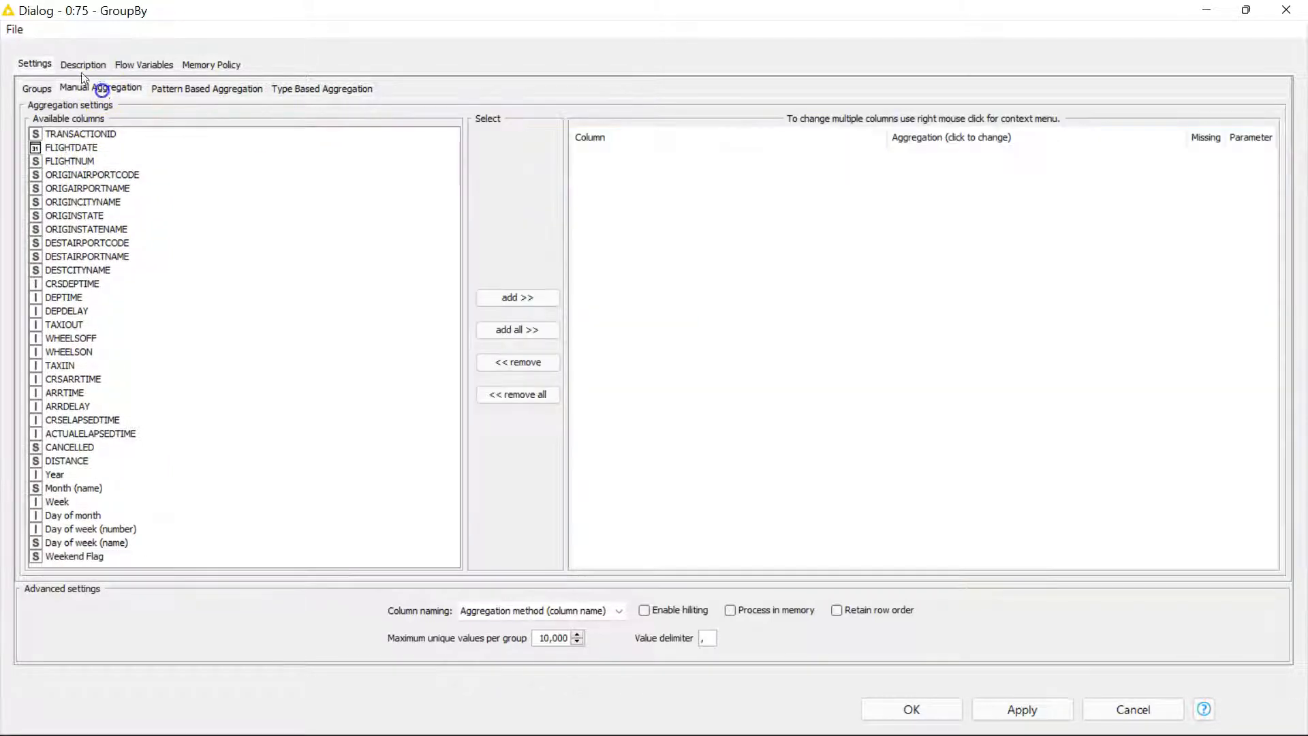
mouse_move(131, 325)
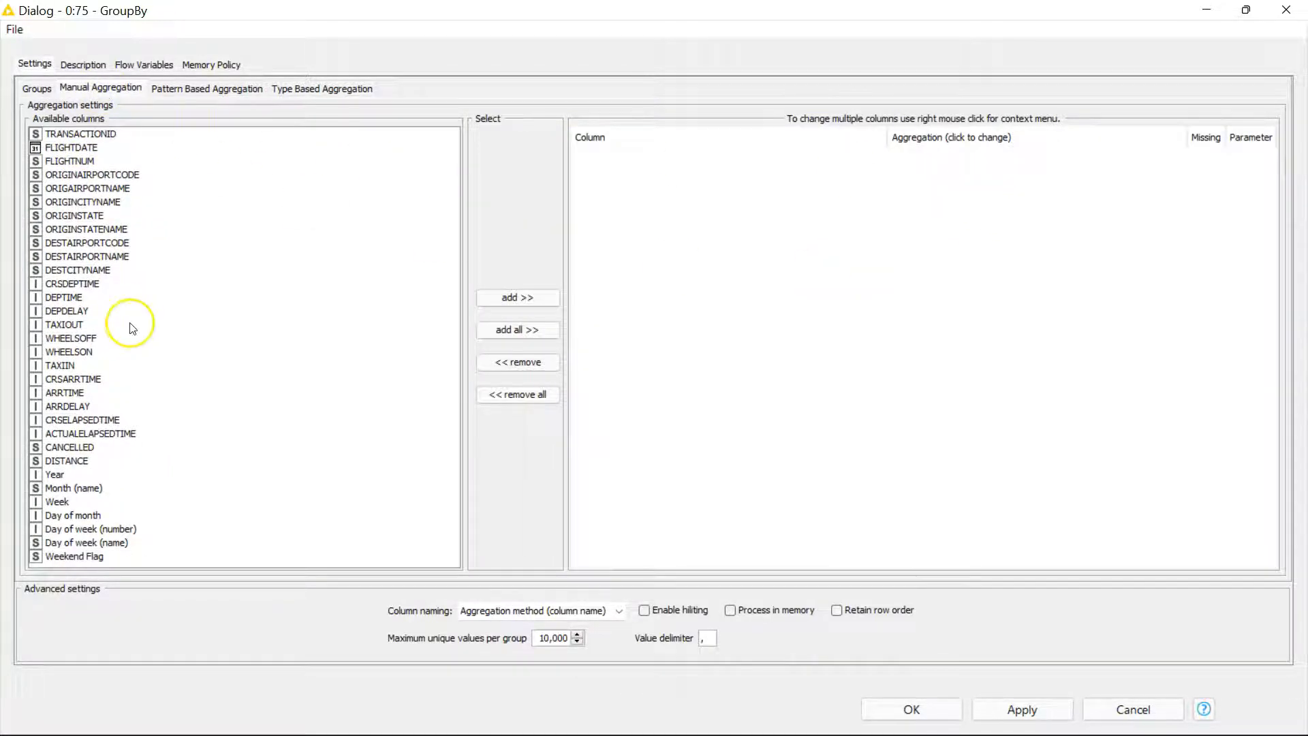
mouse_move(549, 266)
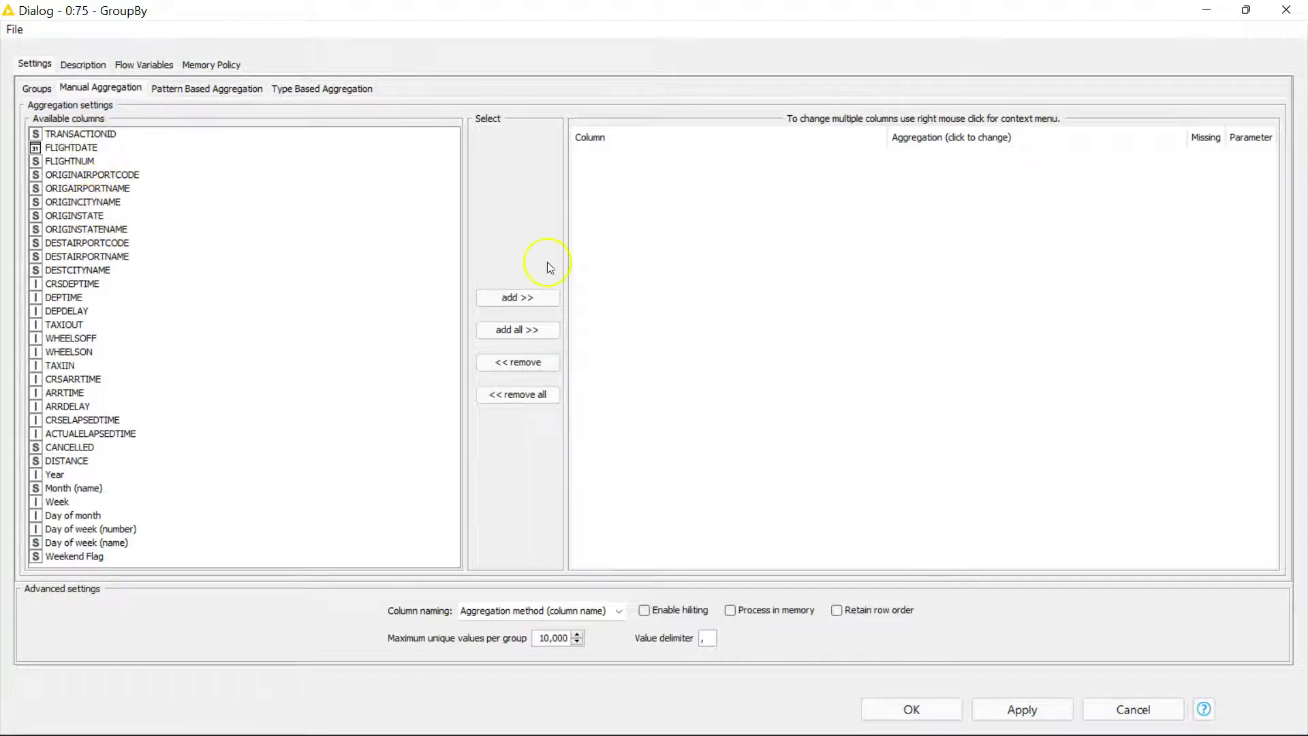
mouse_move(892, 335)
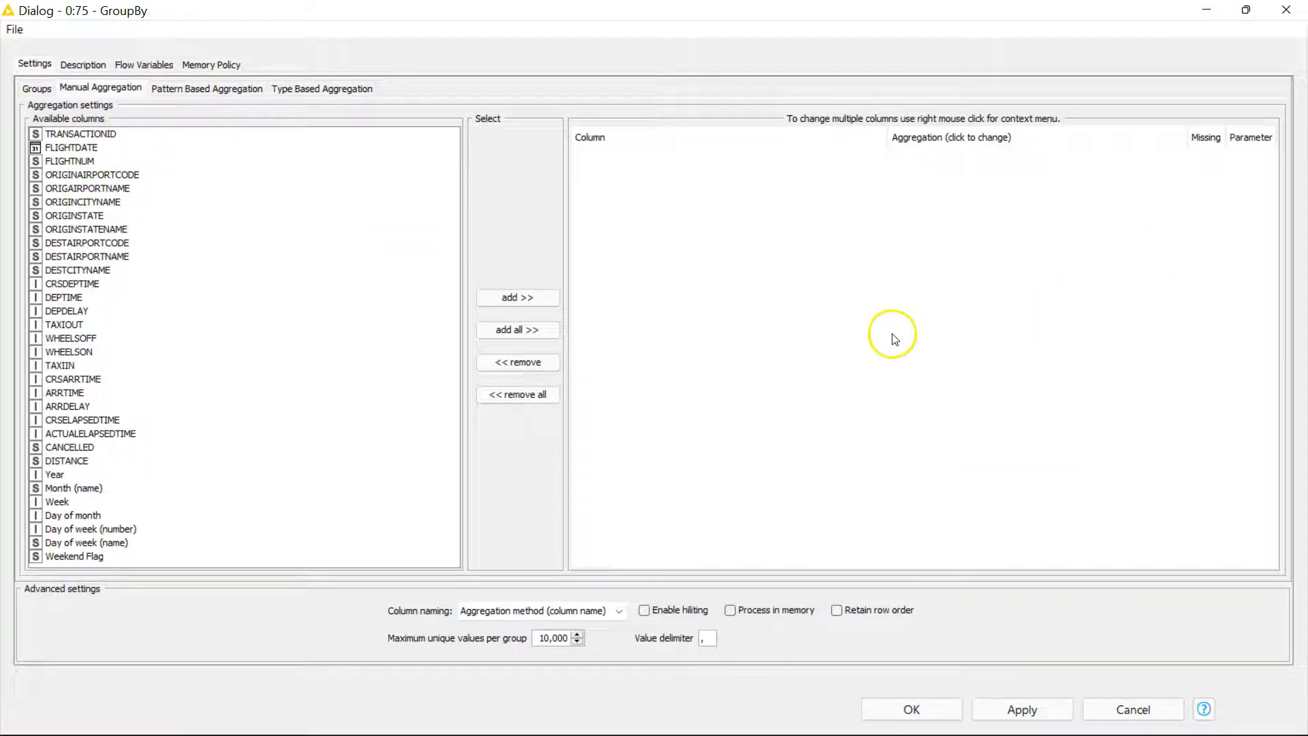
mouse_move(99, 300)
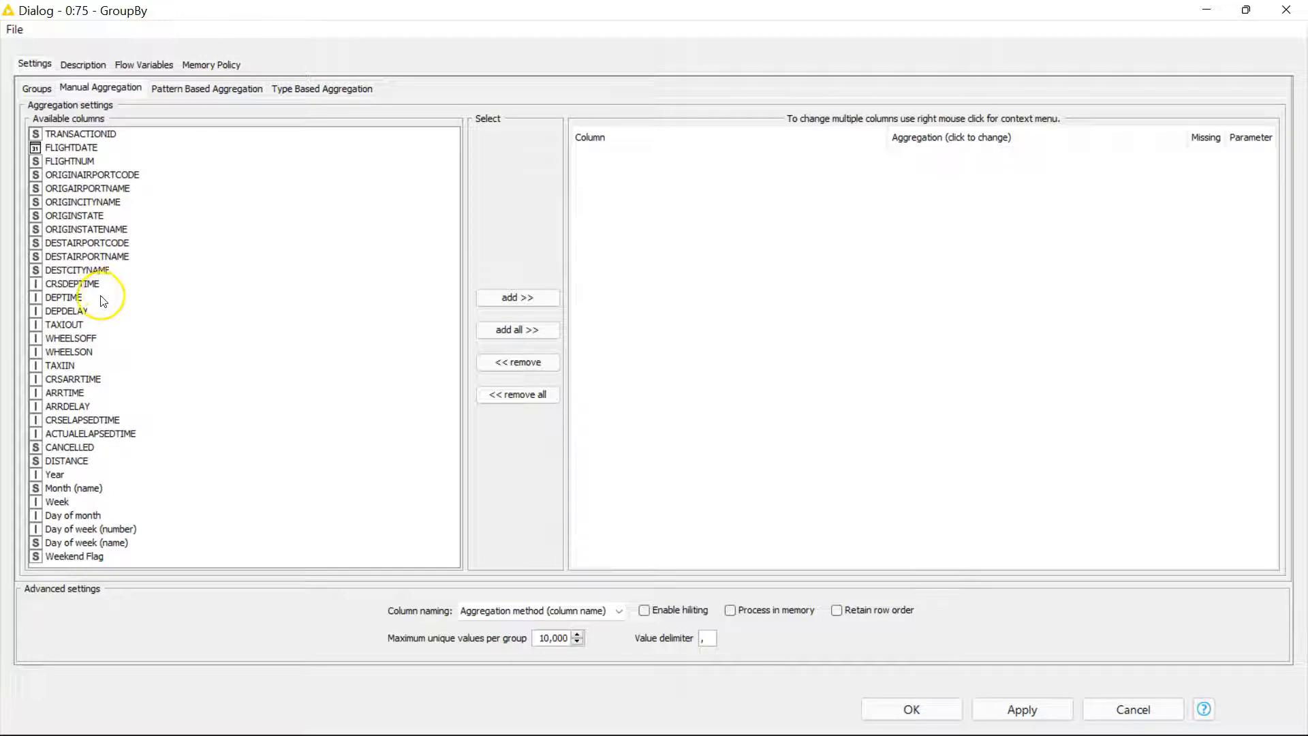
click(516, 299)
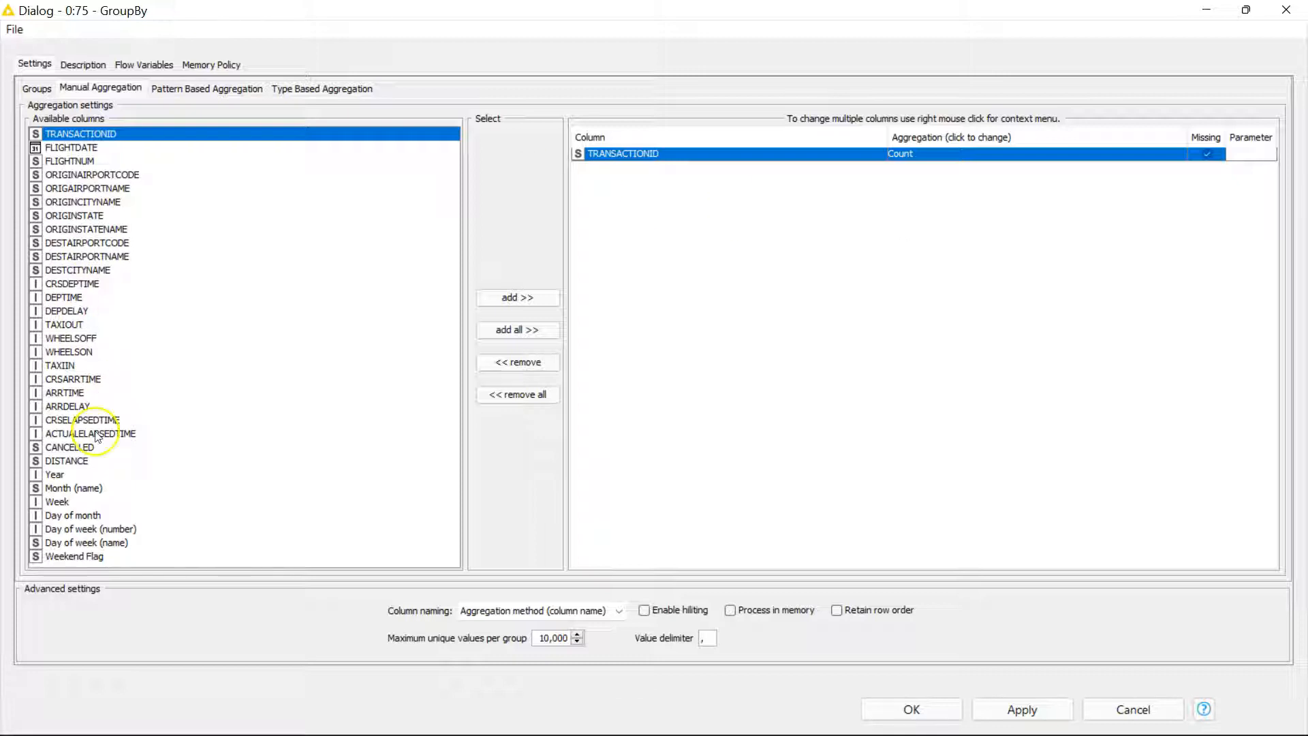
mouse_move(165, 433)
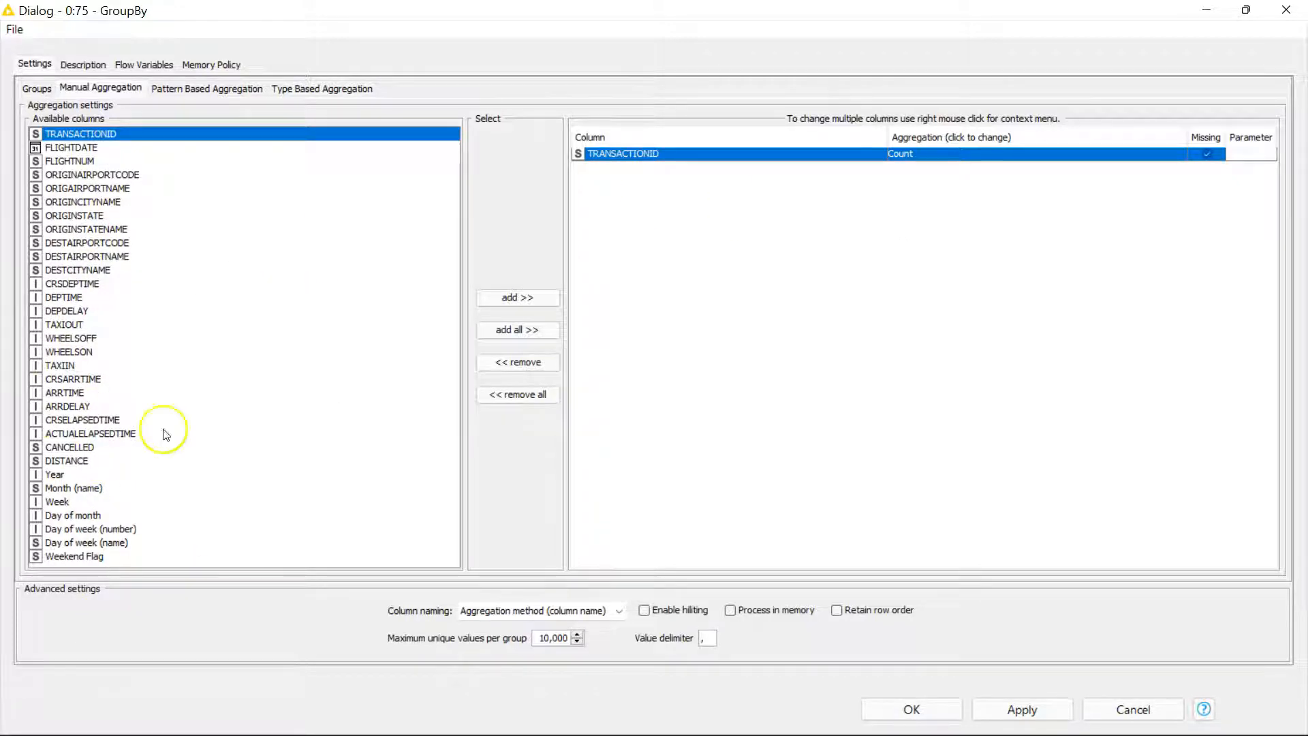
mouse_move(190, 477)
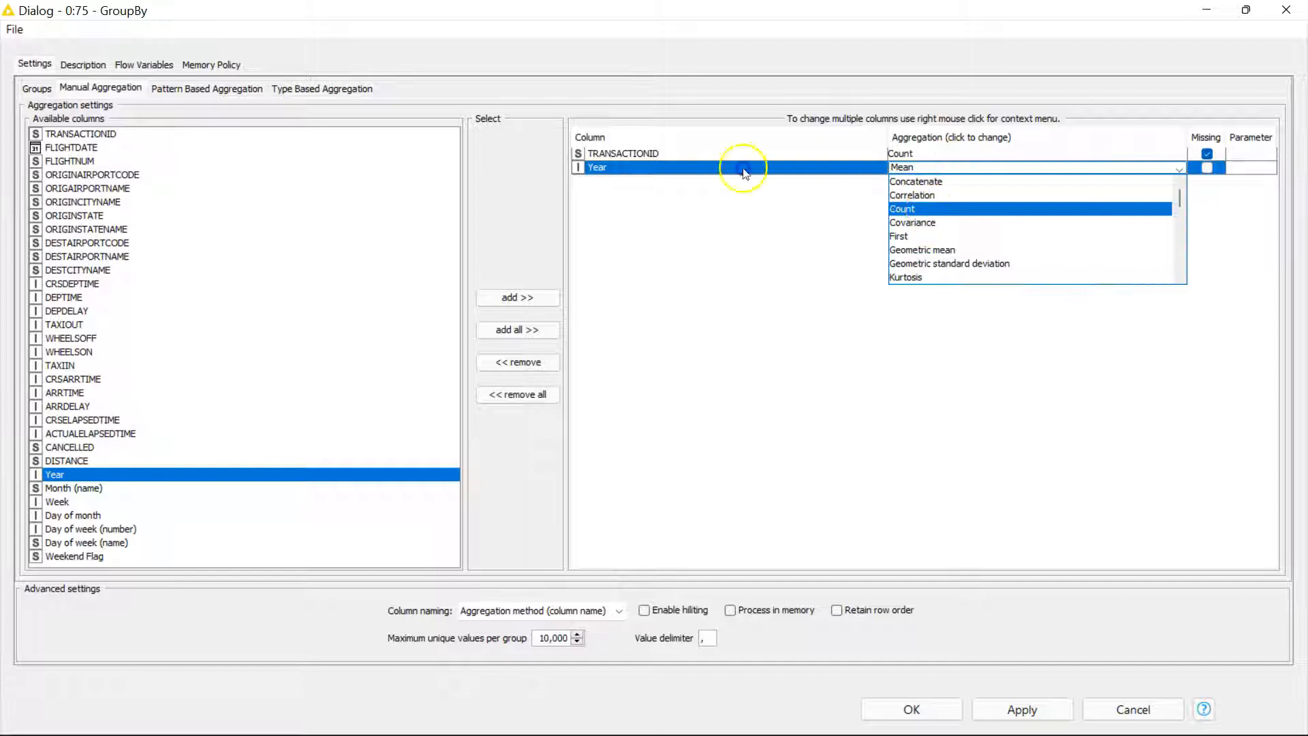
click(903, 208)
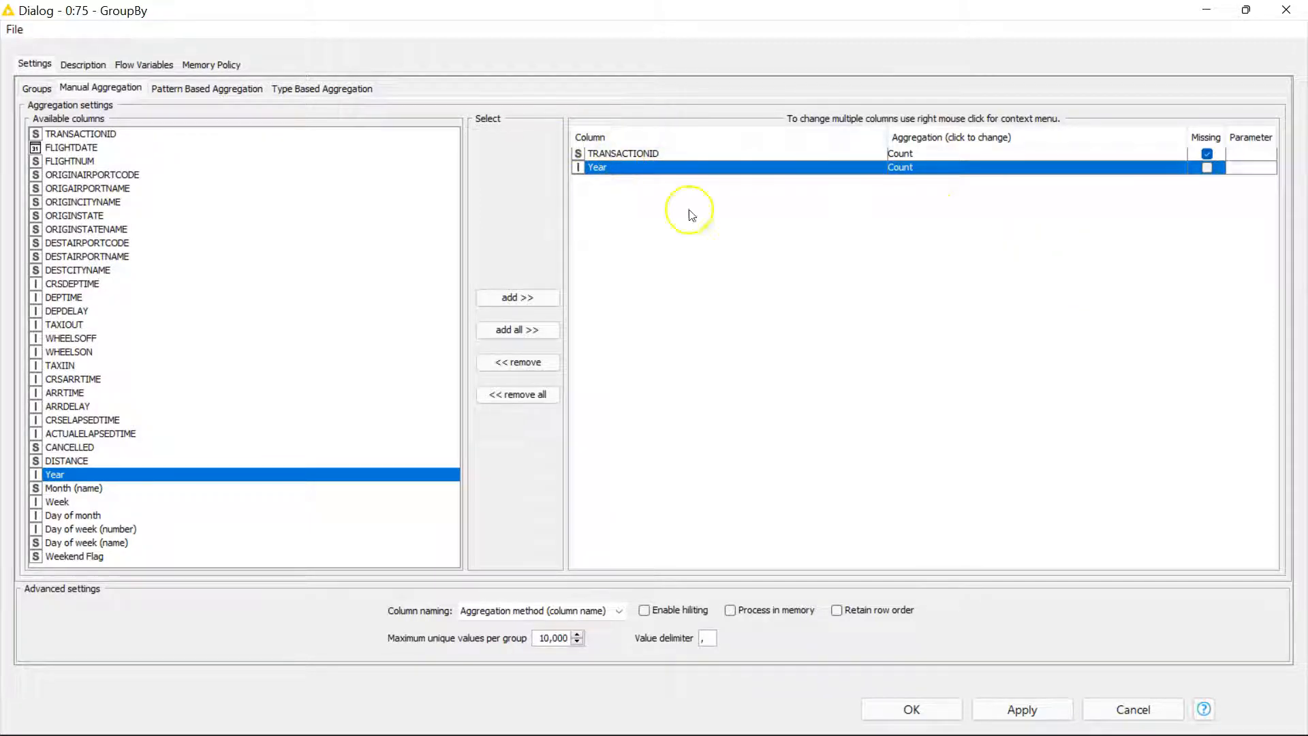
click(206, 89)
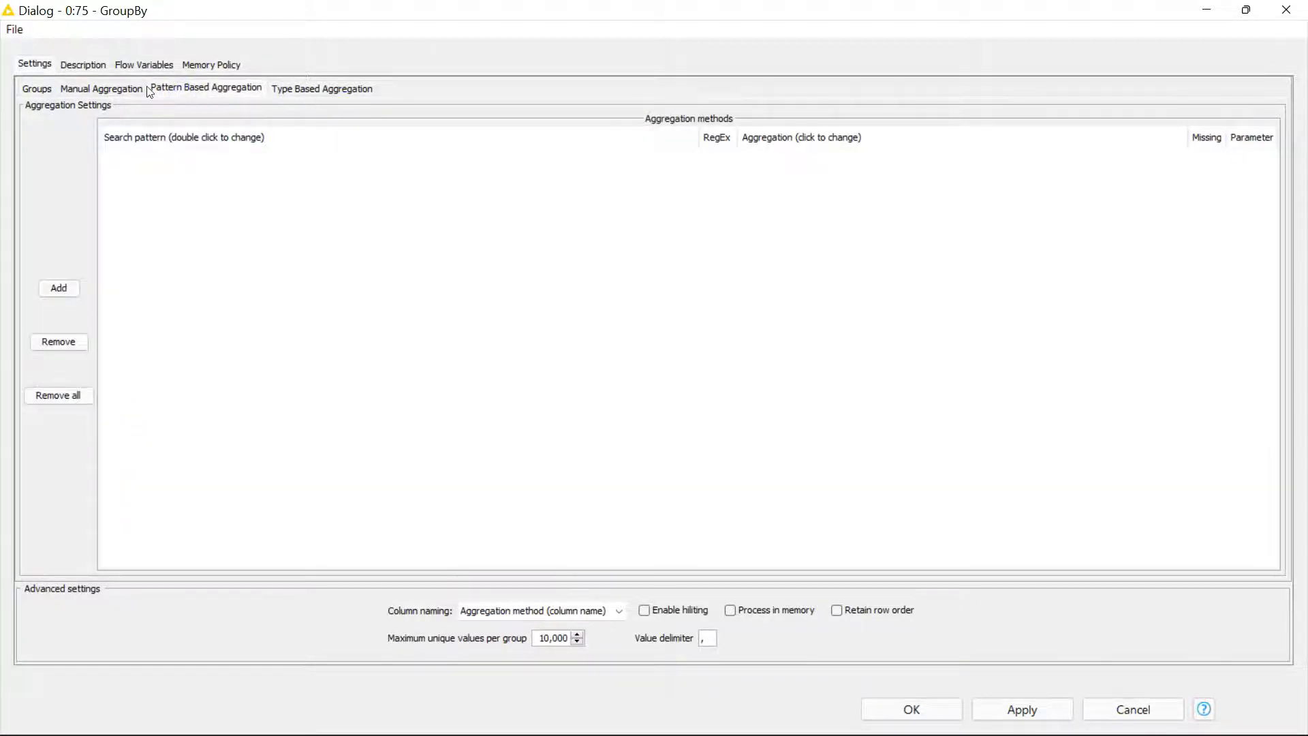
mouse_move(158, 94)
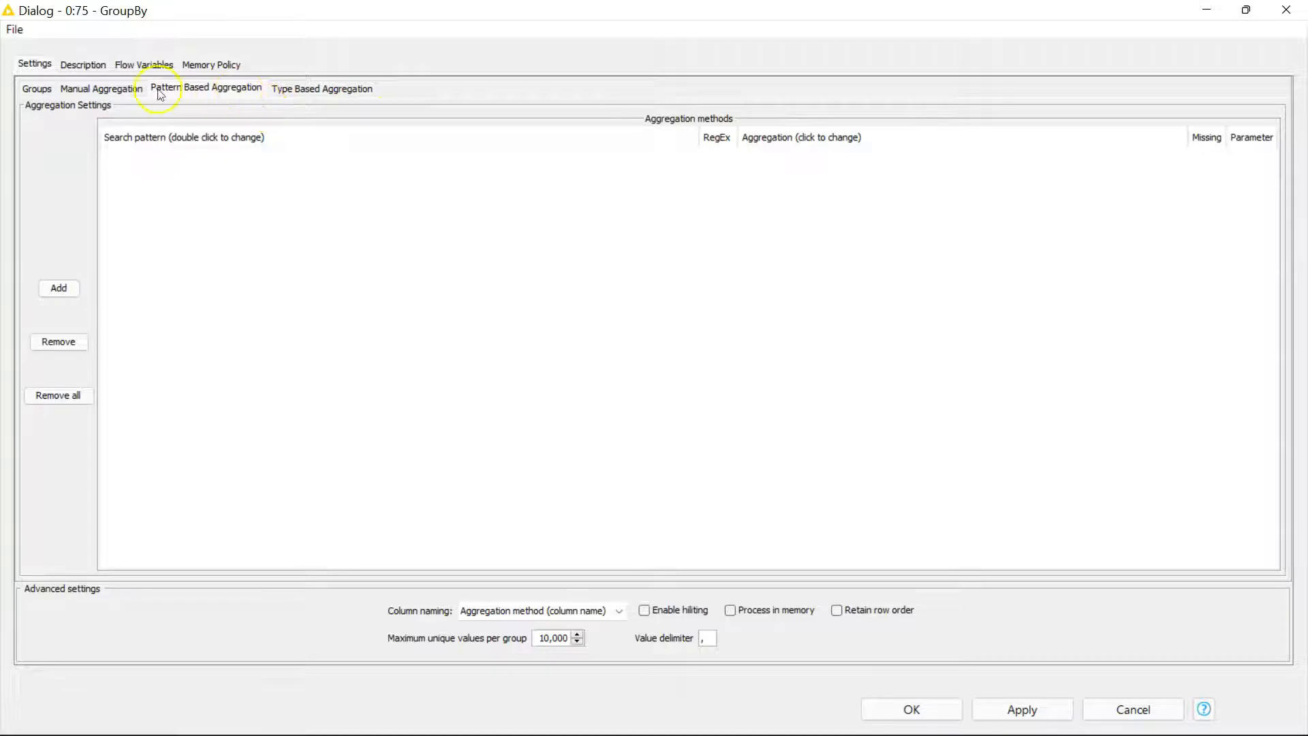
click(99, 89)
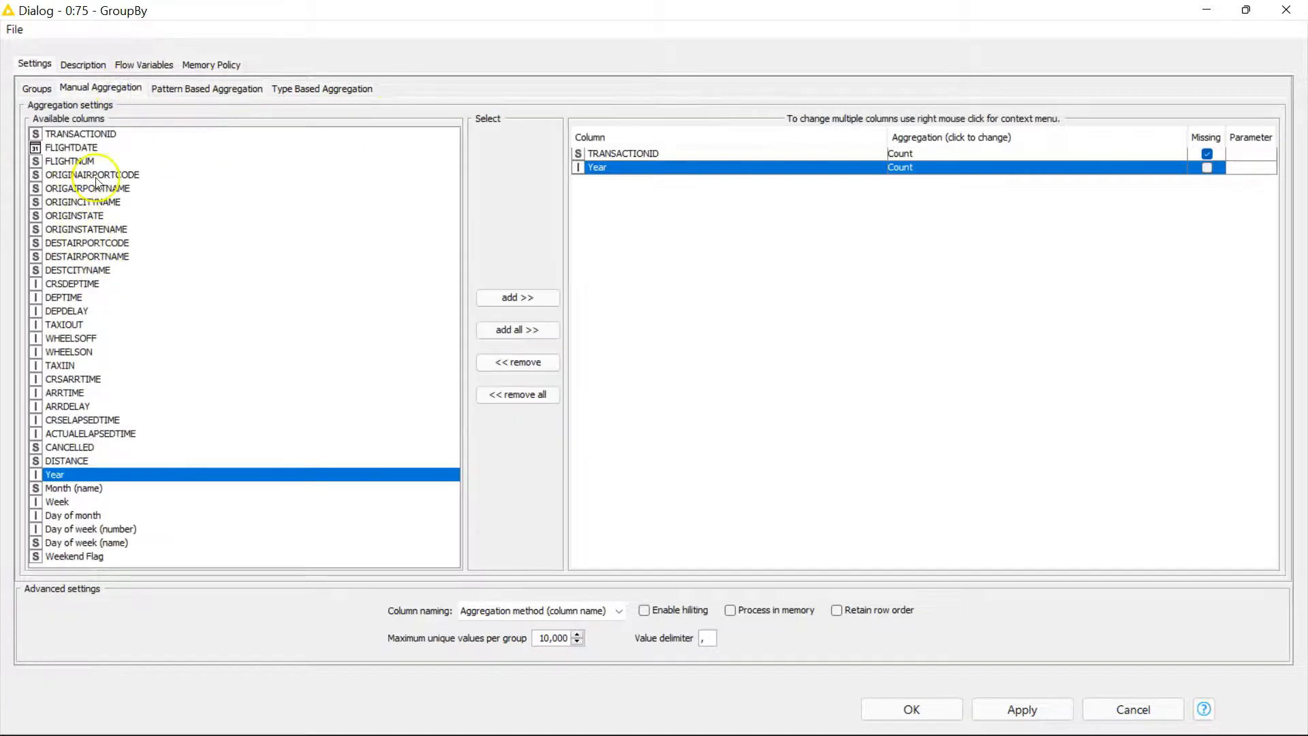
mouse_move(70, 160)
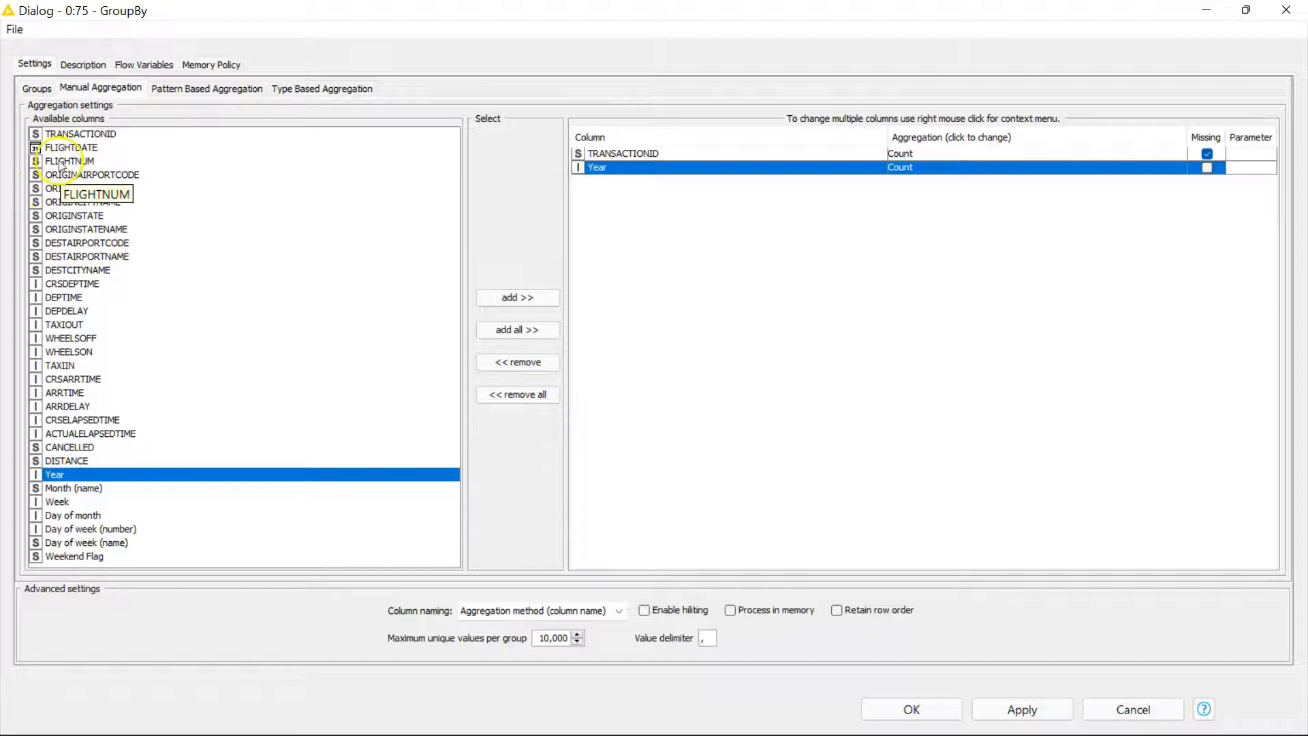
mouse_move(74, 229)
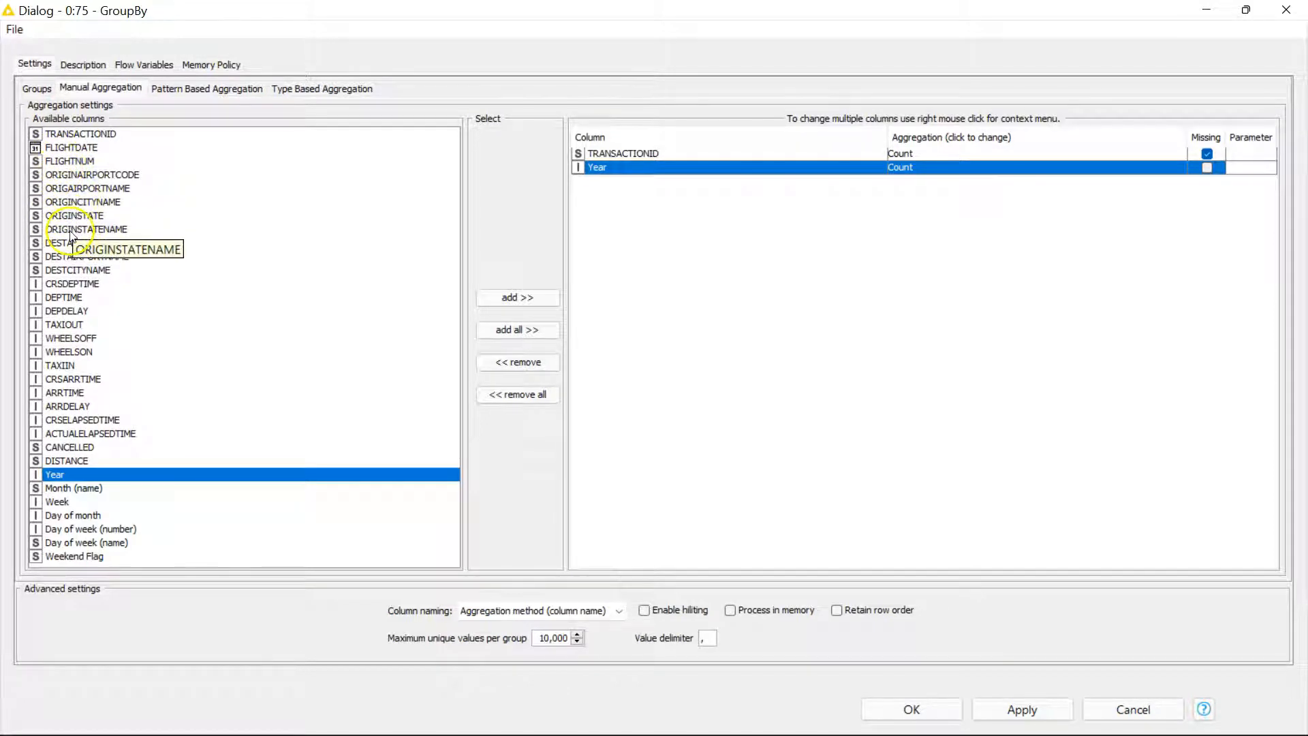
mouse_move(83, 257)
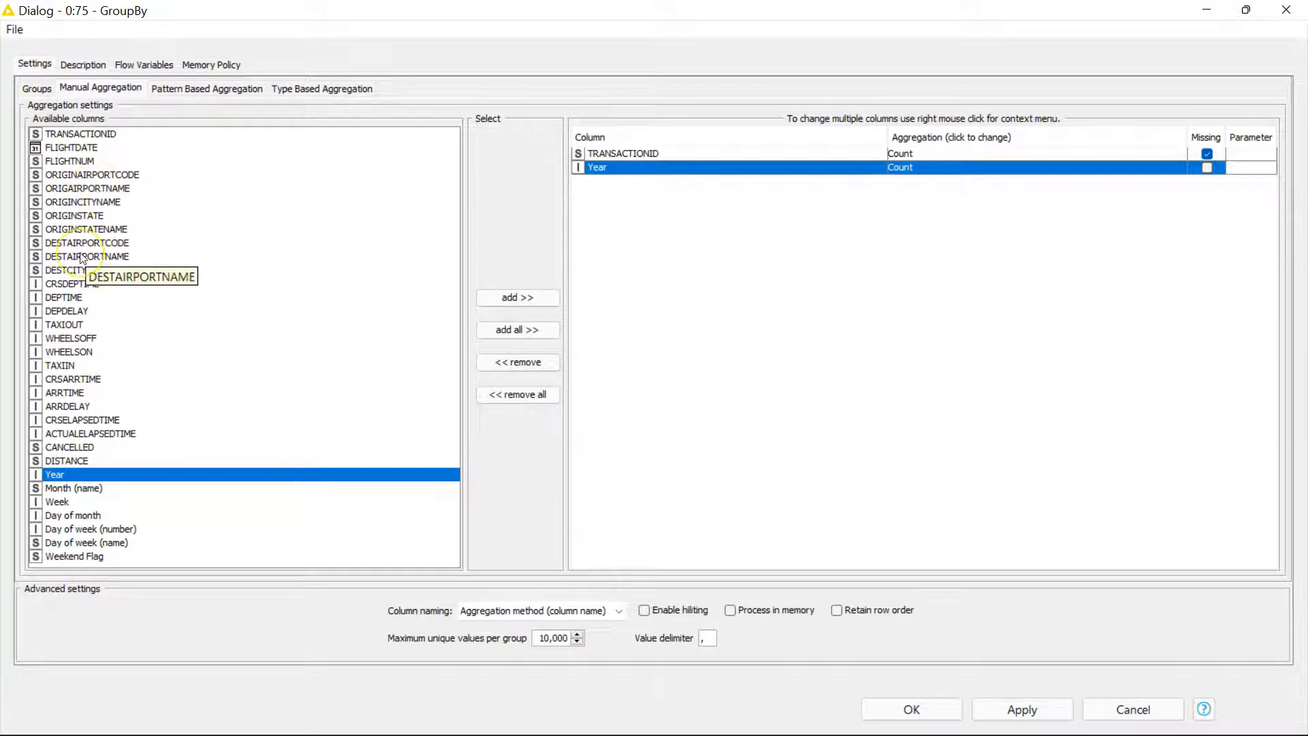
mouse_move(139, 239)
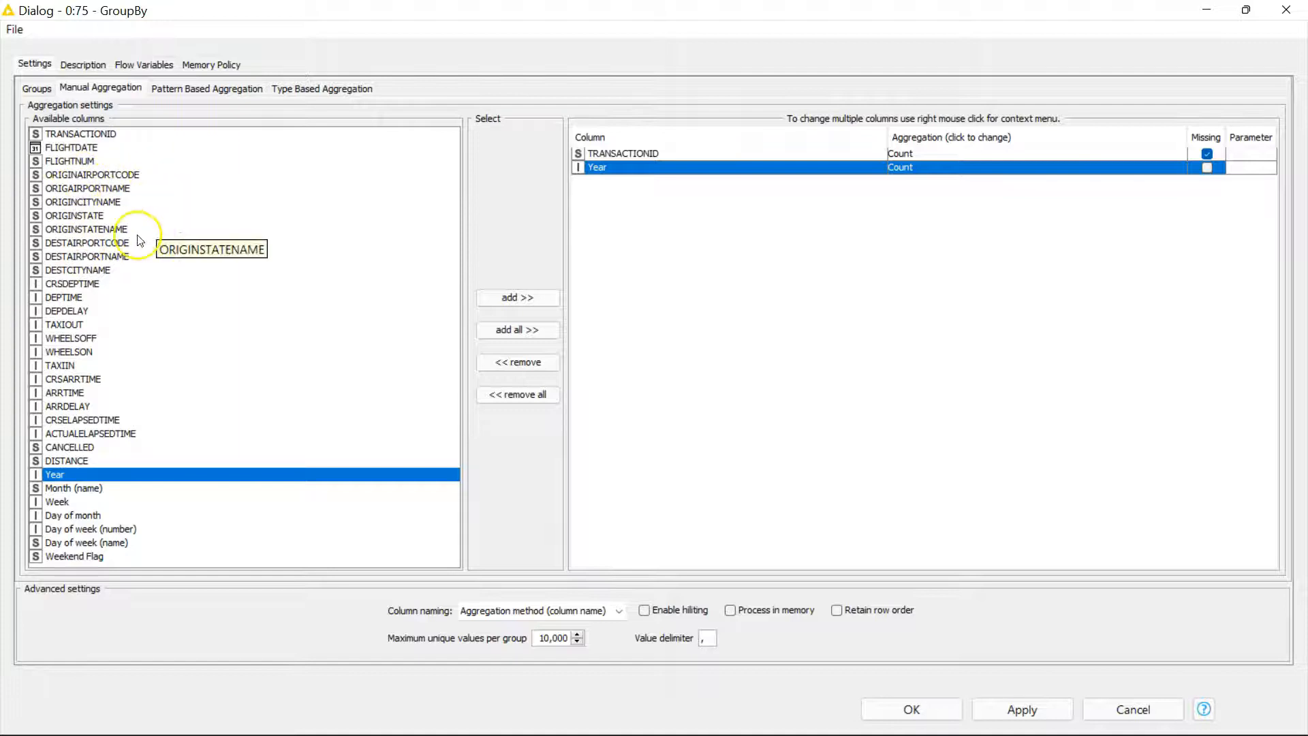
mouse_move(83, 221)
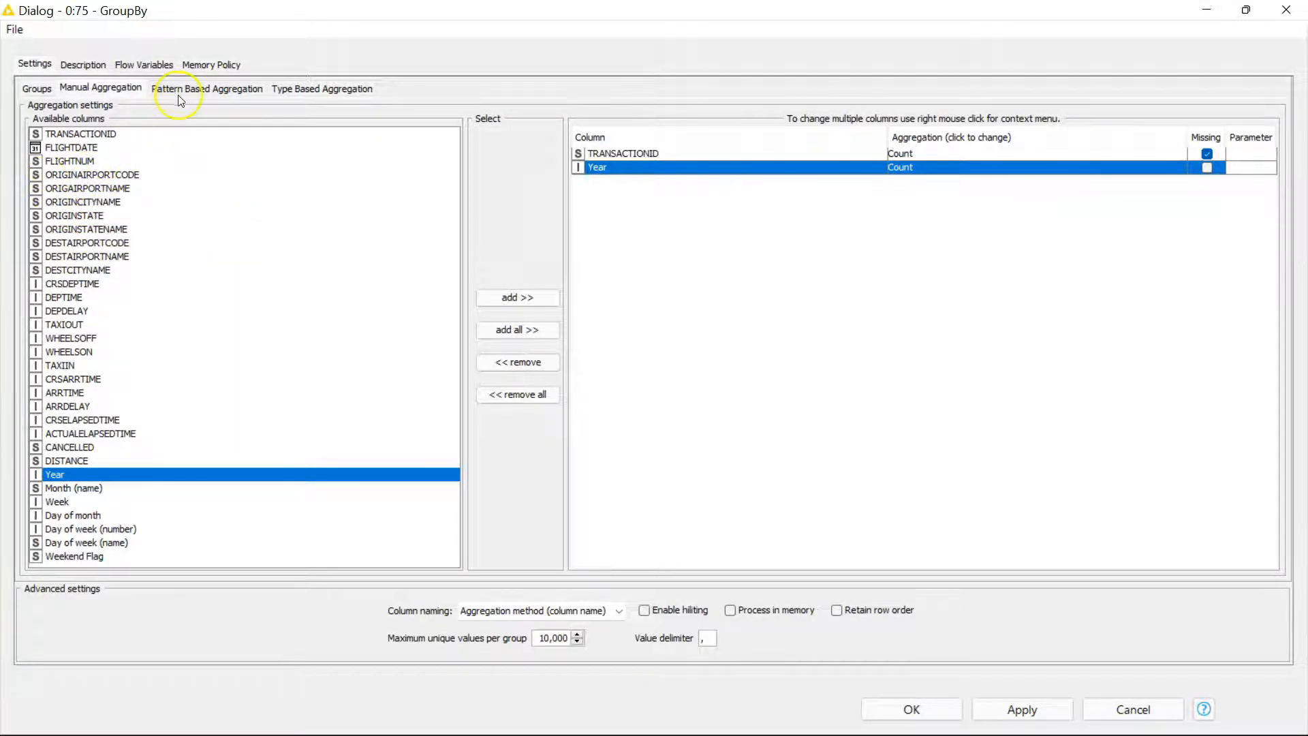
Add a pattern rule *ORI* aggregated by Mode in Pattern Based Aggregation.
click(207, 89)
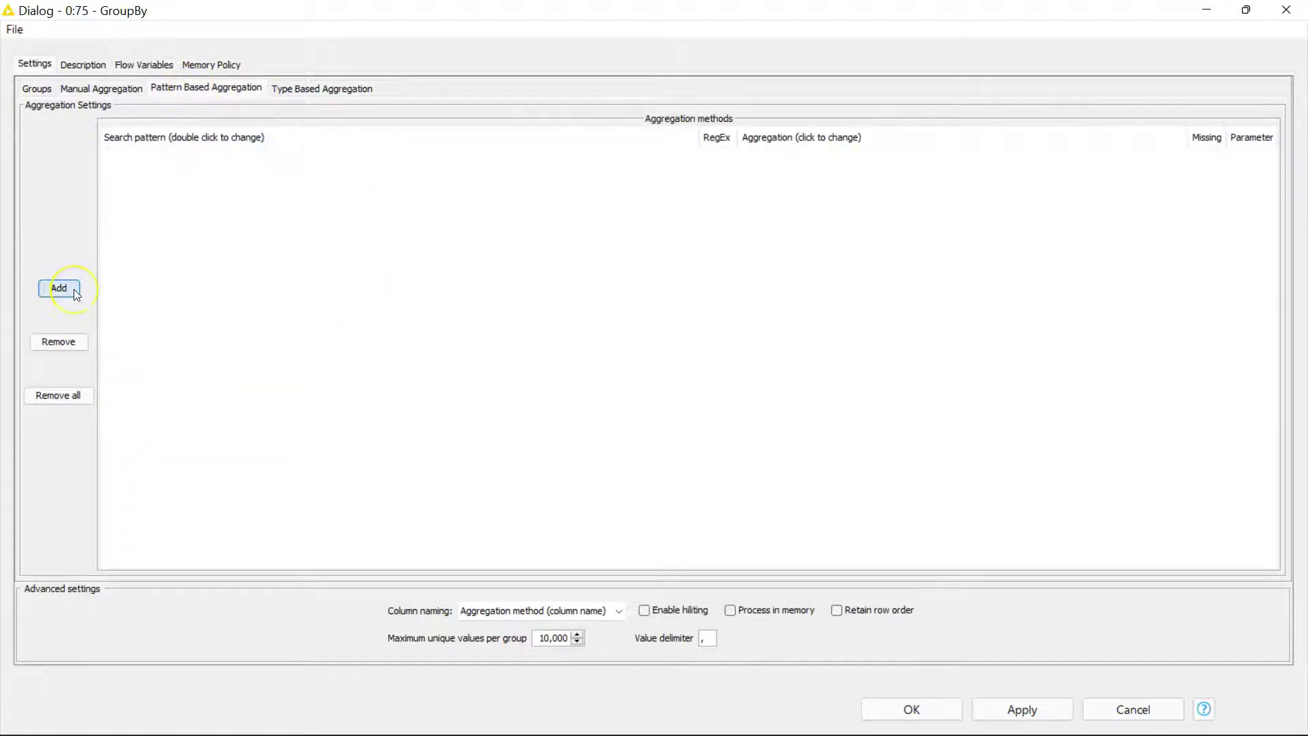
click(59, 288)
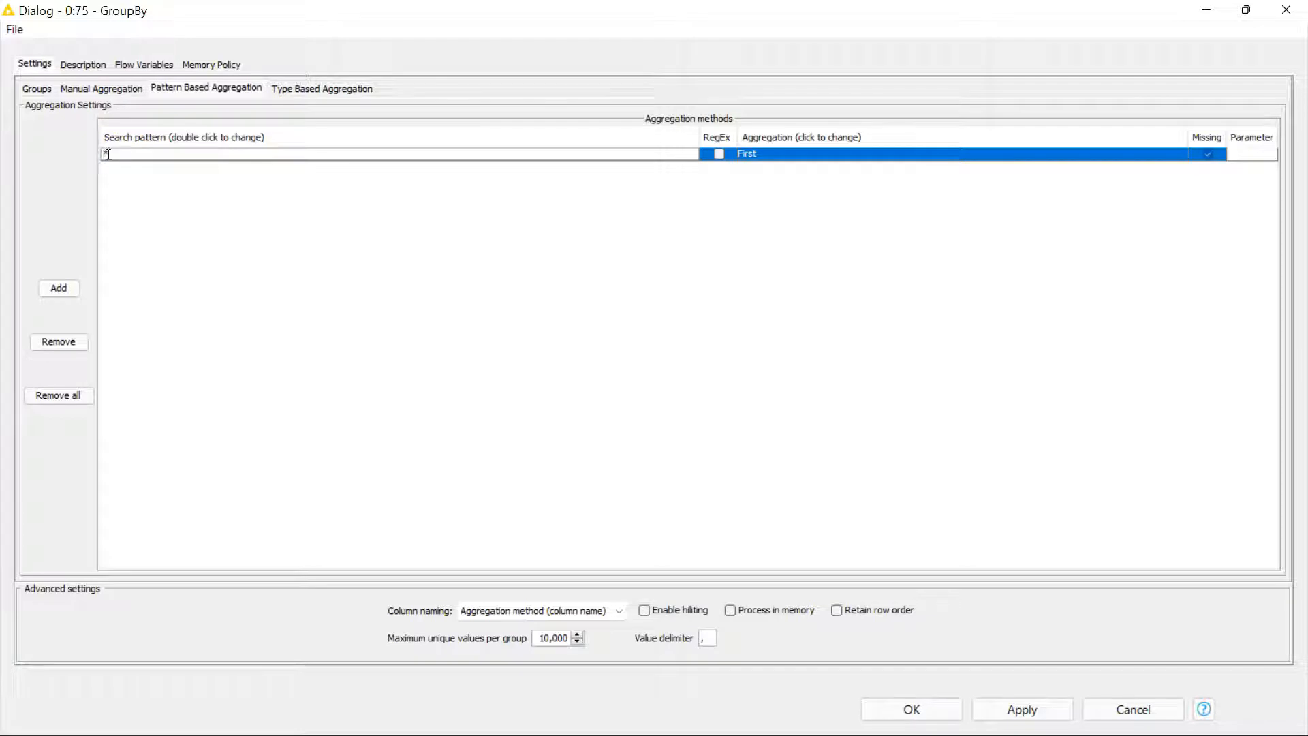
text(ORI*)
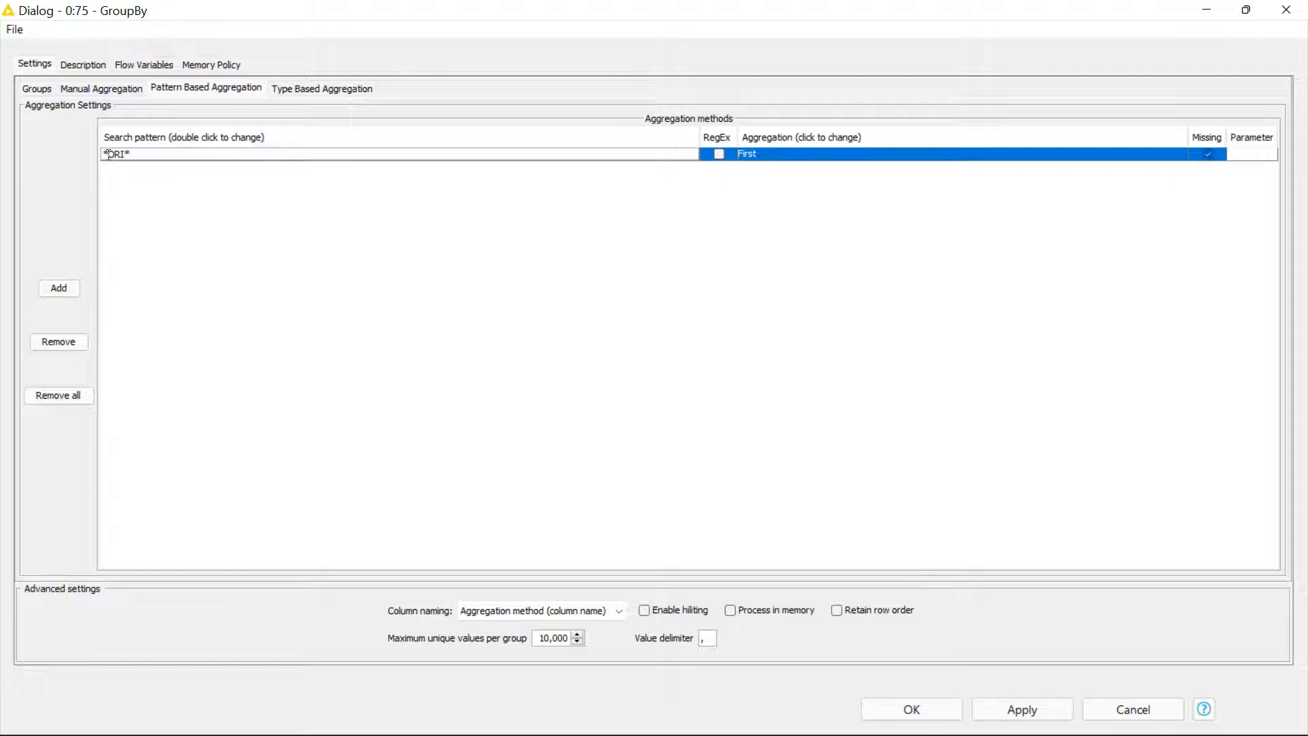
click(952, 154)
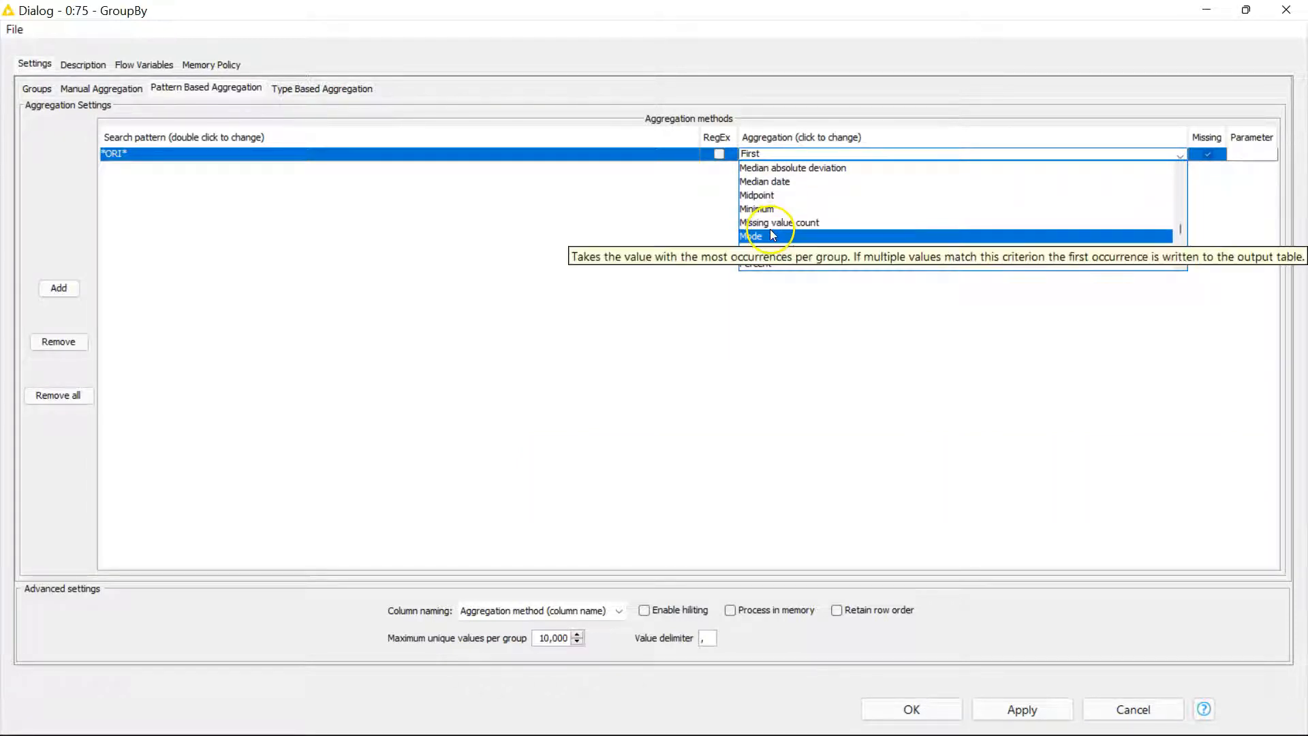
click(750, 235)
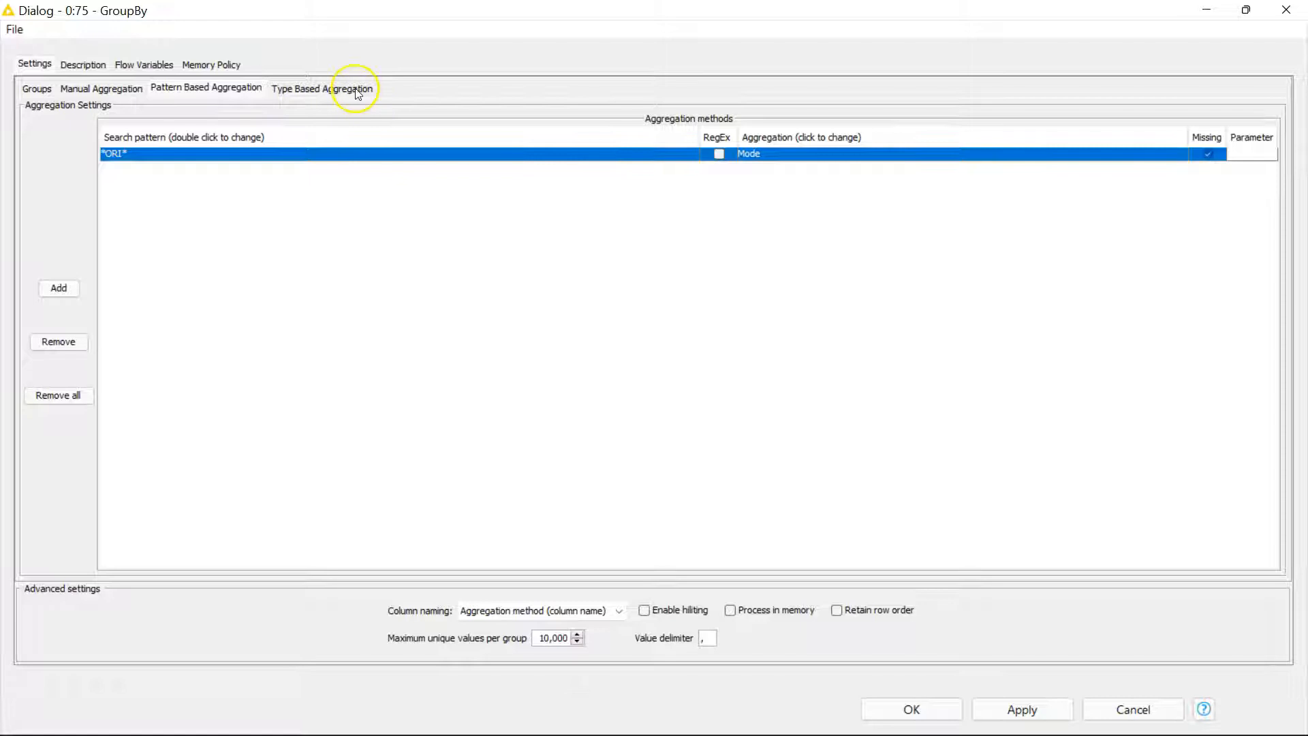
mouse_move(342, 89)
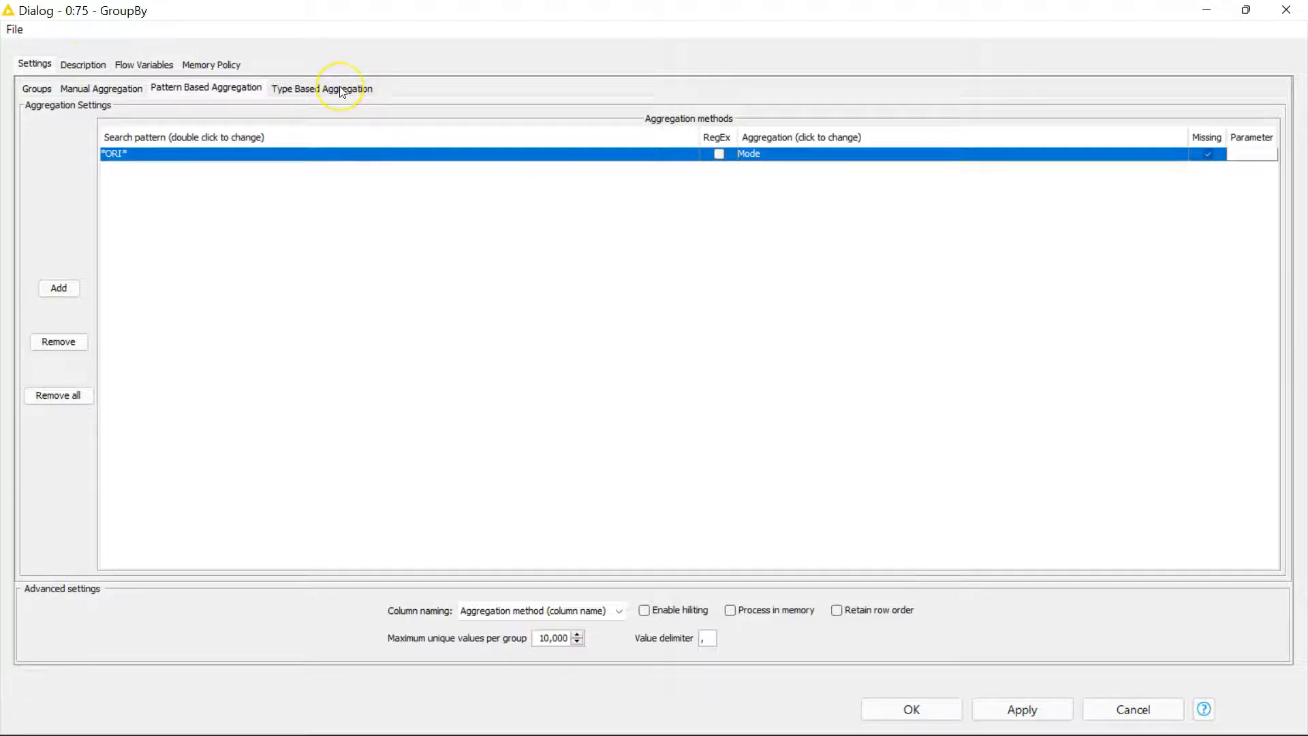
Add a type-based rule averaging Number (long) columns by Mean.
click(320, 87)
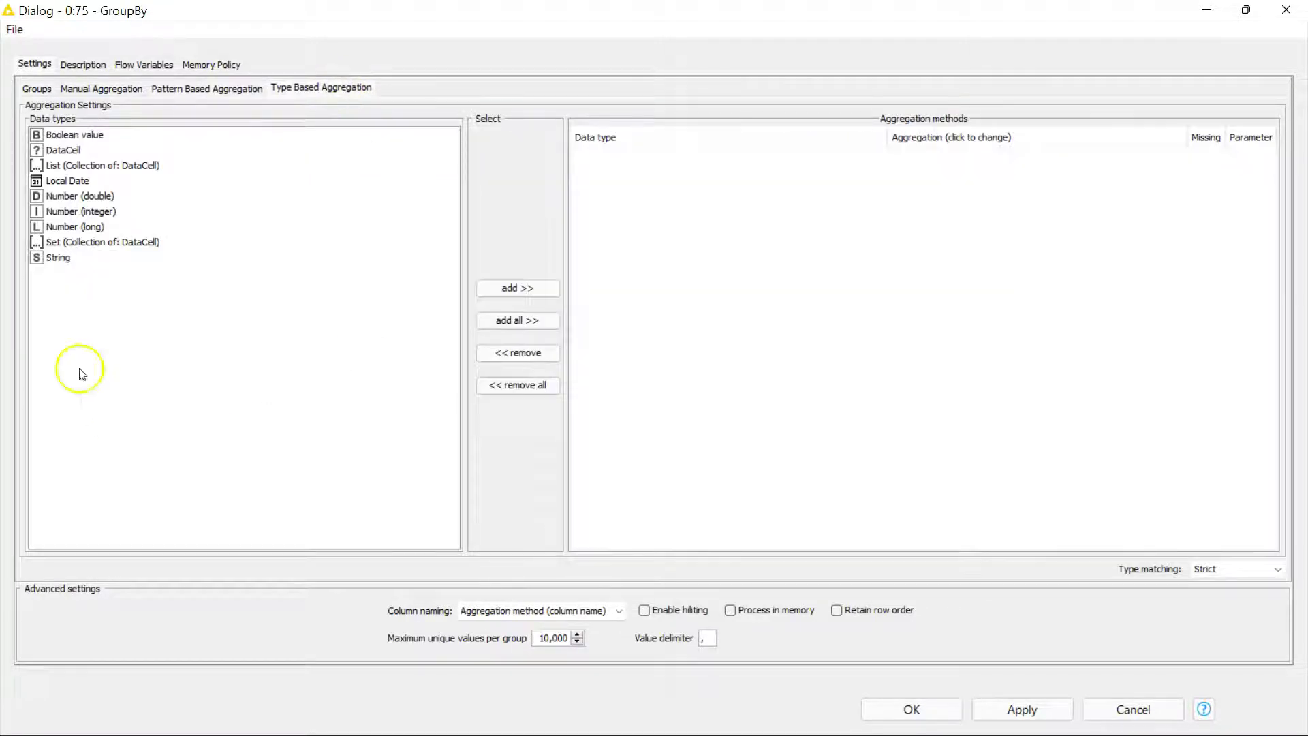
mouse_move(79, 227)
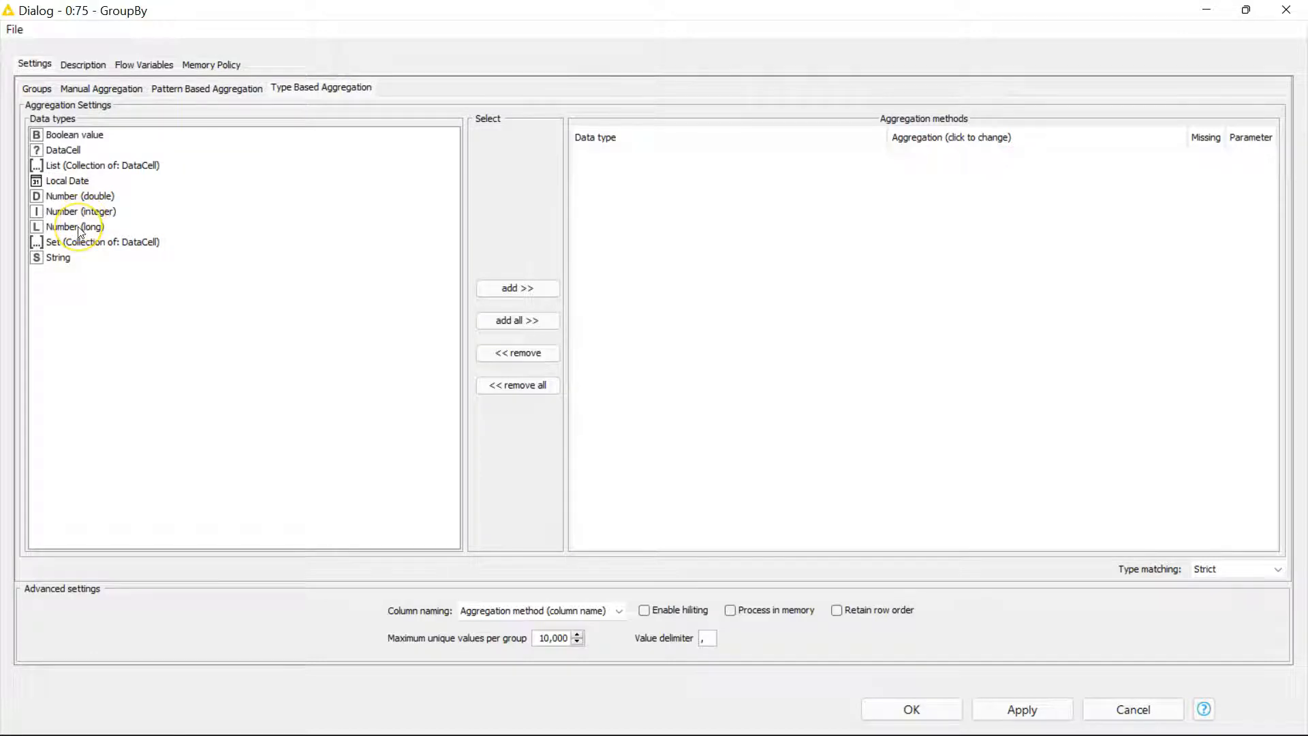
click(518, 287)
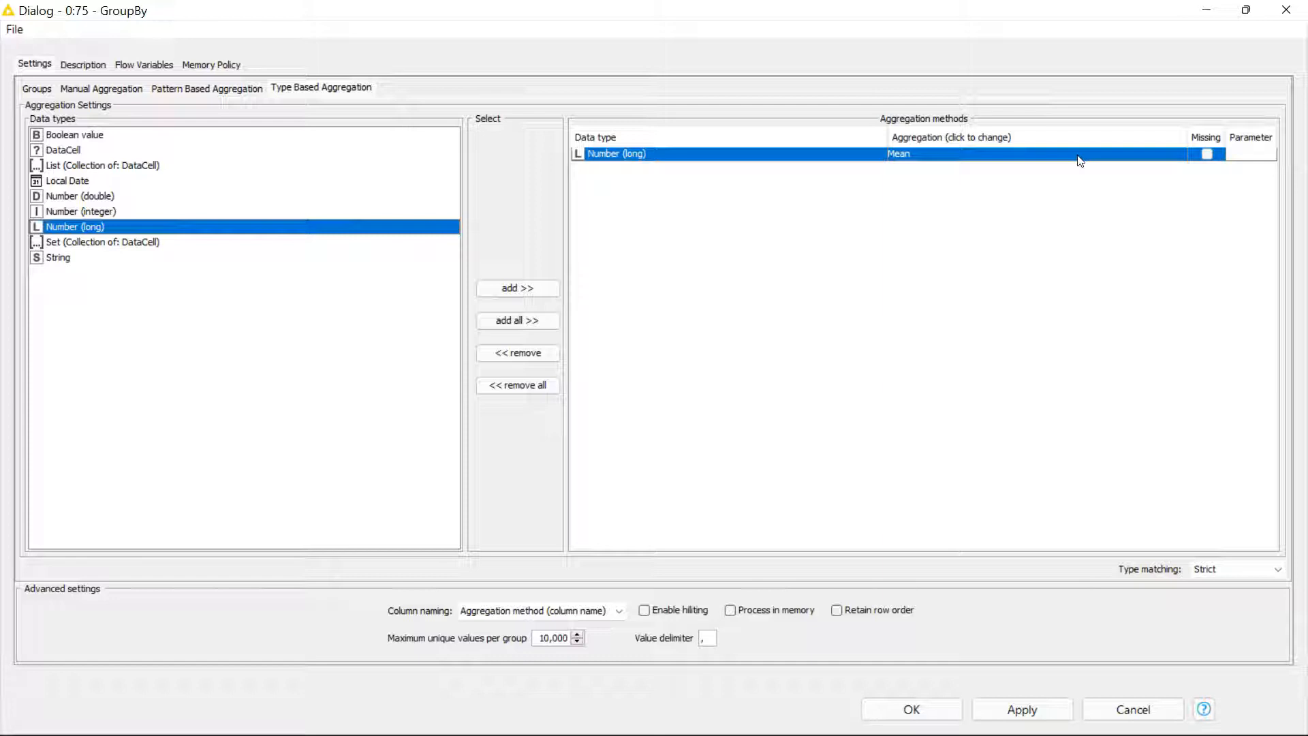
mouse_move(1019, 142)
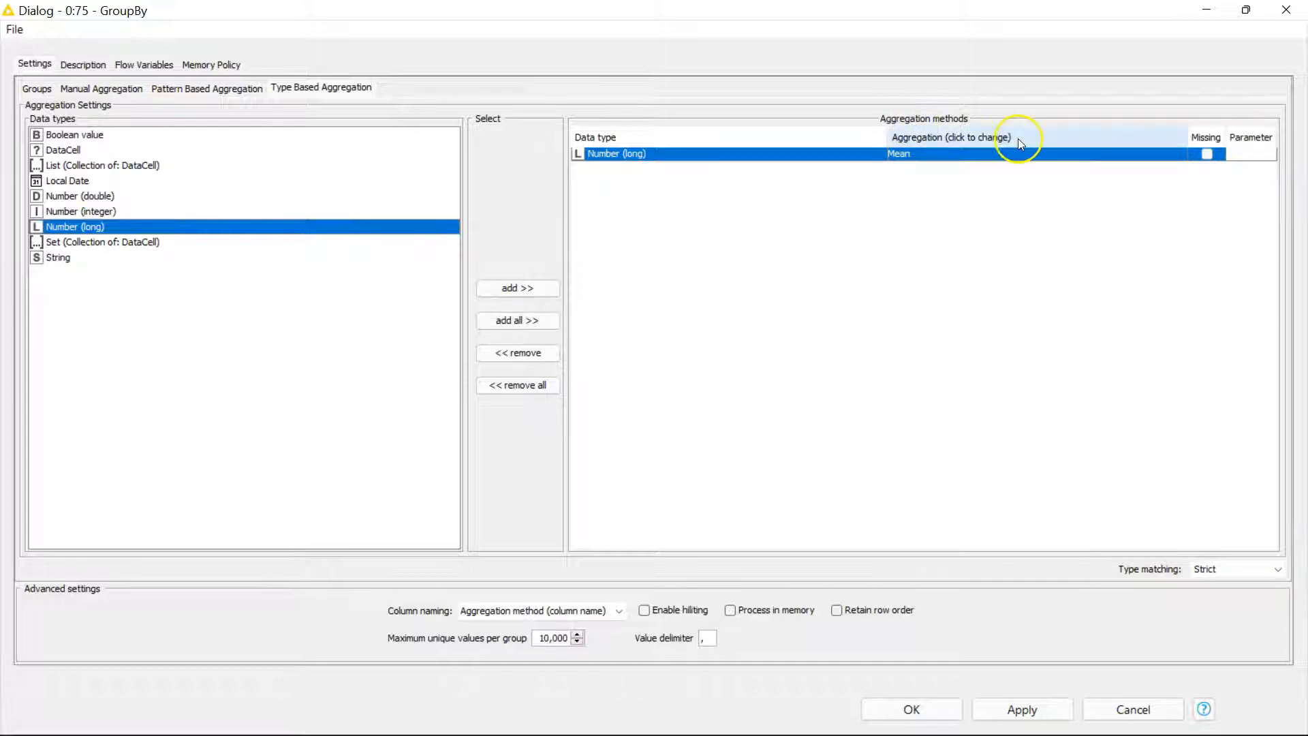
mouse_move(597, 675)
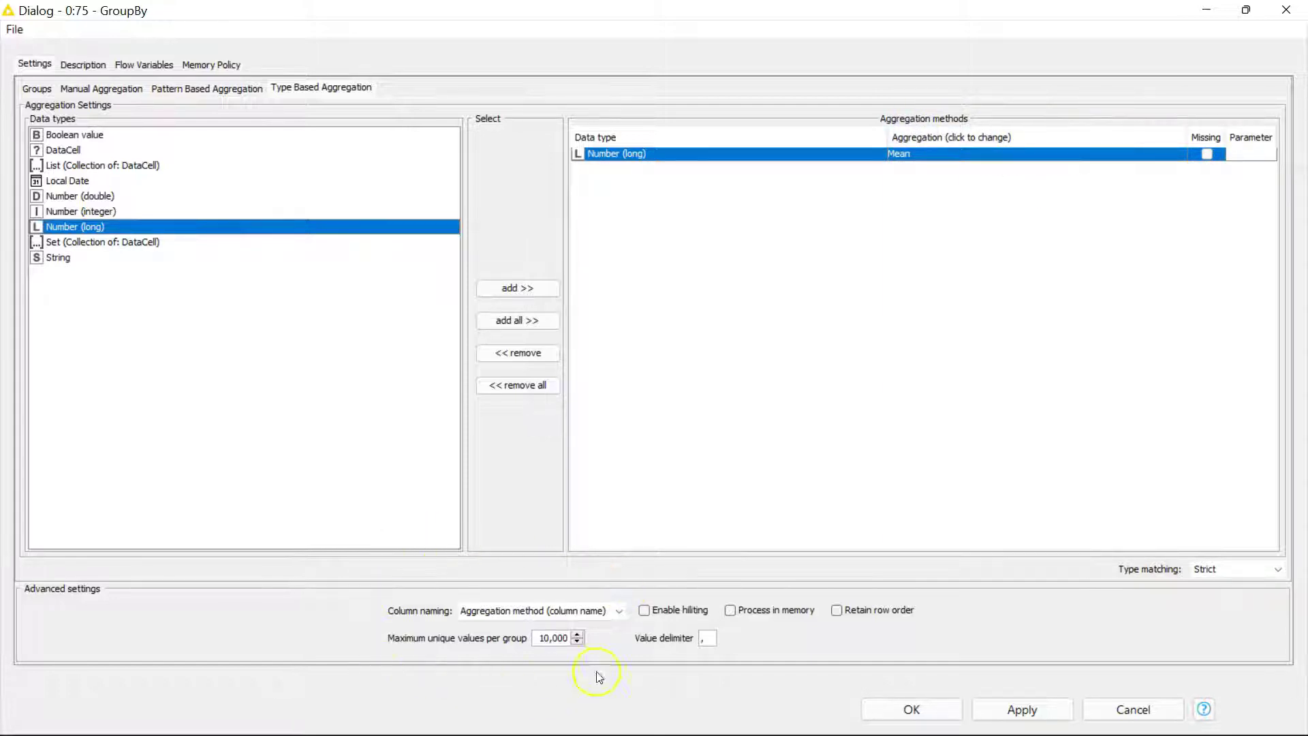
click(708, 638)
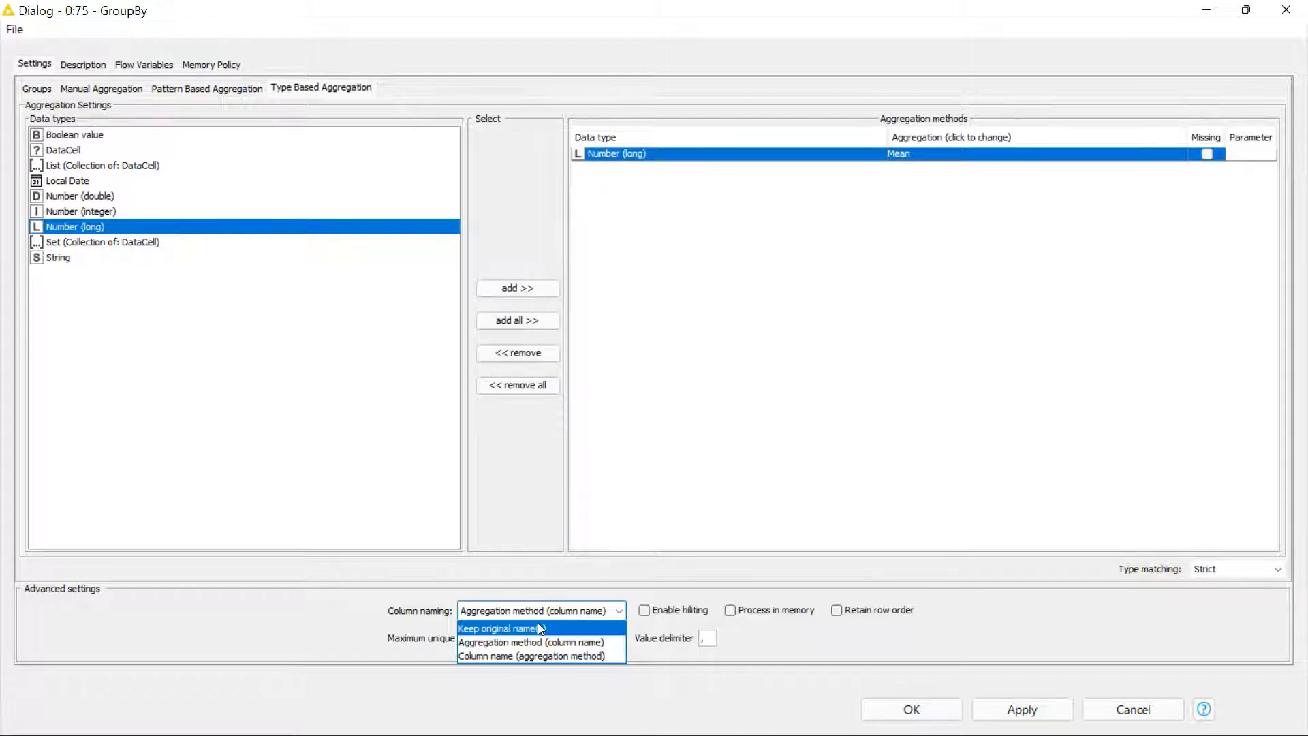
mouse_move(536, 642)
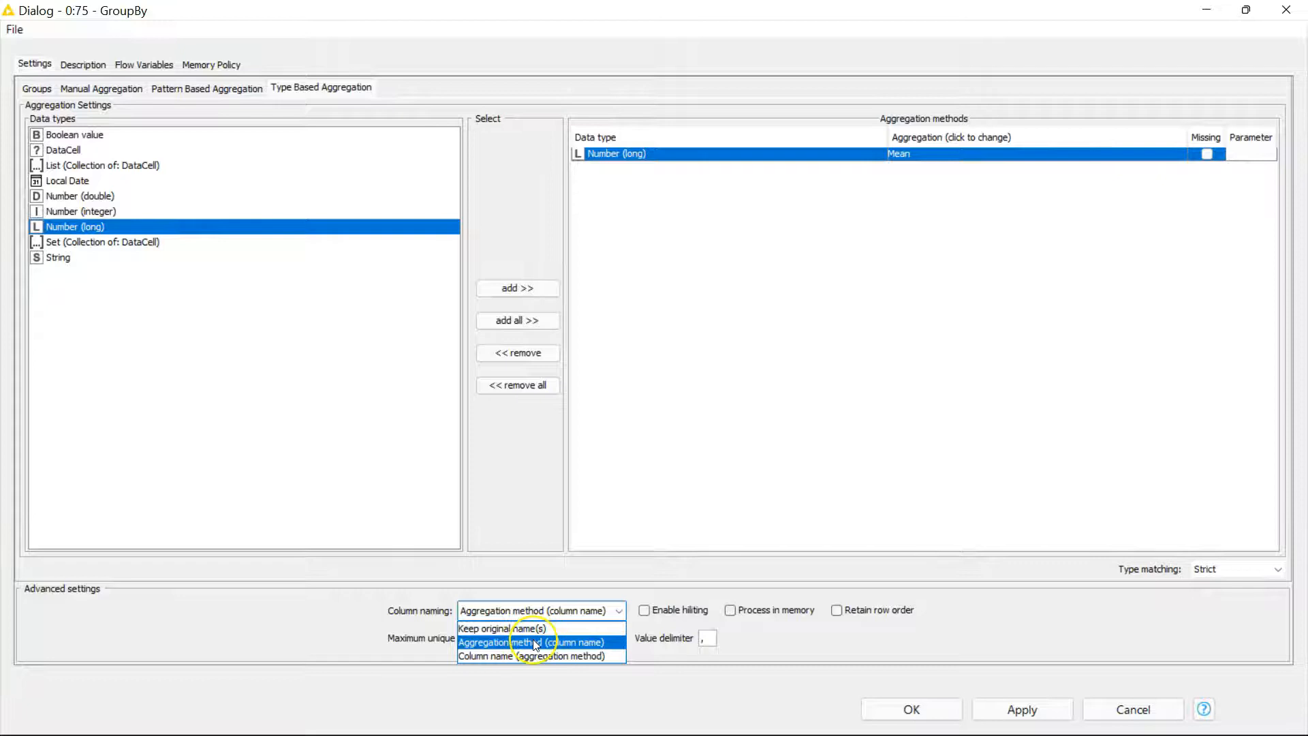
click(533, 642)
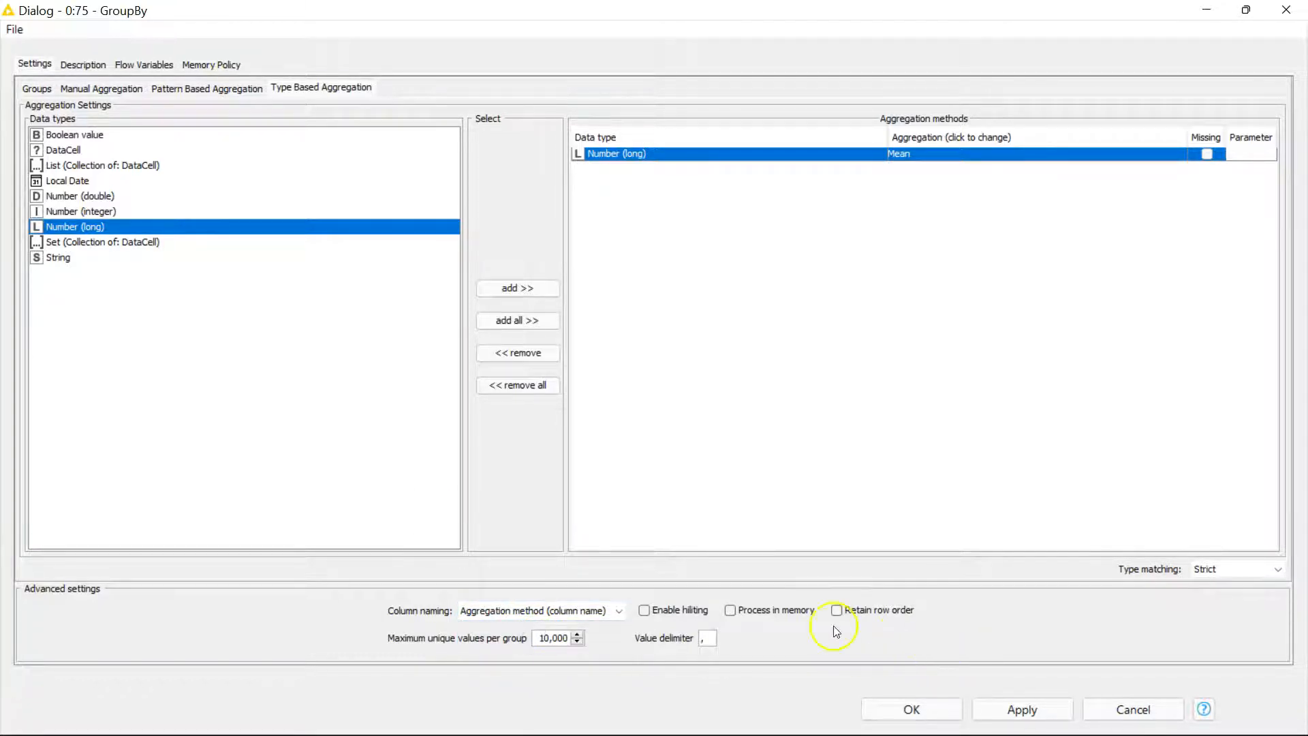
mouse_move(732, 611)
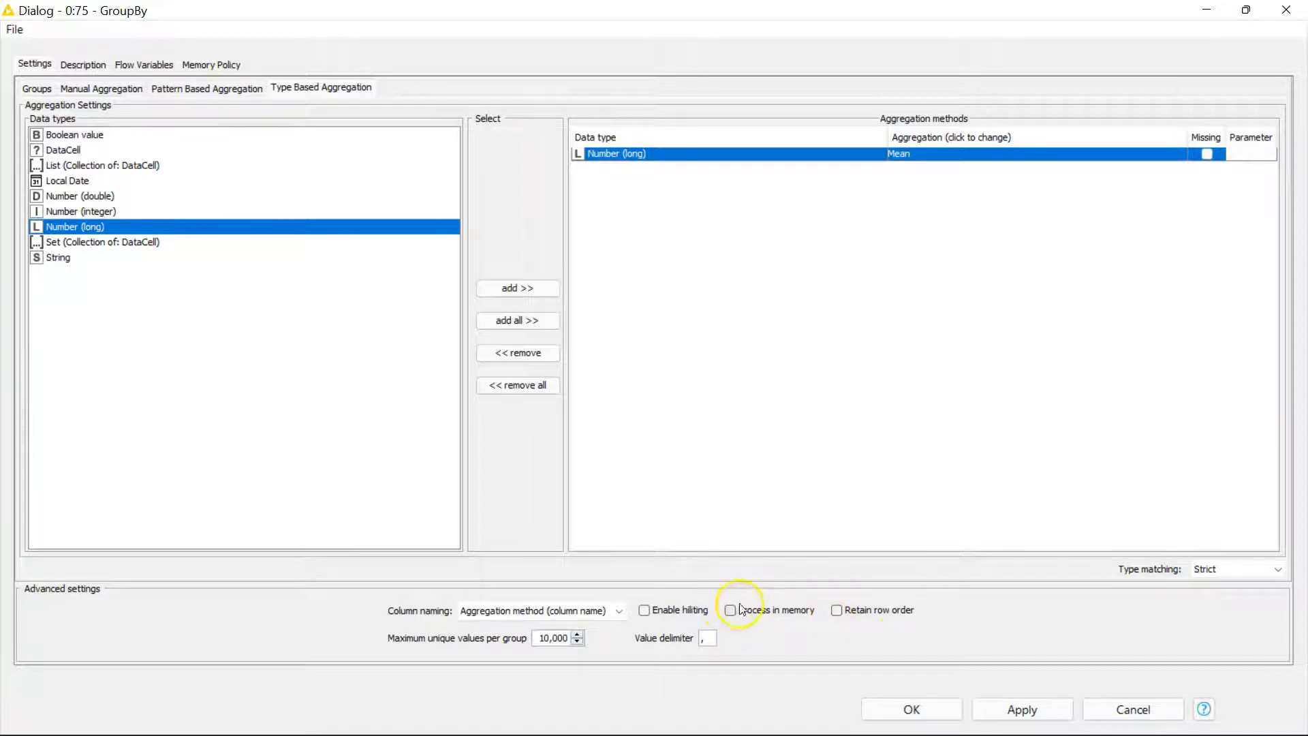
mouse_move(837, 610)
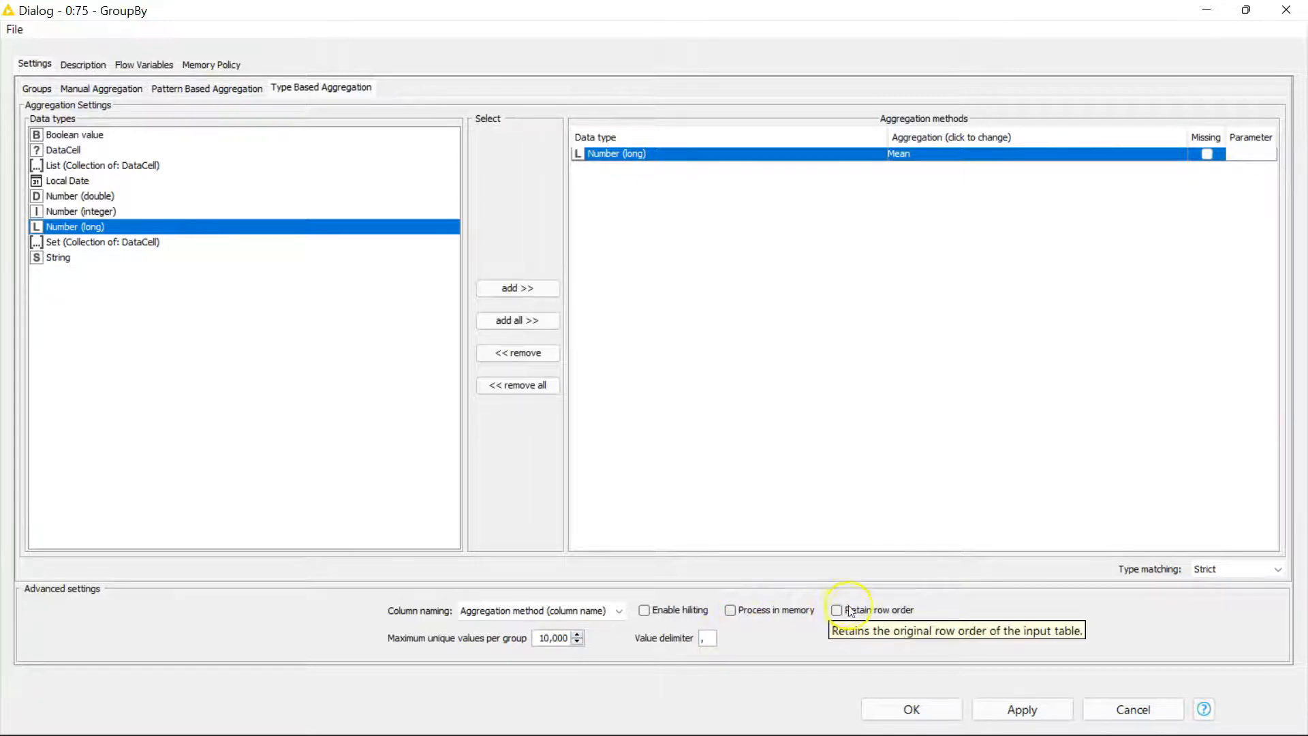
mouse_move(632, 619)
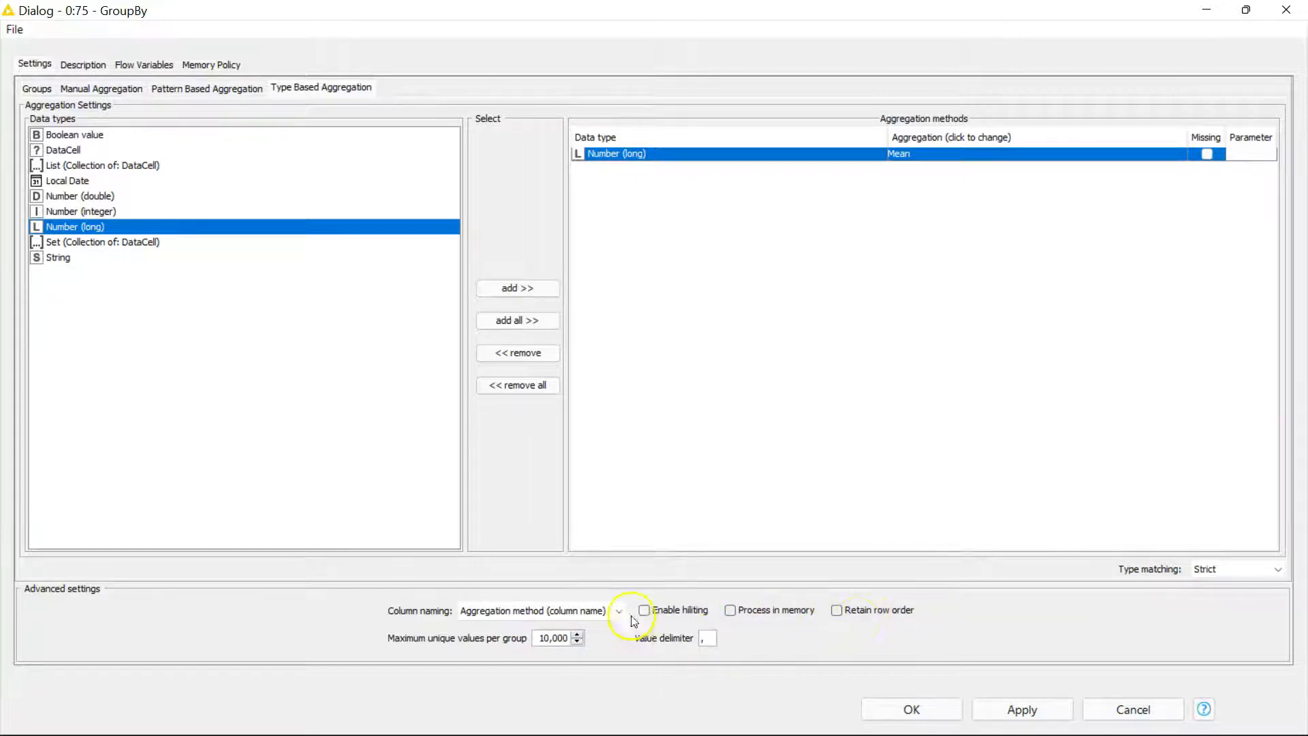
mouse_move(645, 610)
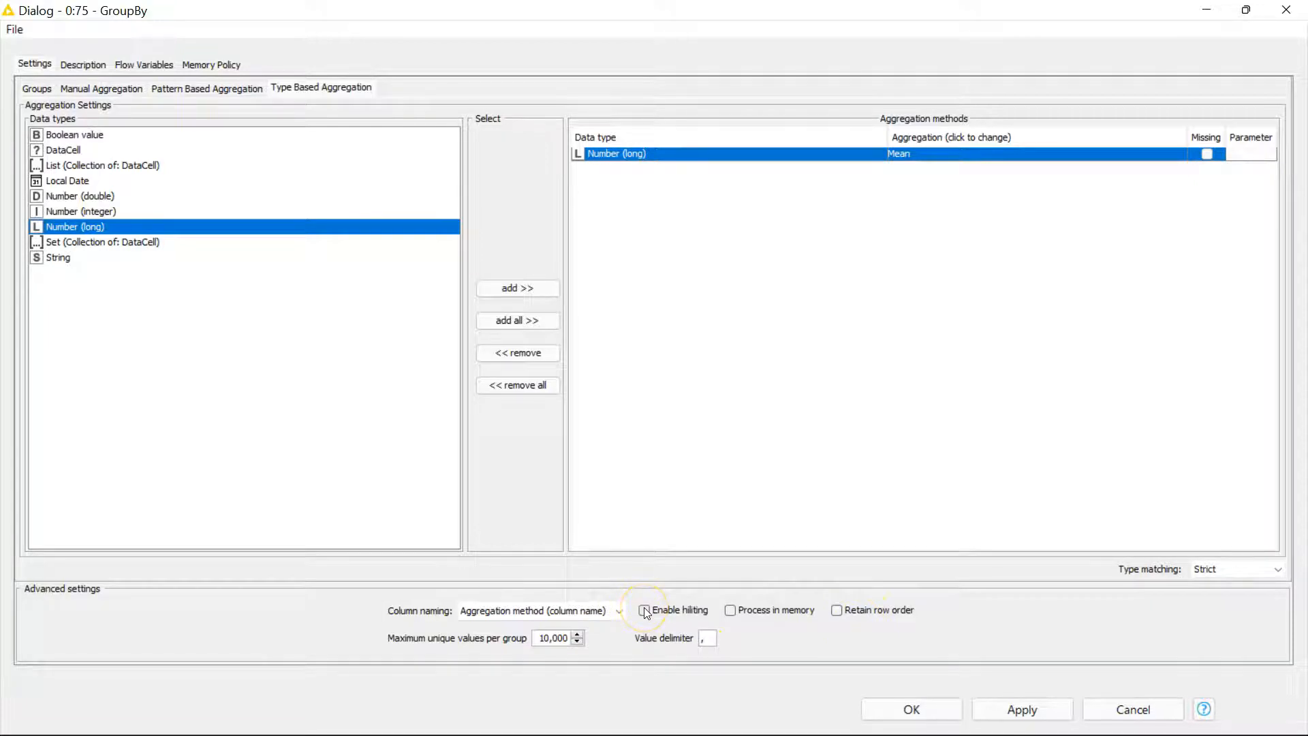
mouse_move(1228, 229)
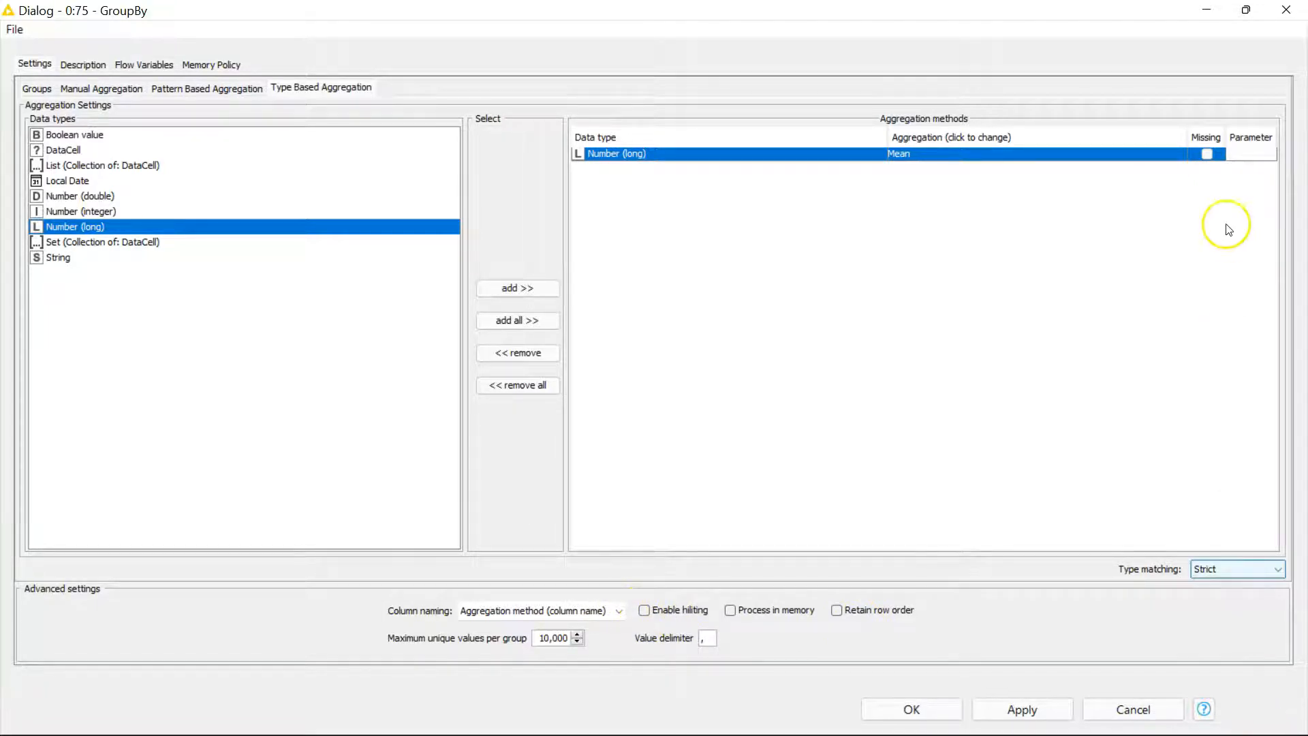
mouse_move(83, 64)
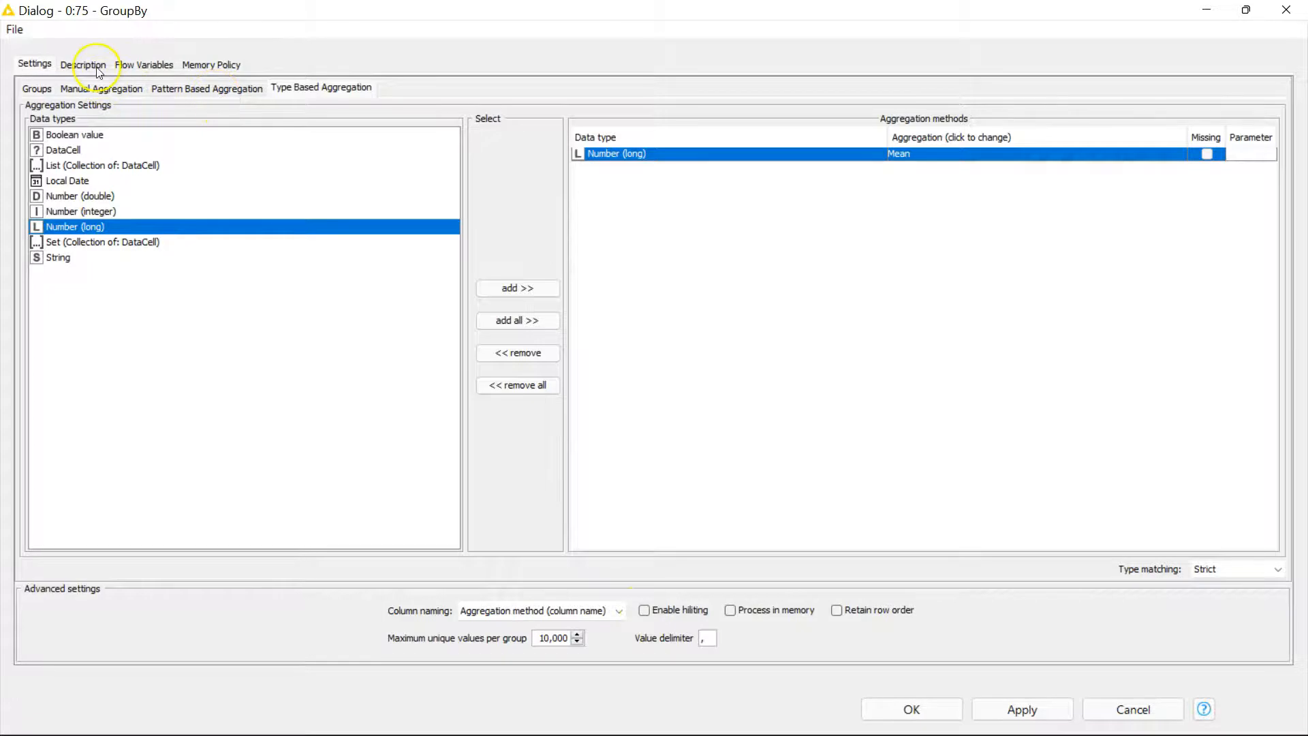
Read through the Description list of aggregation methods from top to bottom and back.
click(83, 64)
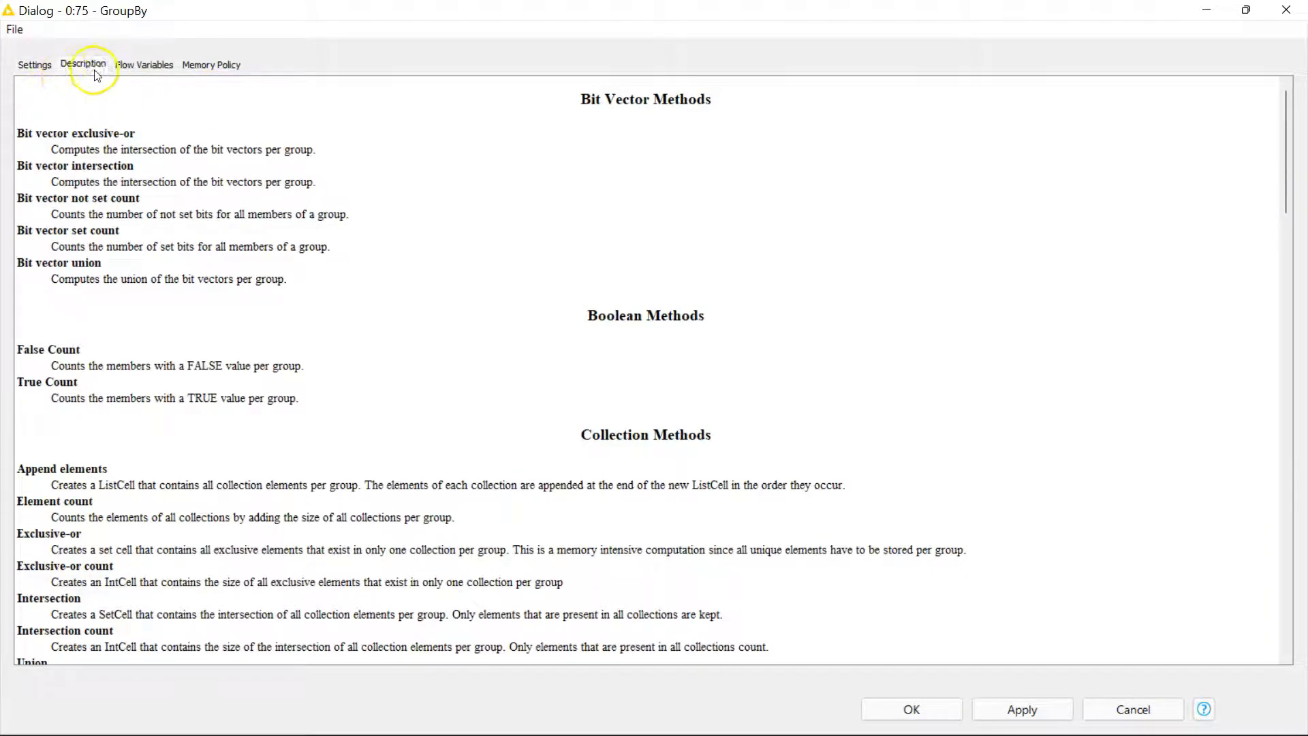
mouse_move(206, 165)
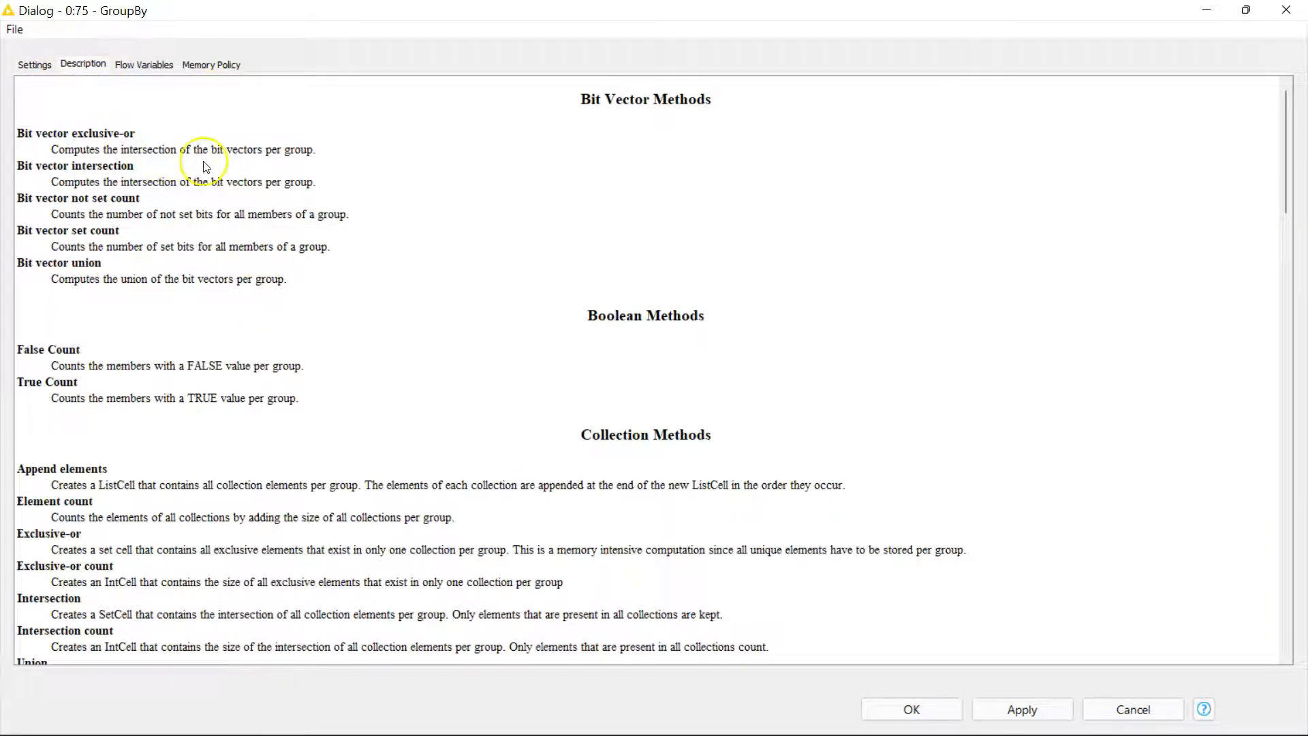
scroll(down, 3)
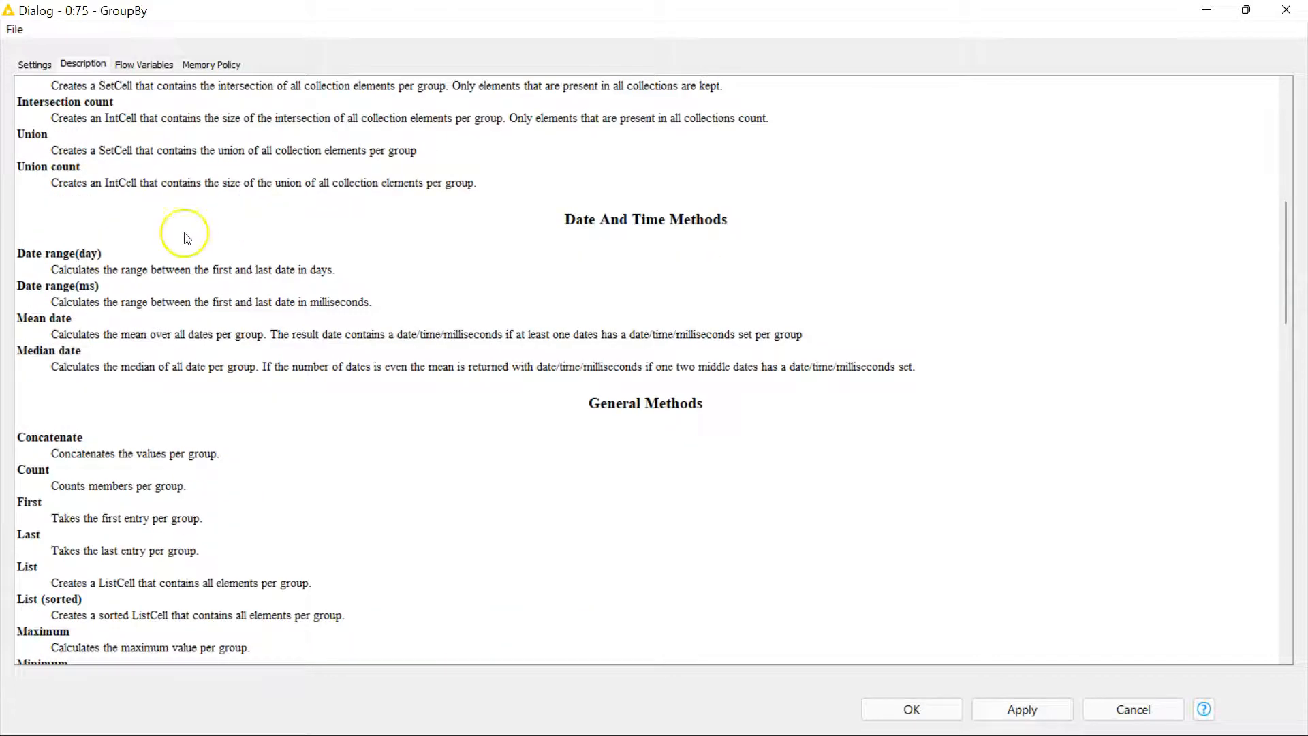
scroll(down, 3)
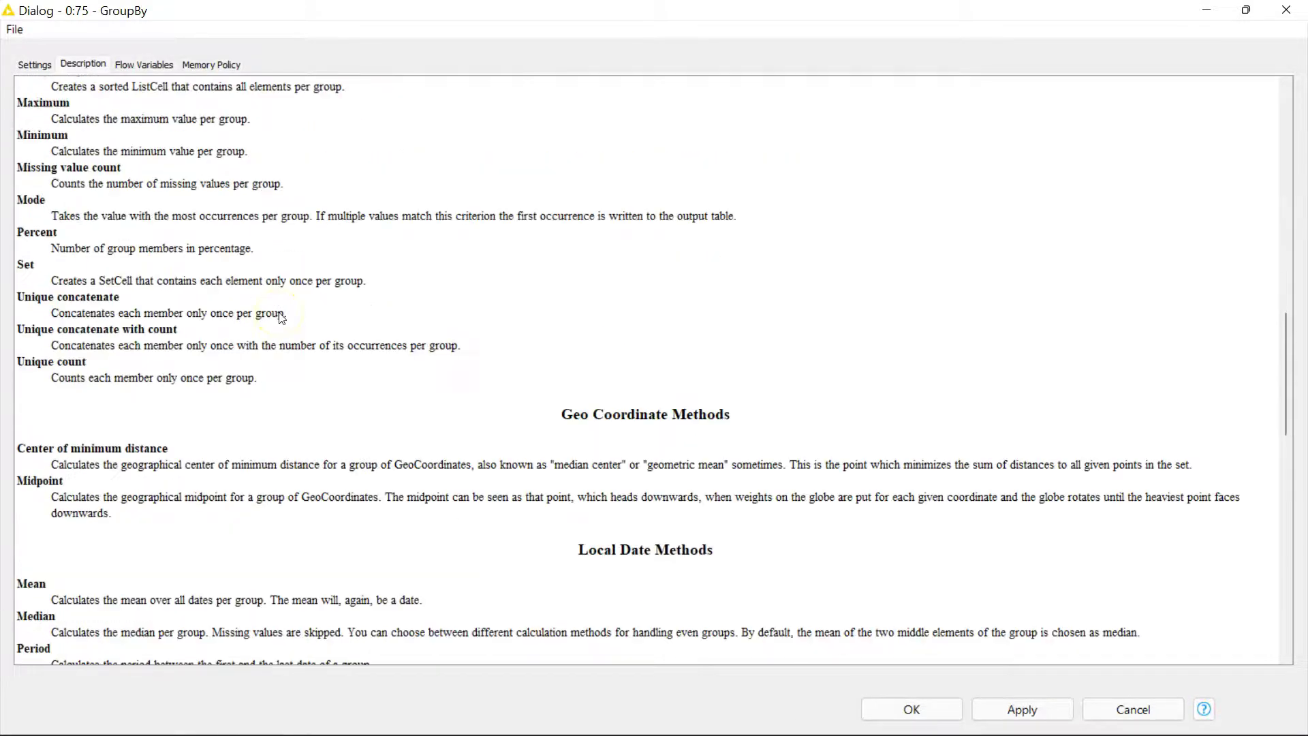
scroll(down, 3)
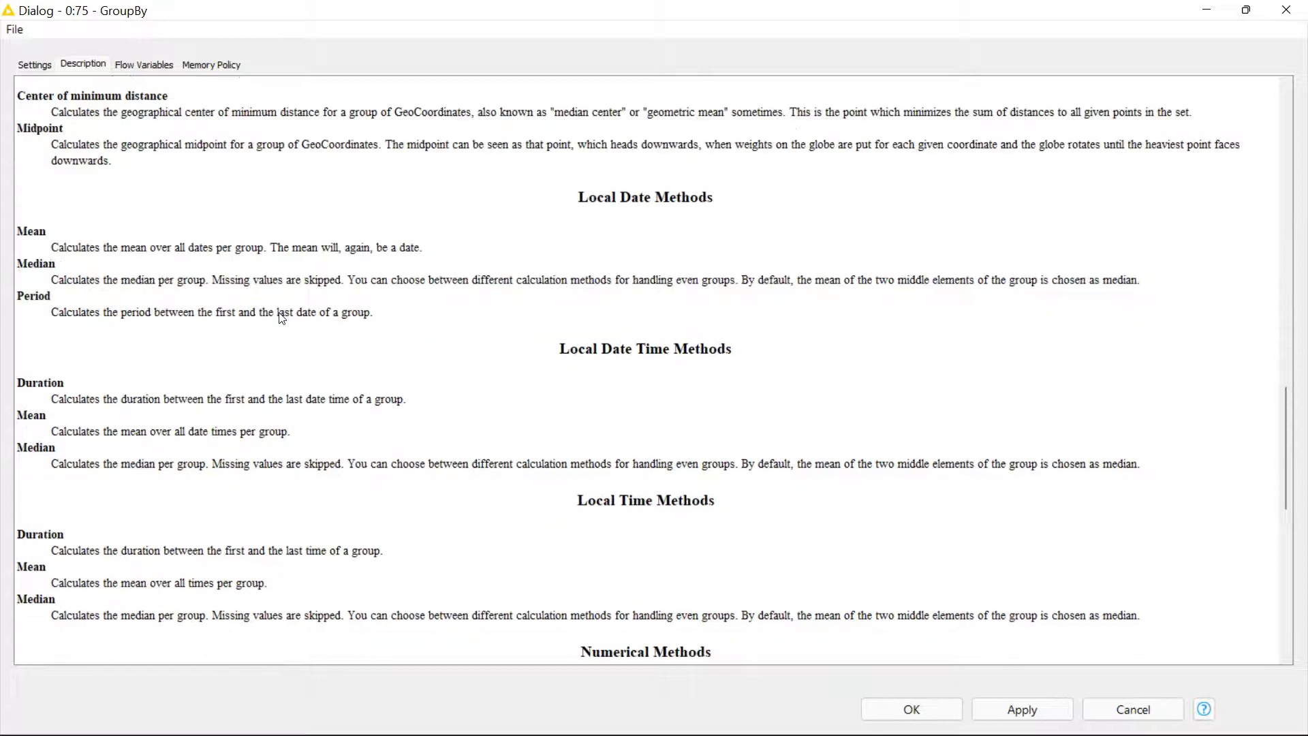
scroll(down, 3)
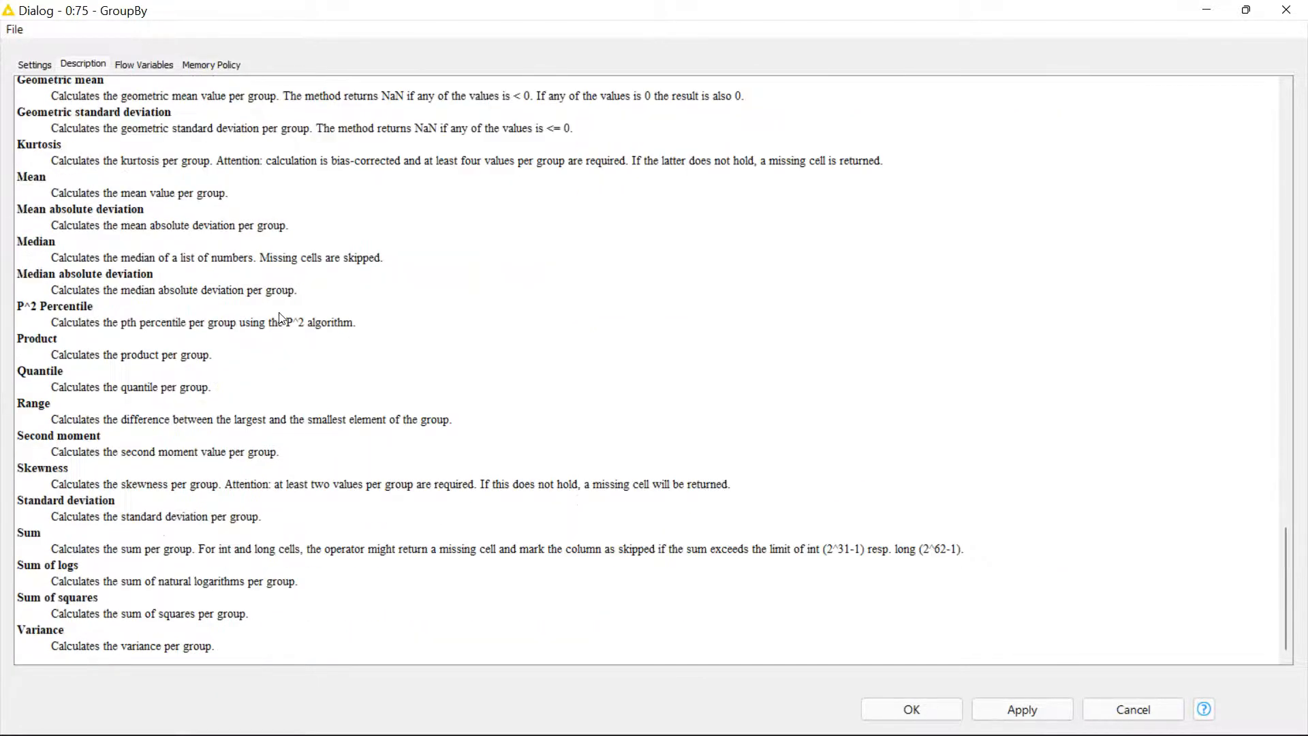
mouse_move(386, 472)
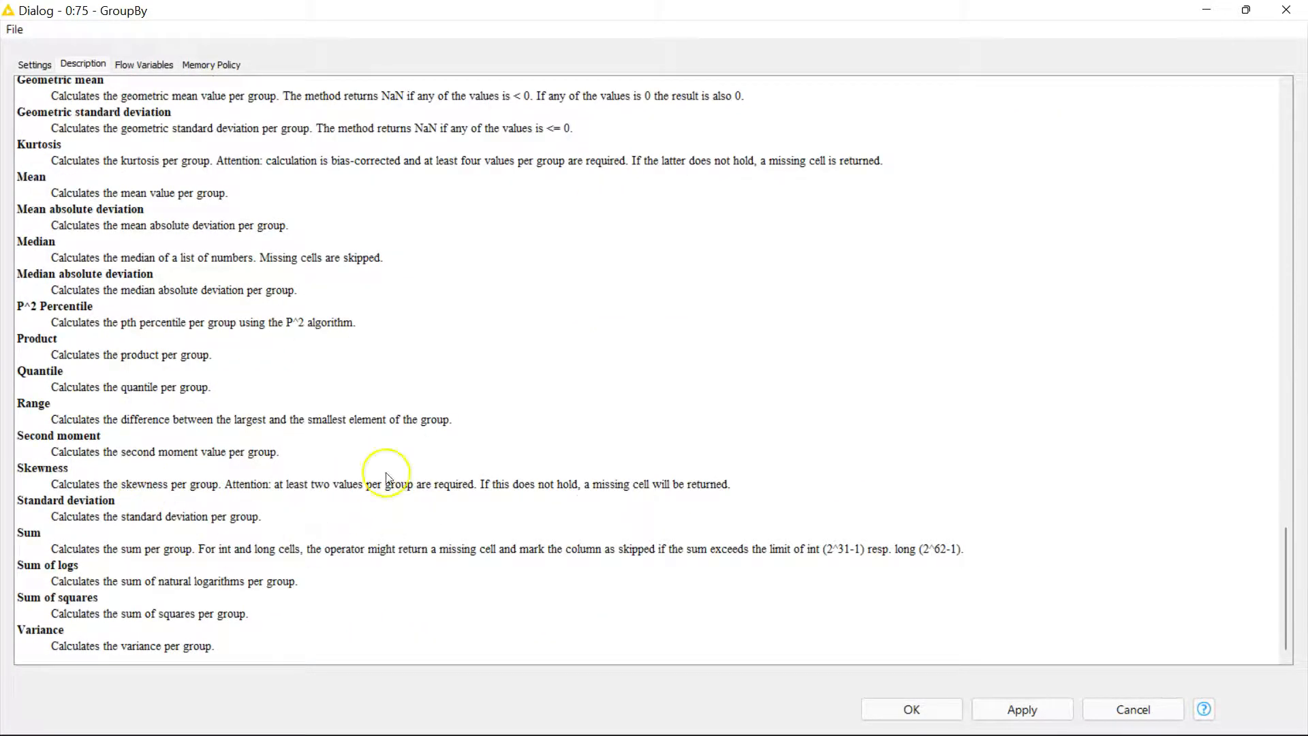
scroll(up, 3)
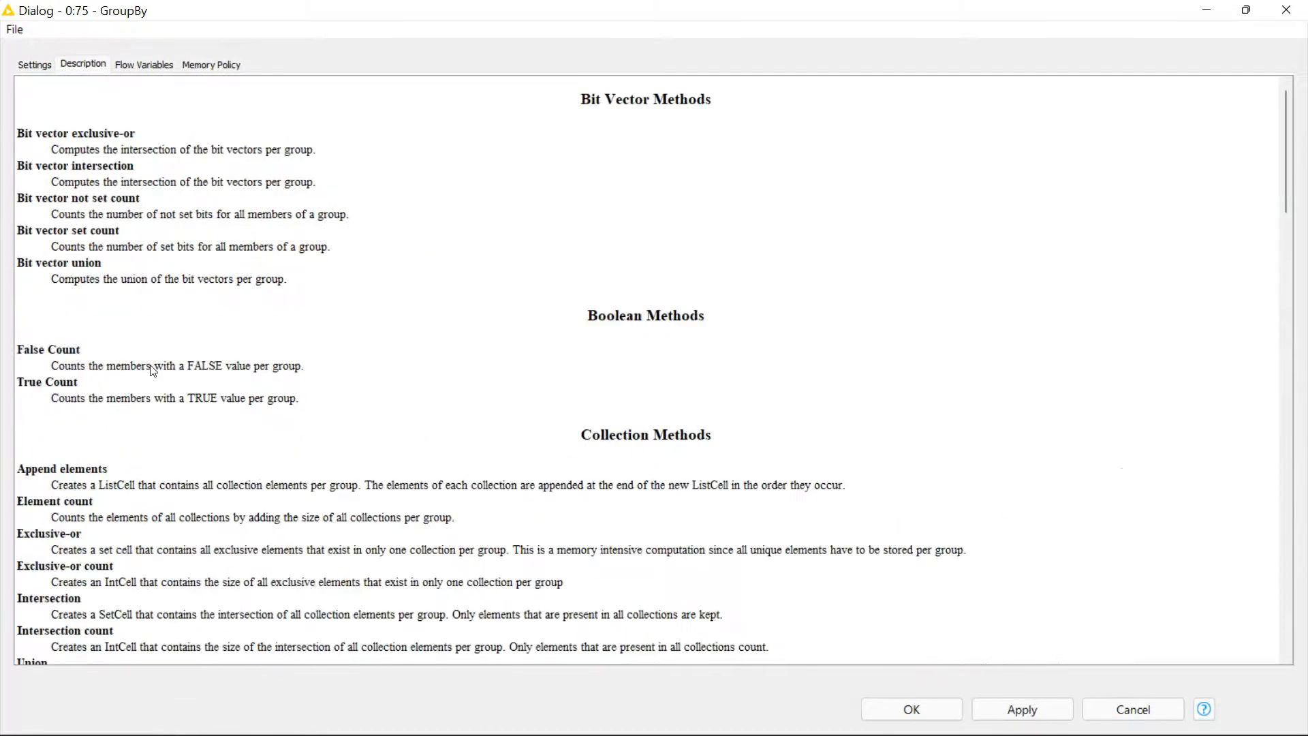
click(143, 64)
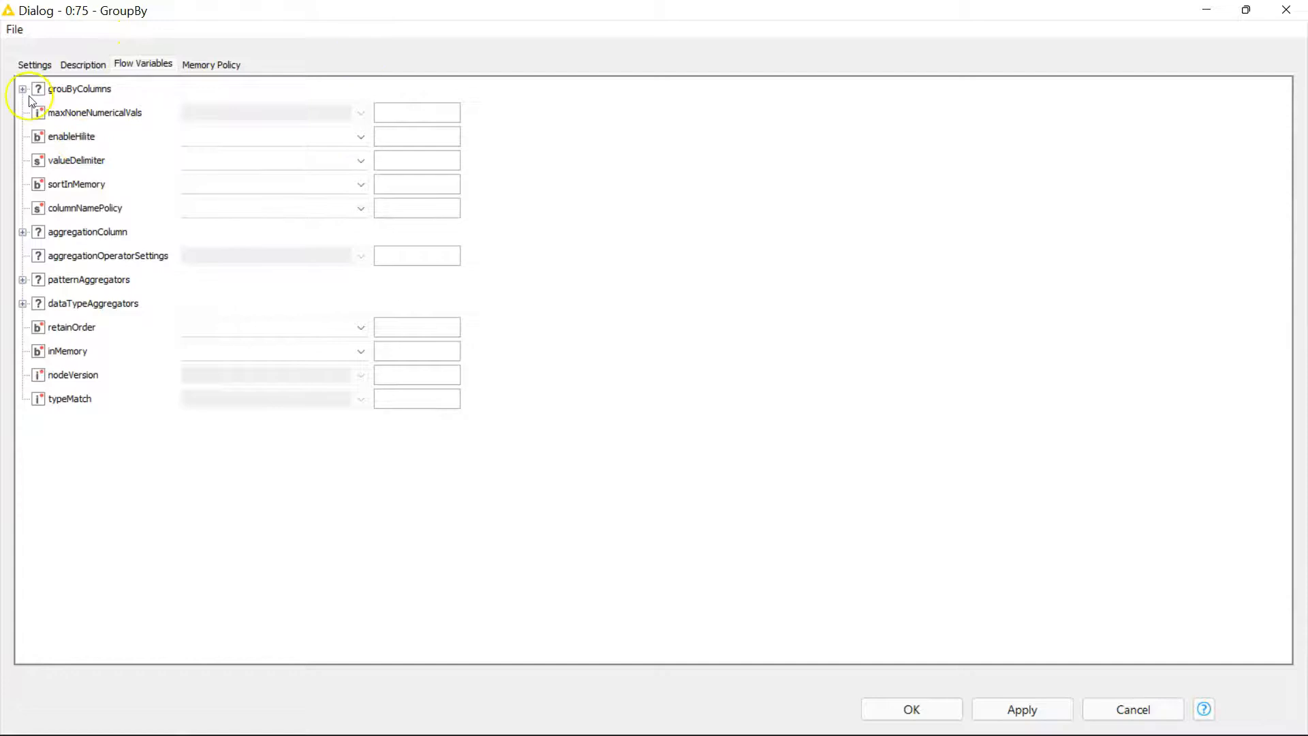
mouse_move(253, 210)
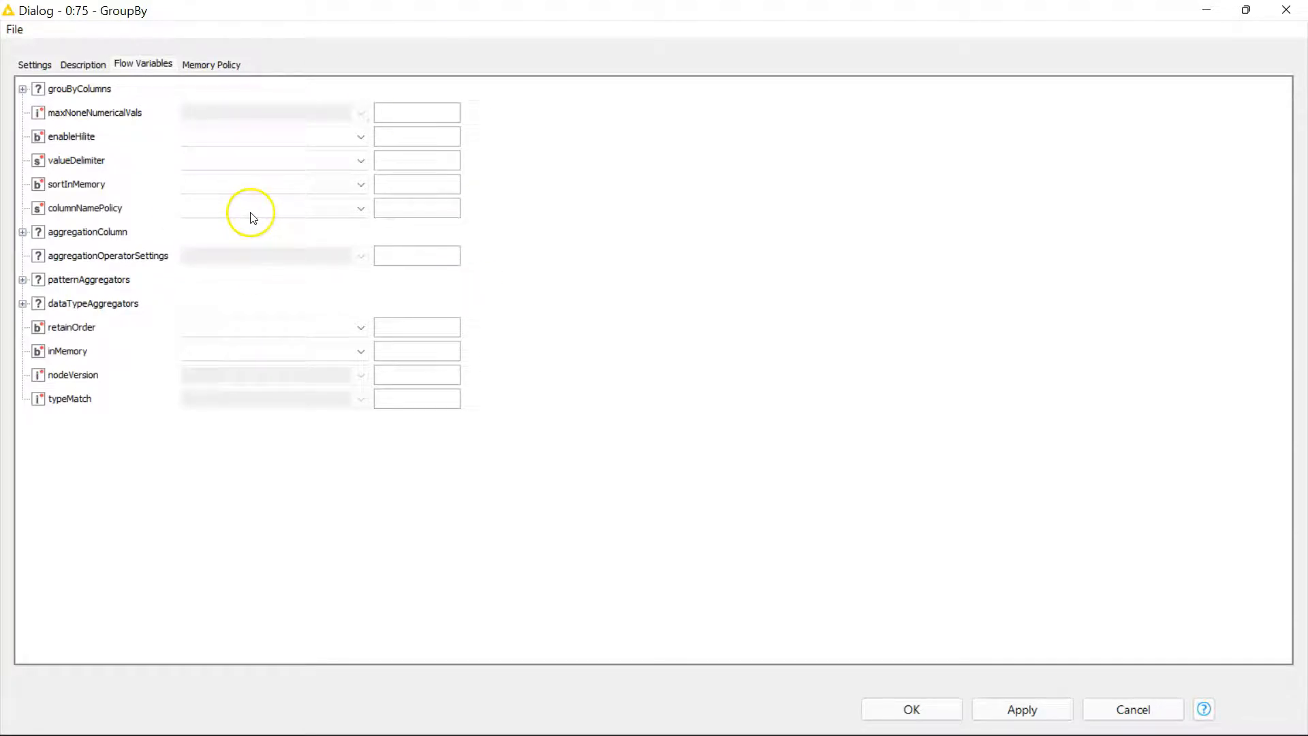
mouse_move(255, 212)
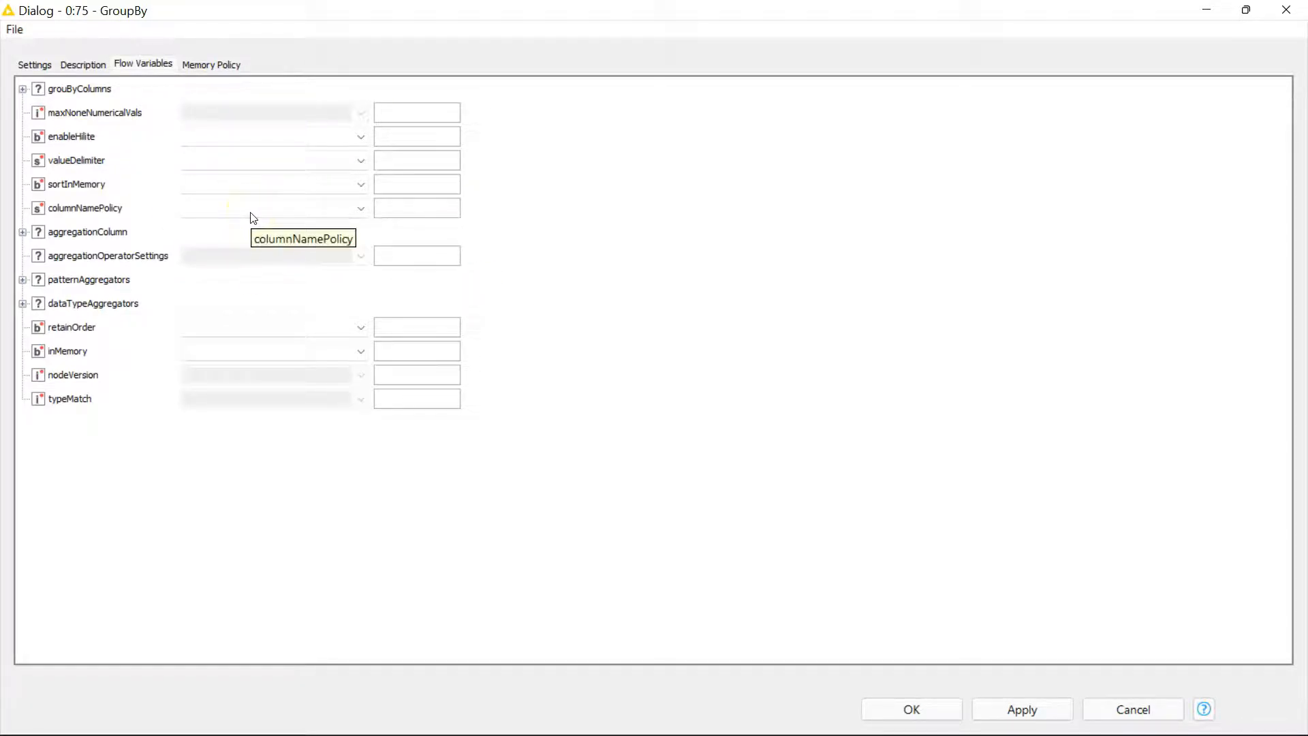
mouse_move(124, 89)
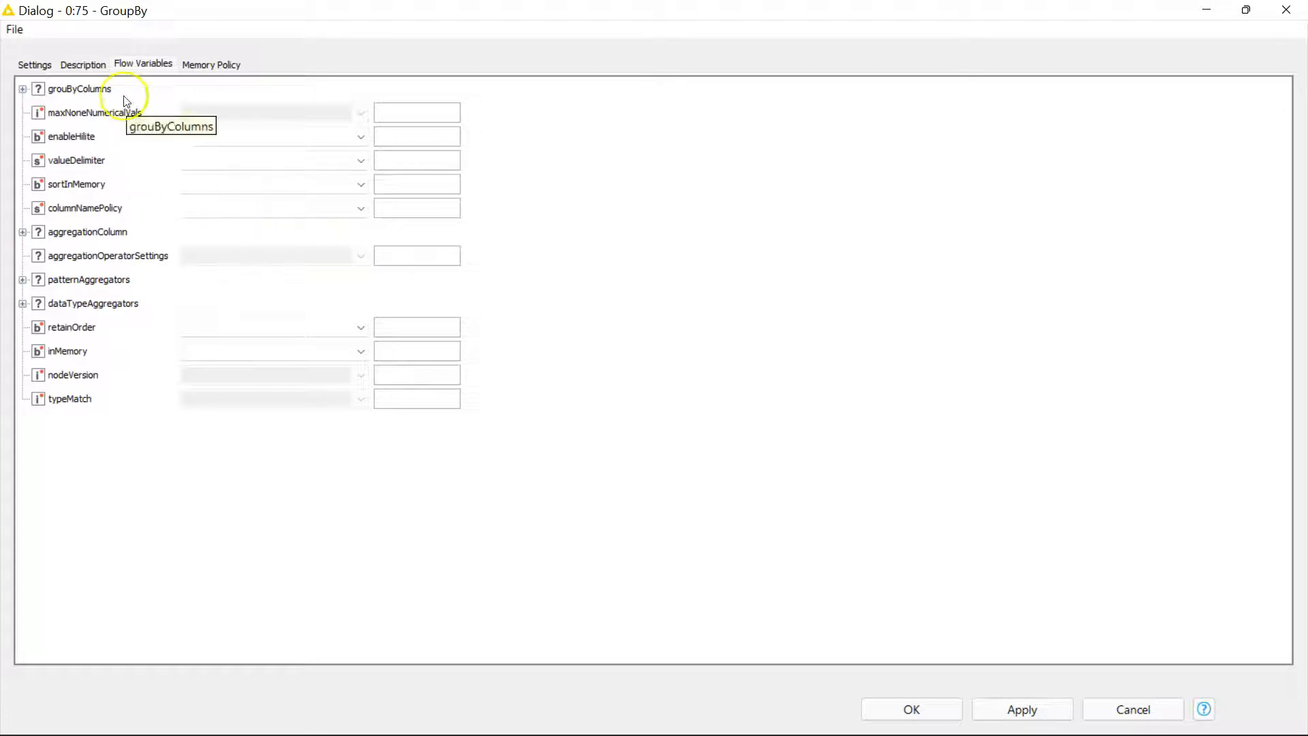
Return from Flow Variables to the node's aggregation settings.
click(34, 64)
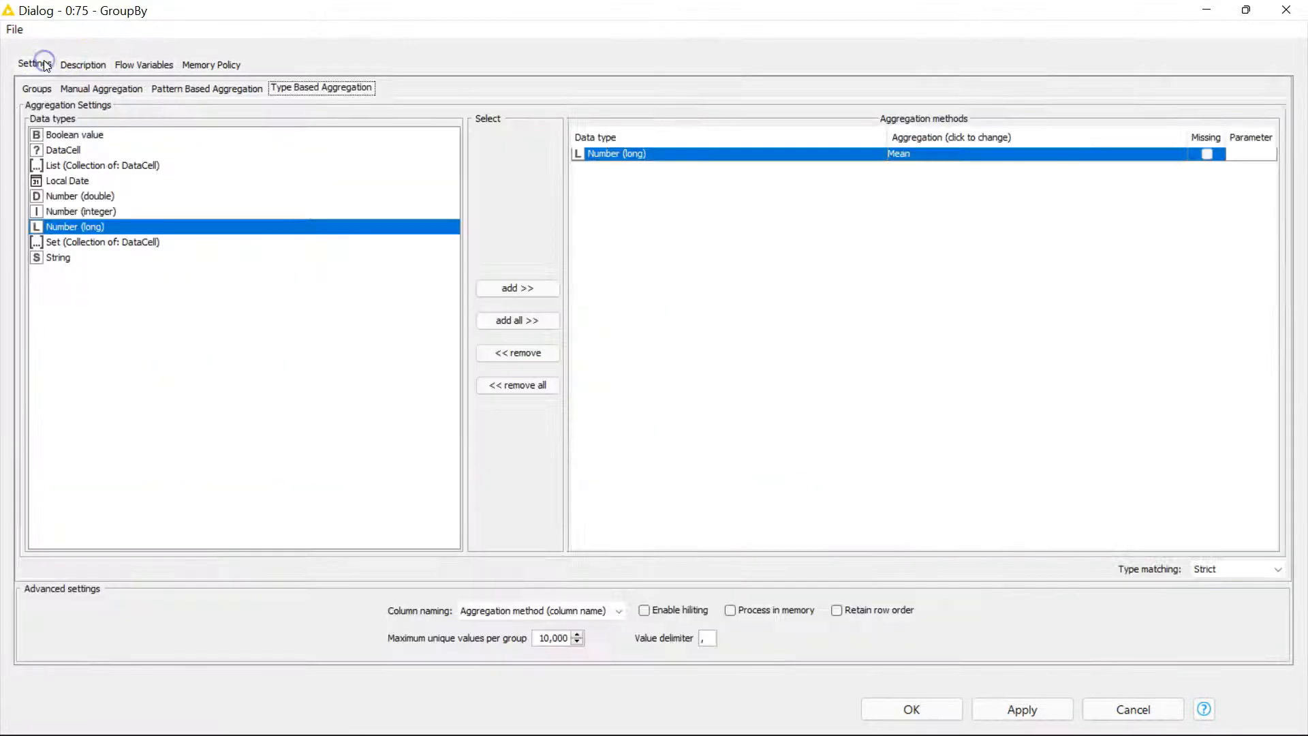
Make AIRLINENAME and Year the group columns in the Groups list.
click(36, 88)
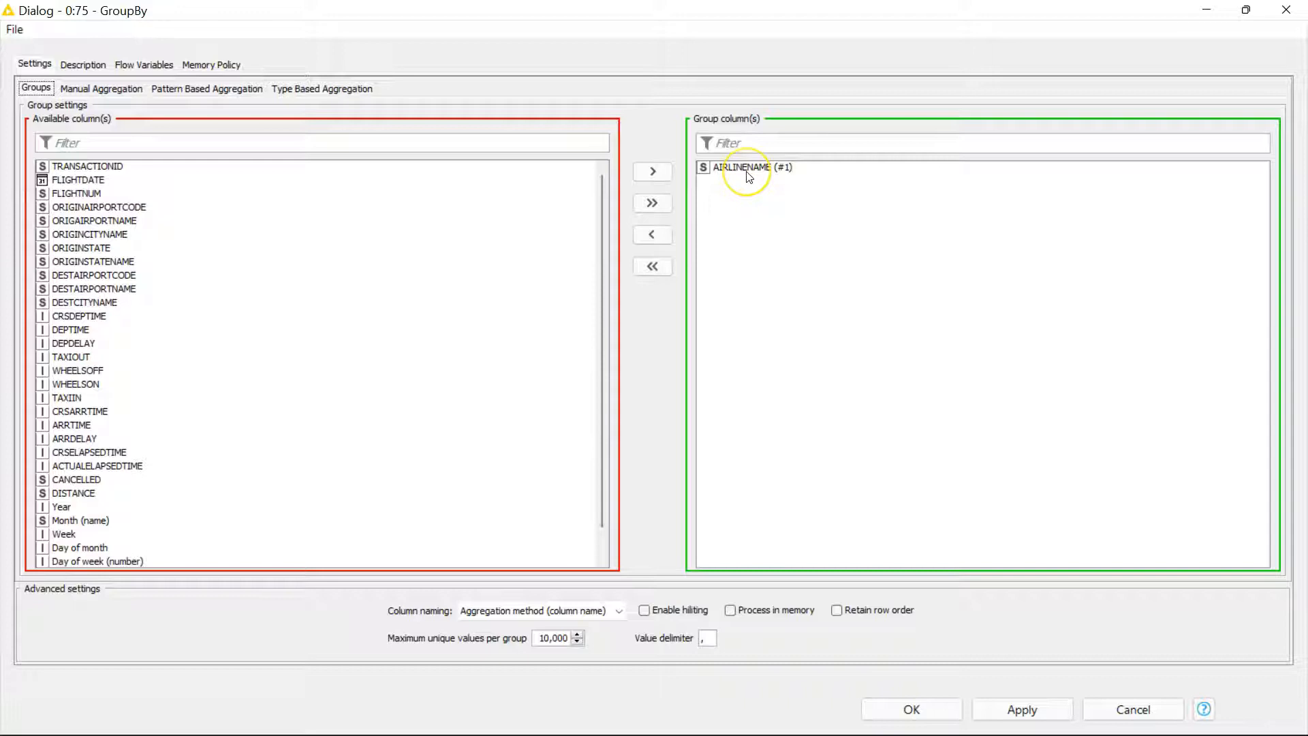
scroll(down, 3)
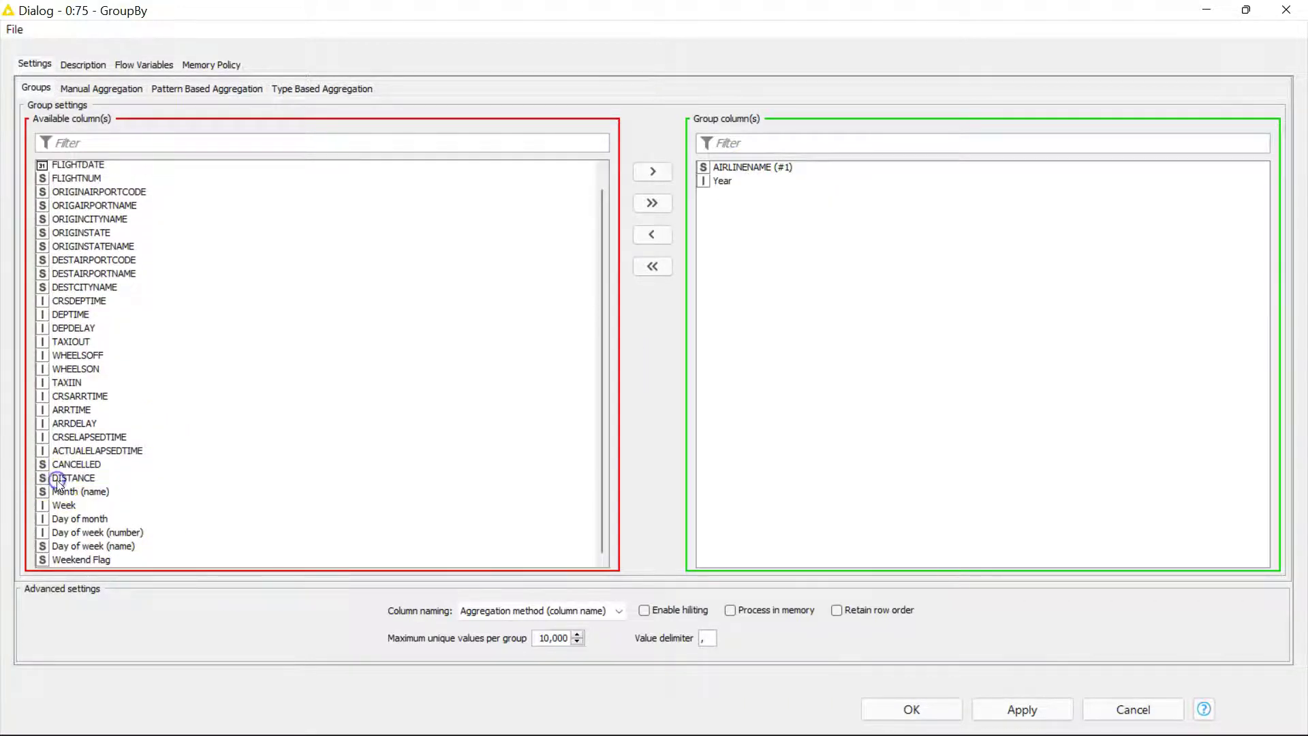
mouse_move(109, 208)
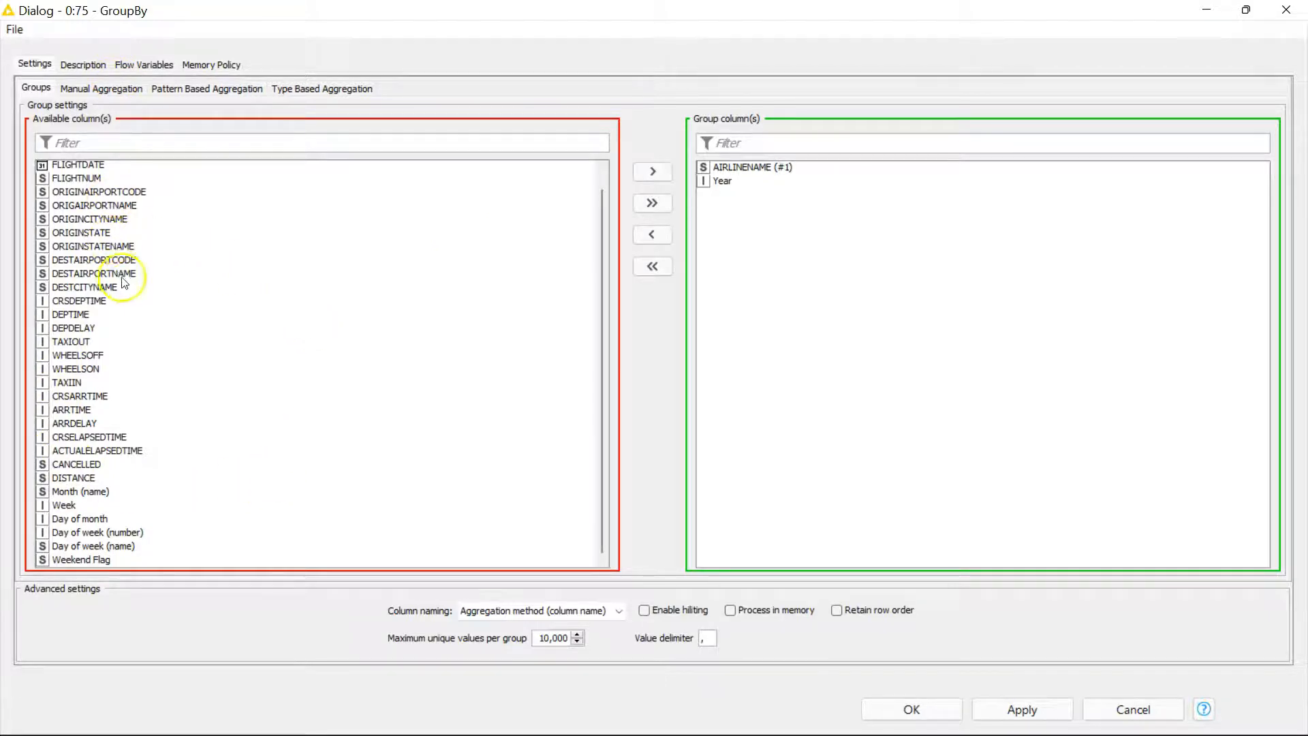
mouse_move(1167, 232)
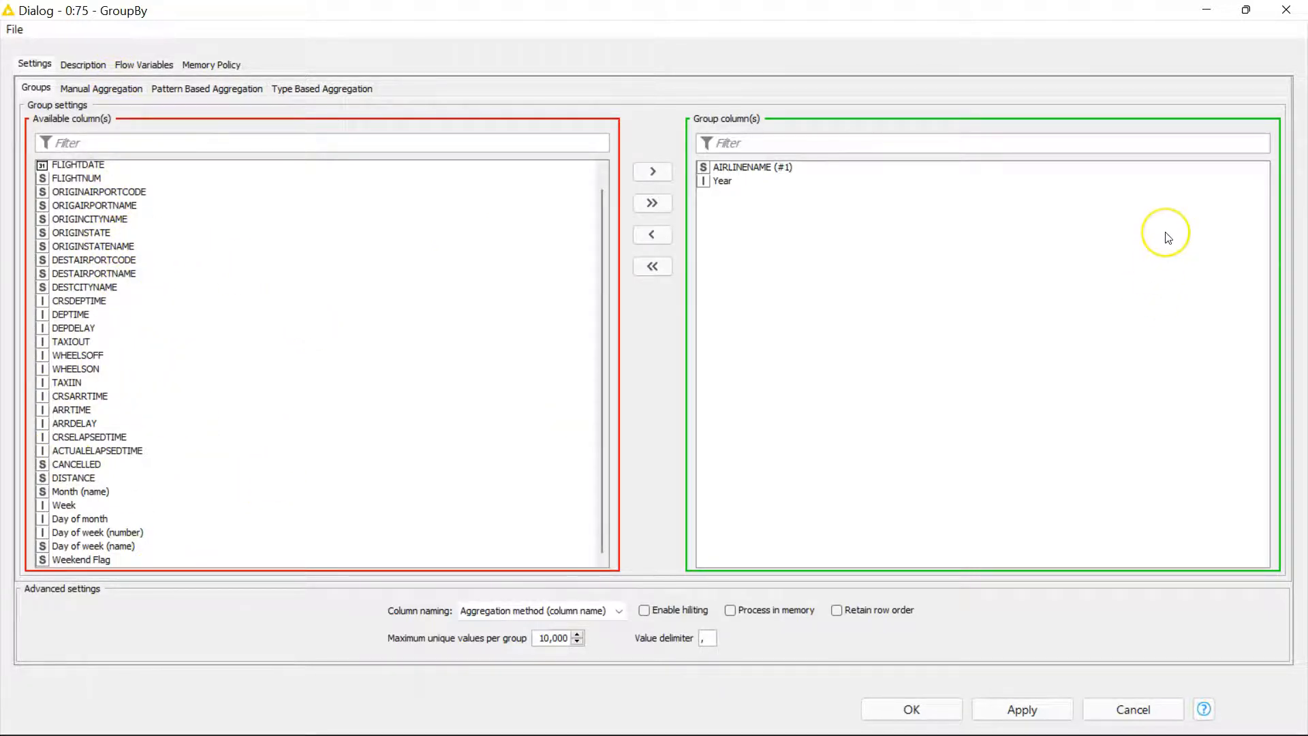
mouse_move(1168, 238)
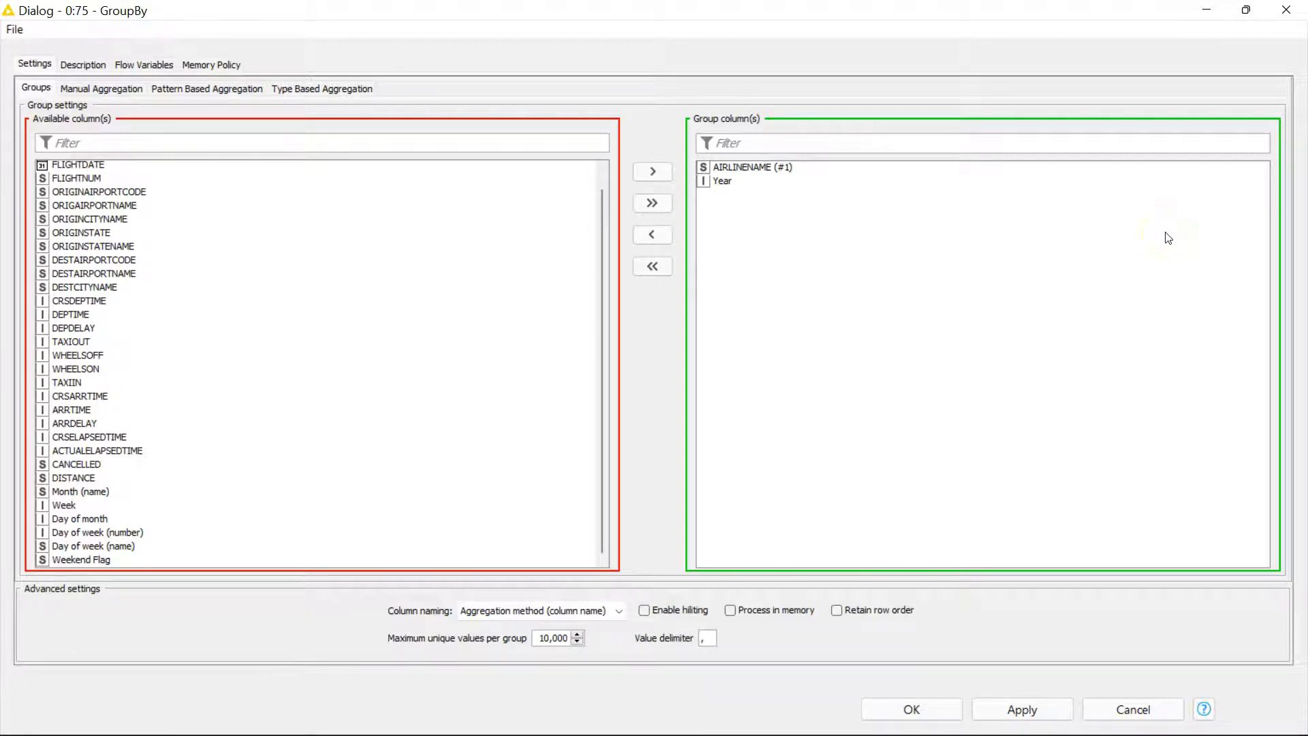
mouse_move(868, 192)
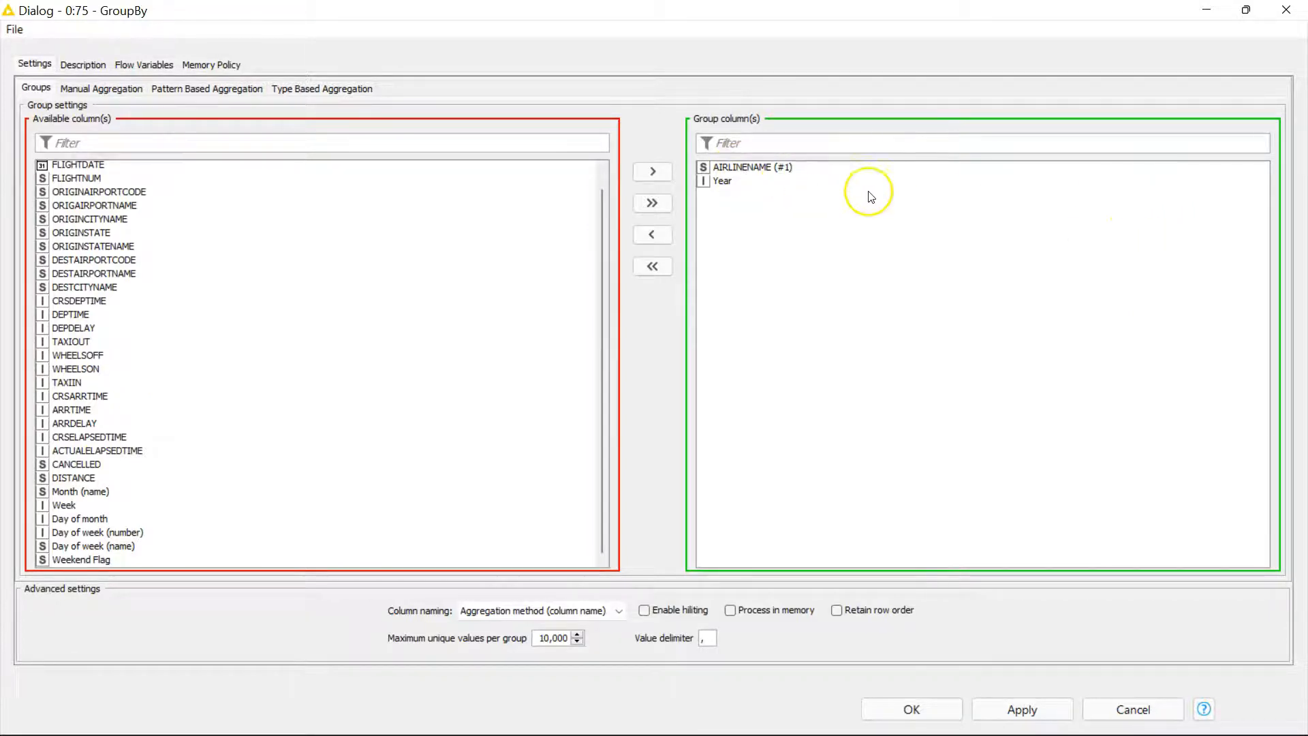
mouse_move(106, 87)
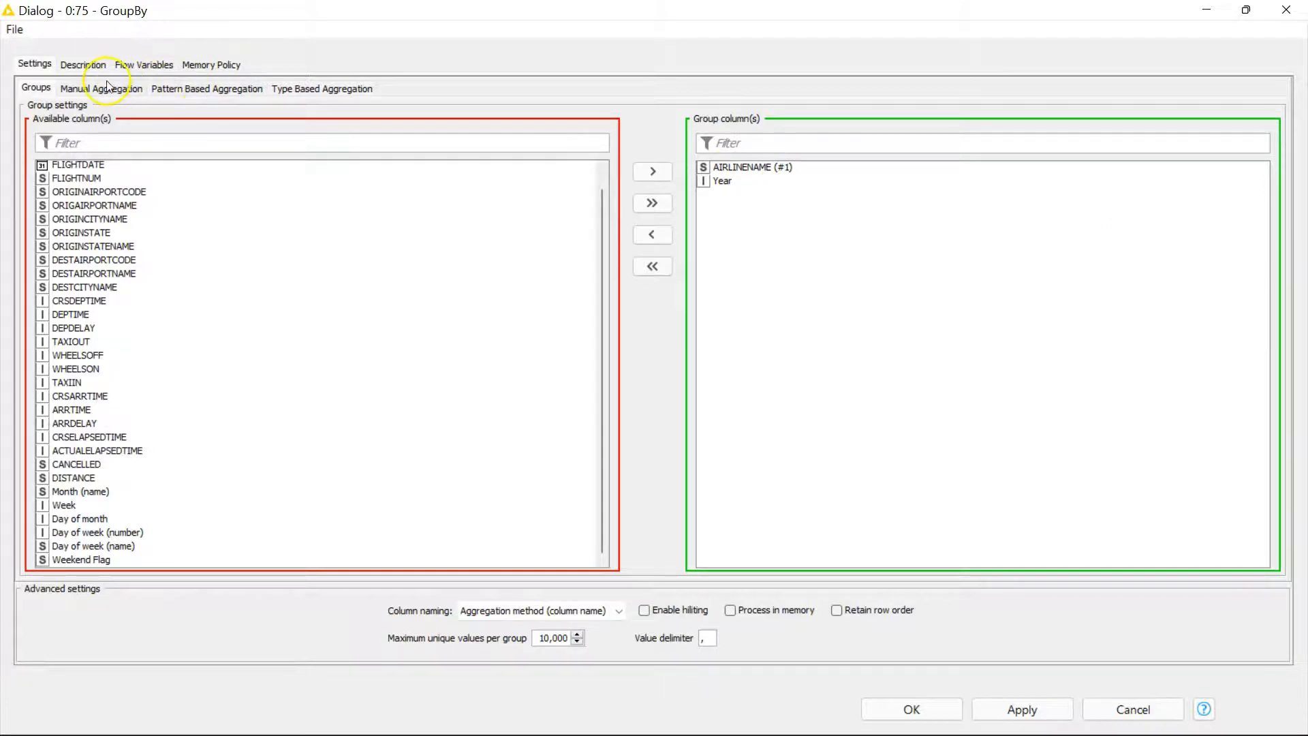
Review the Count, *ORI* Mode and type-based rules tab by tab.
click(99, 88)
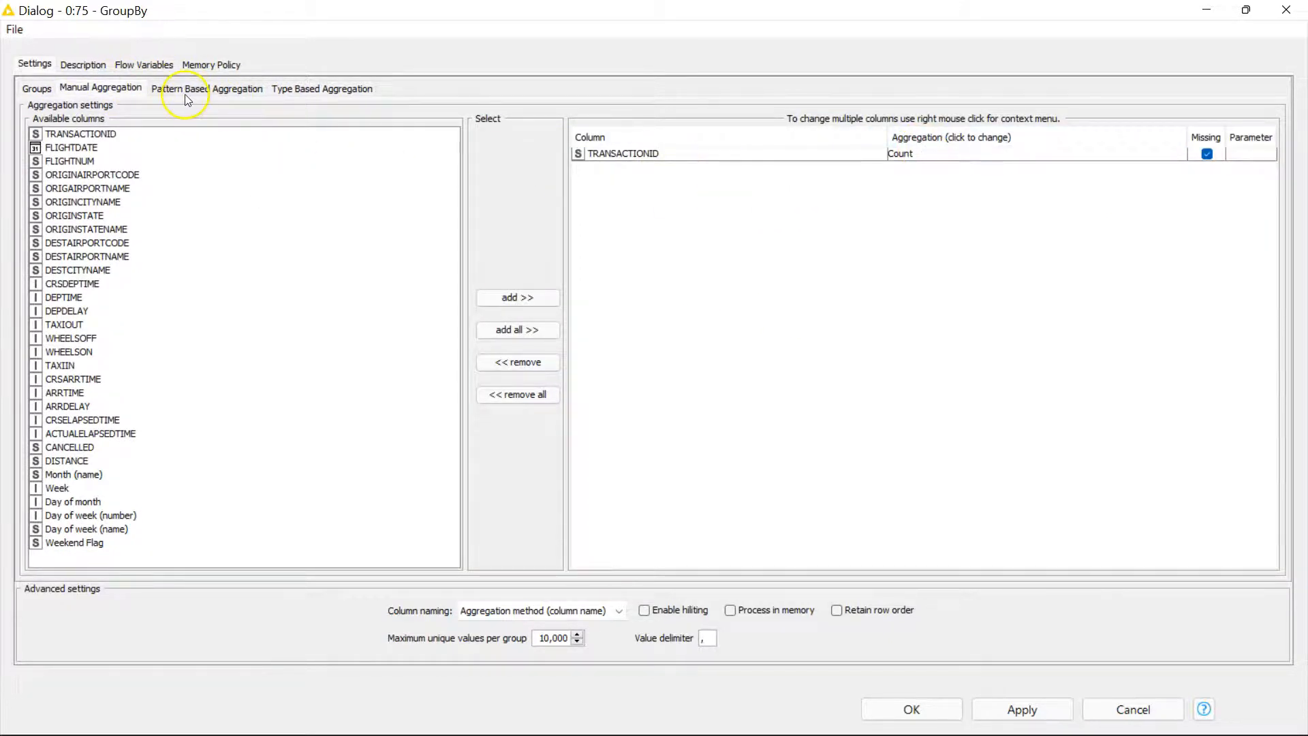
click(206, 89)
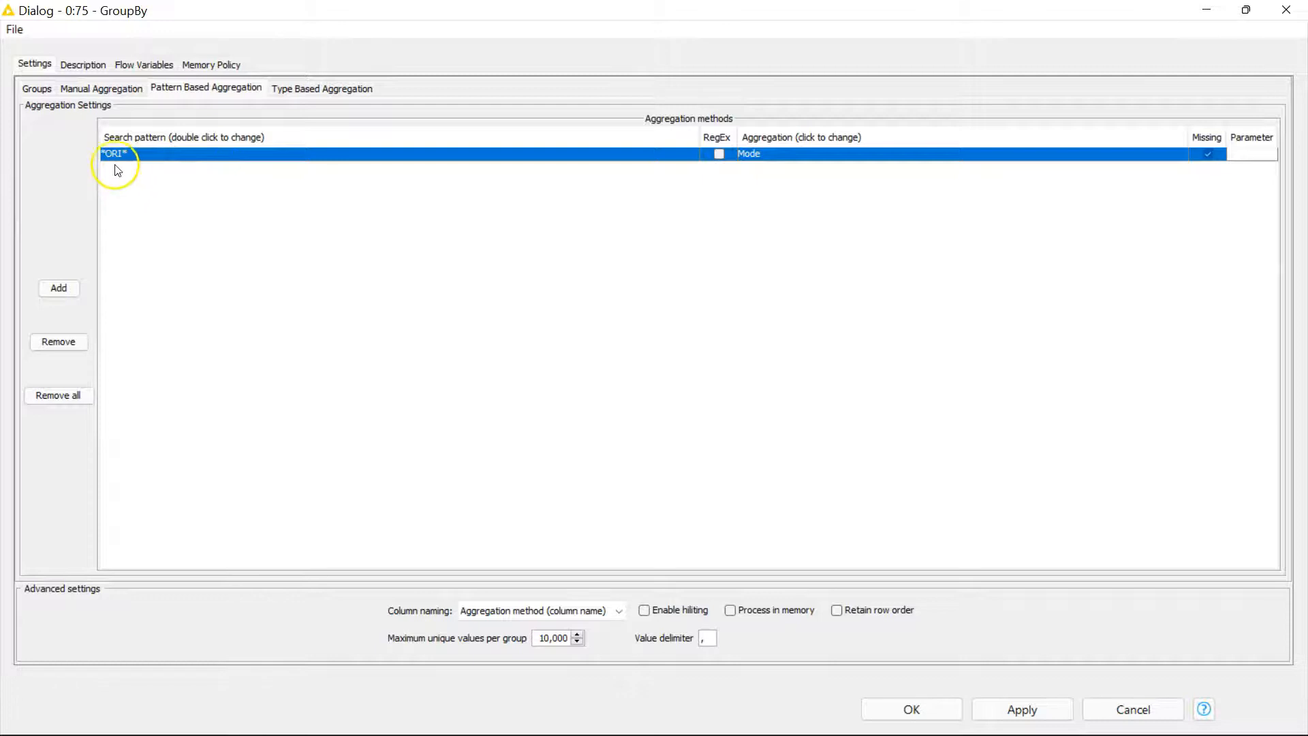
mouse_move(503, 197)
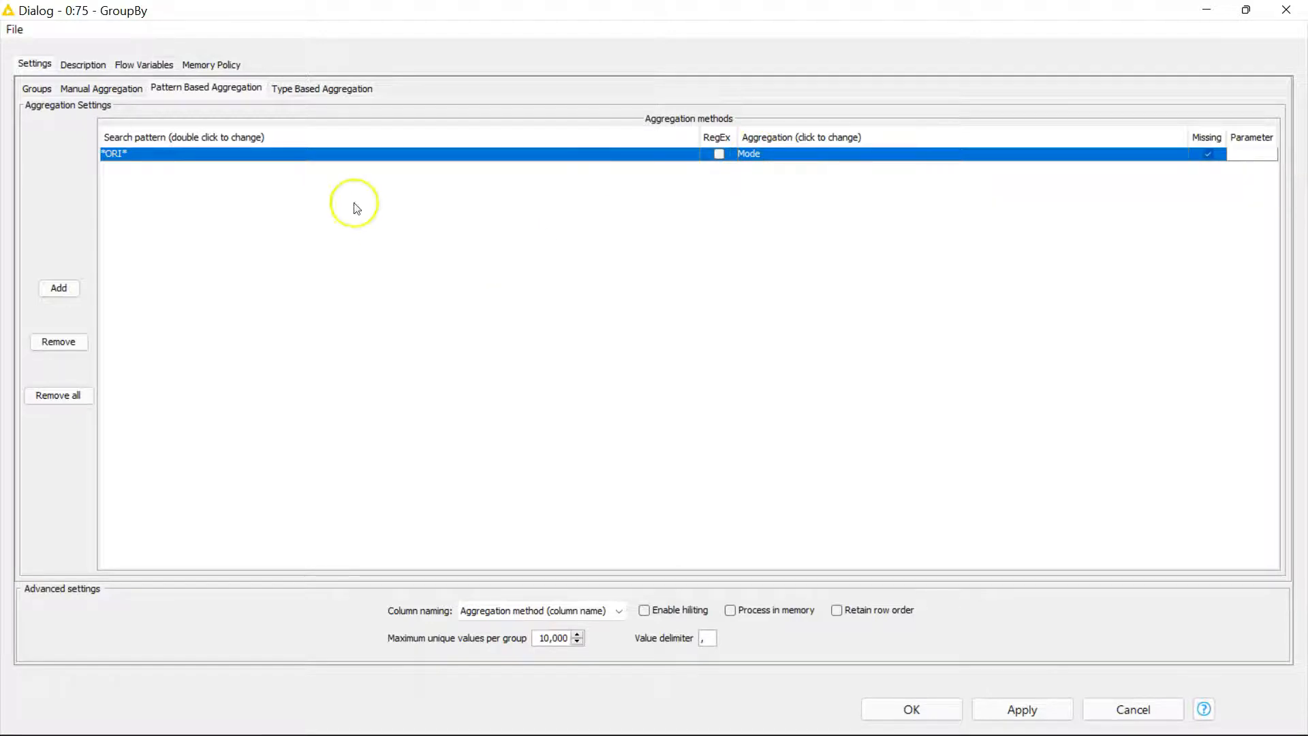
click(322, 88)
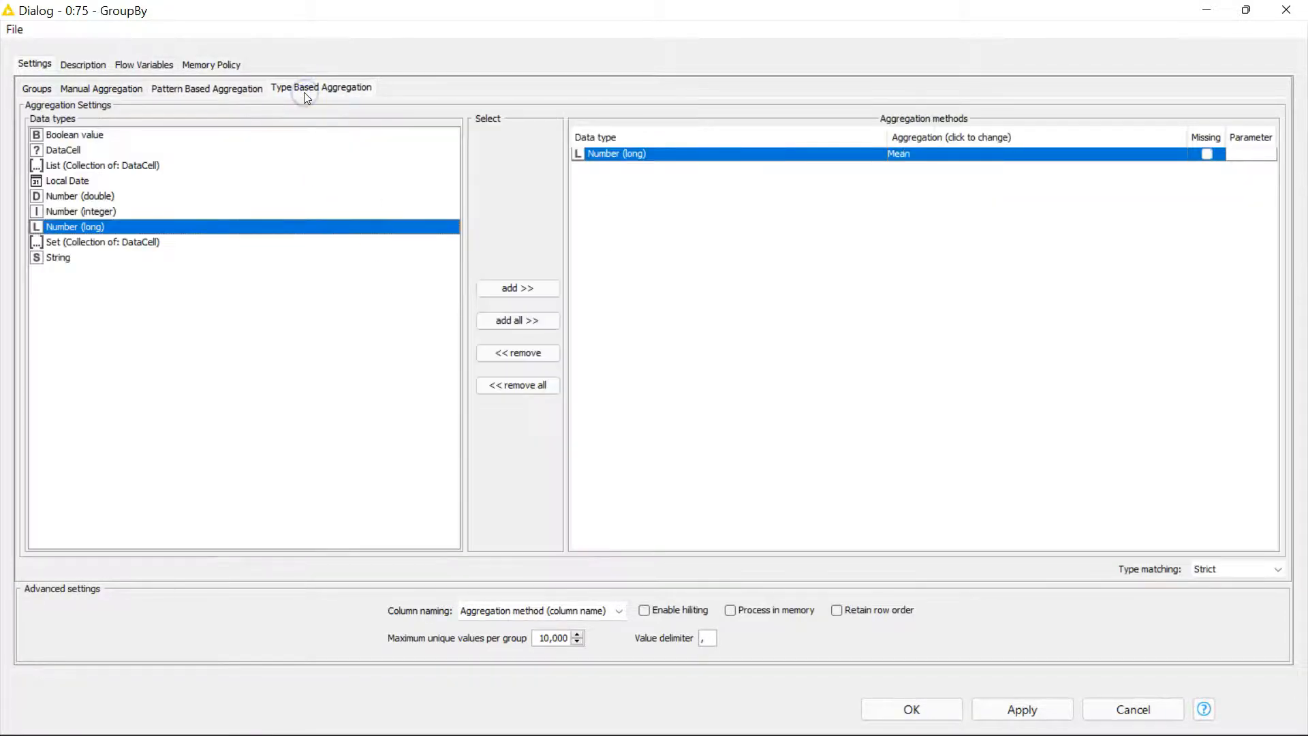
mouse_move(618, 154)
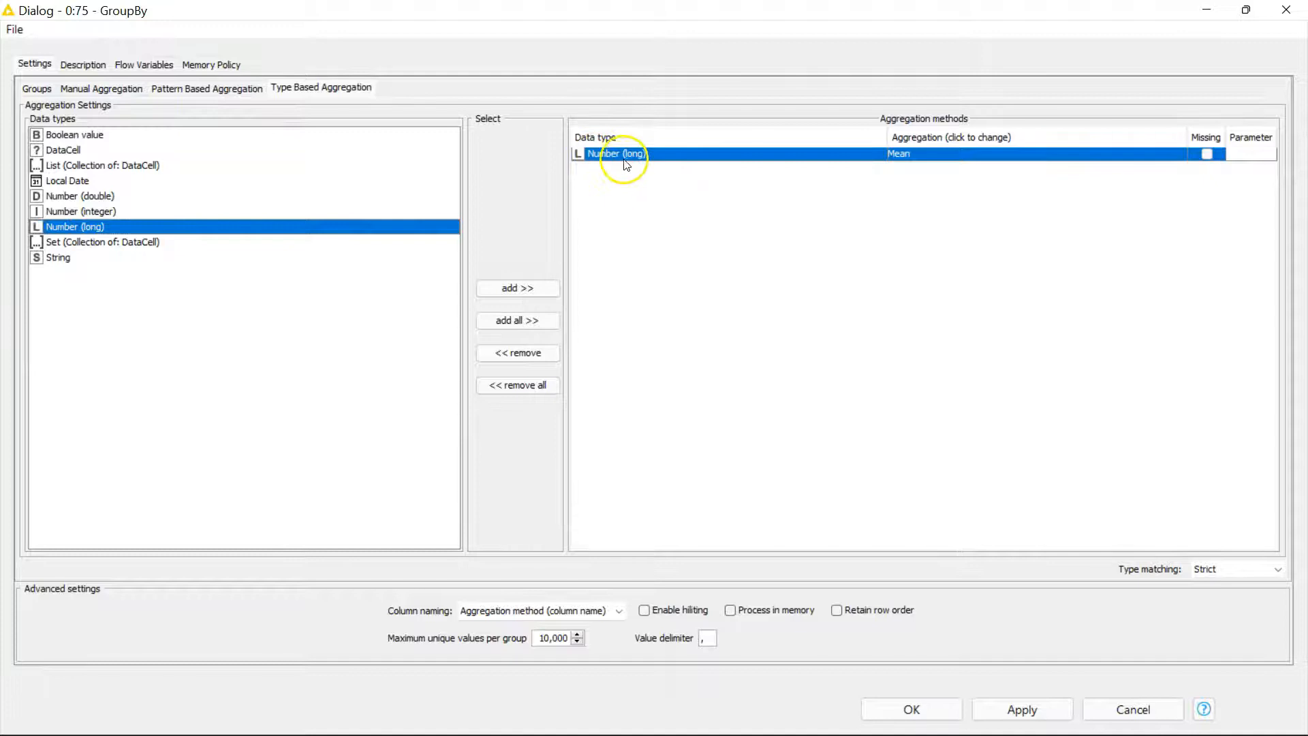
mouse_move(885, 155)
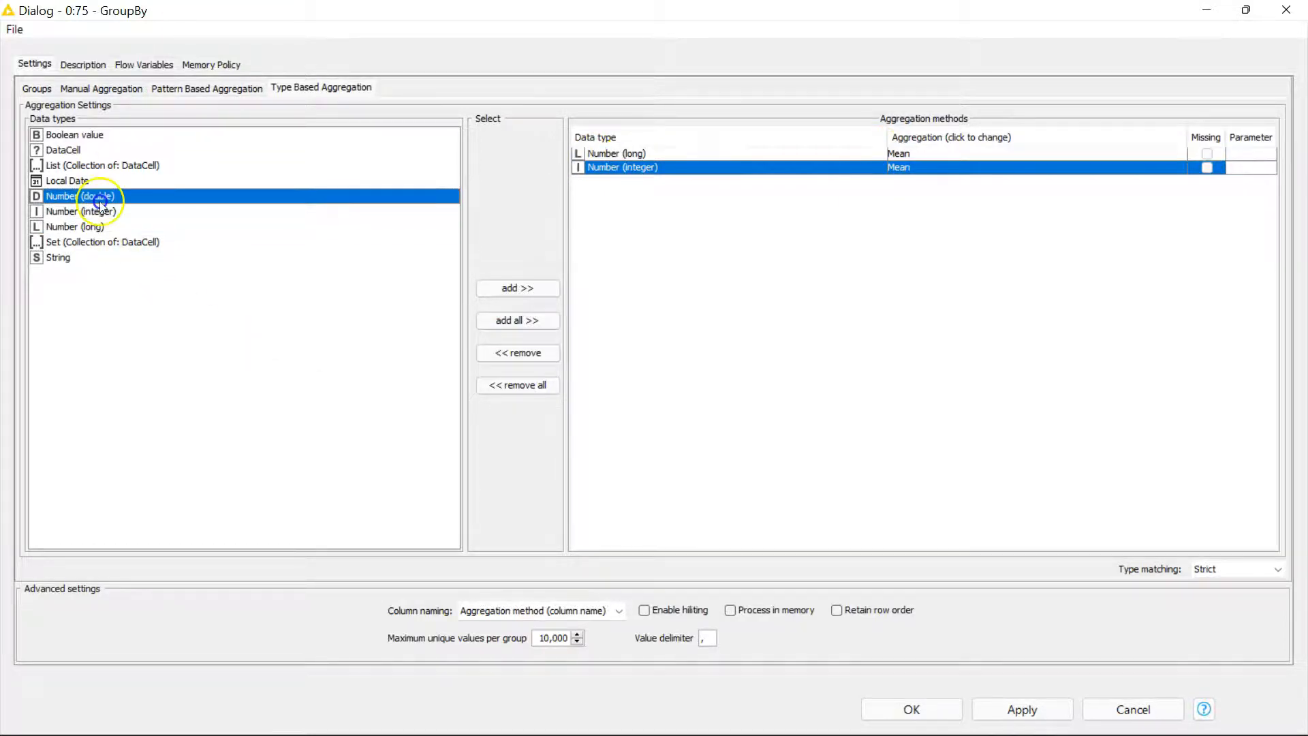
Add Mean for integer and double number columns, confirm with OK and execute the node.
click(517, 287)
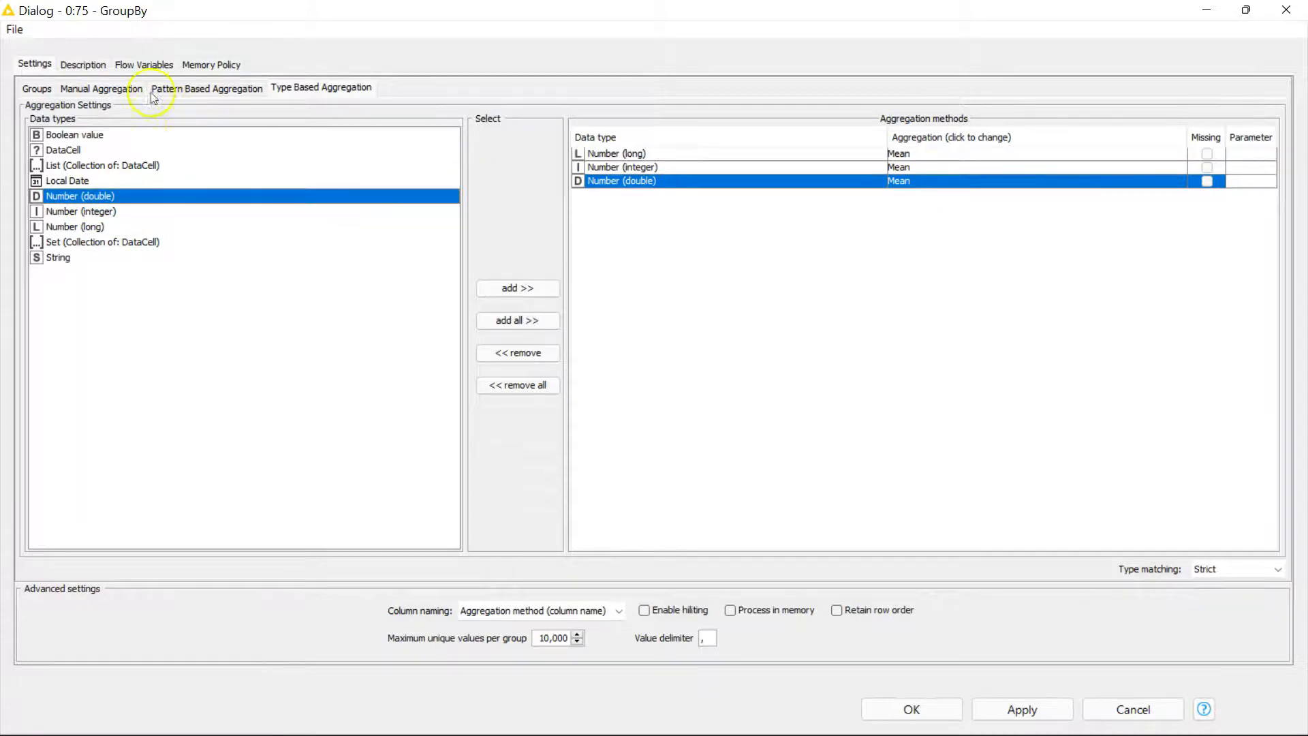
click(36, 88)
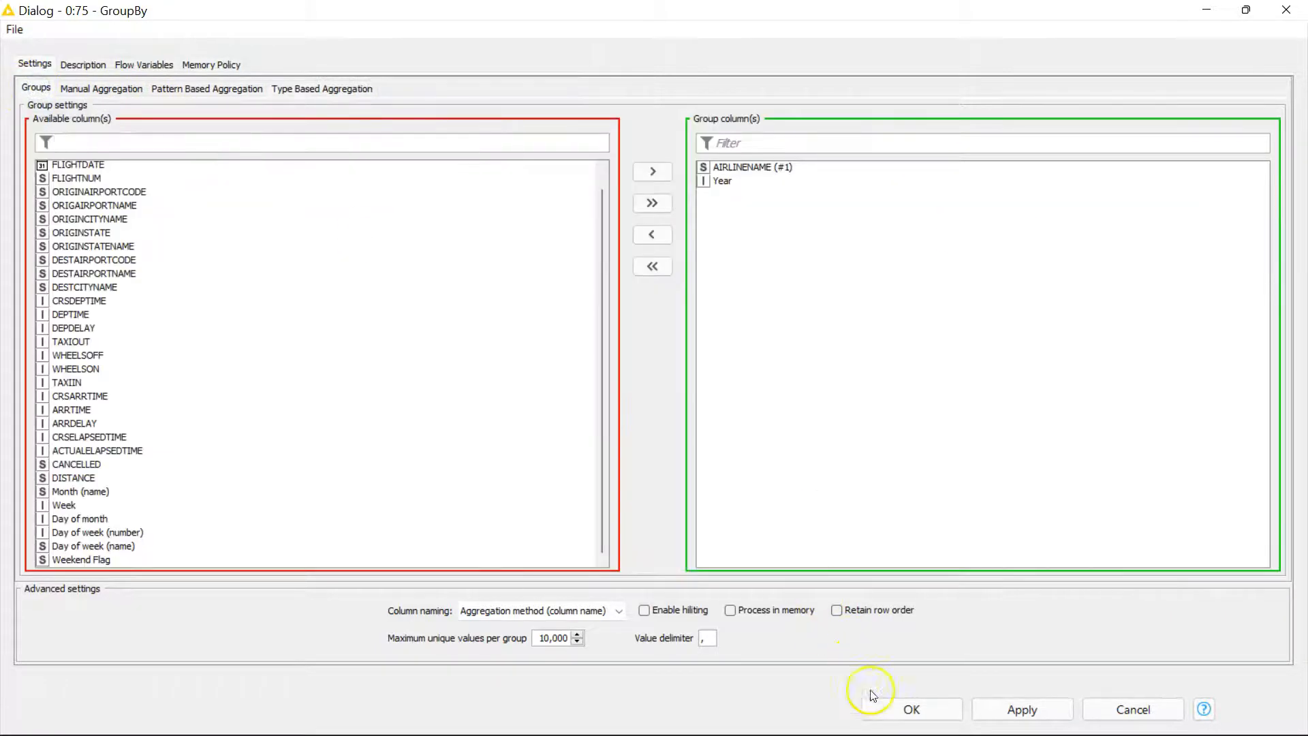
click(912, 708)
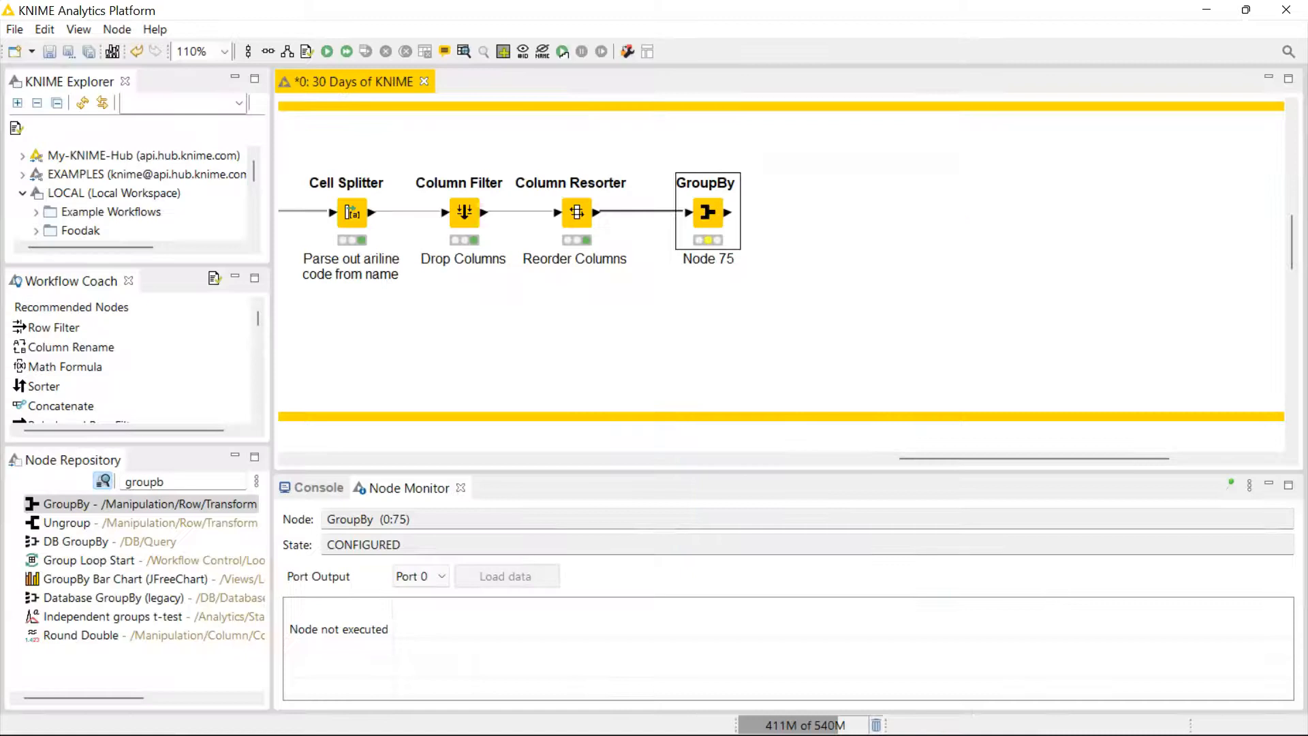
click(326, 50)
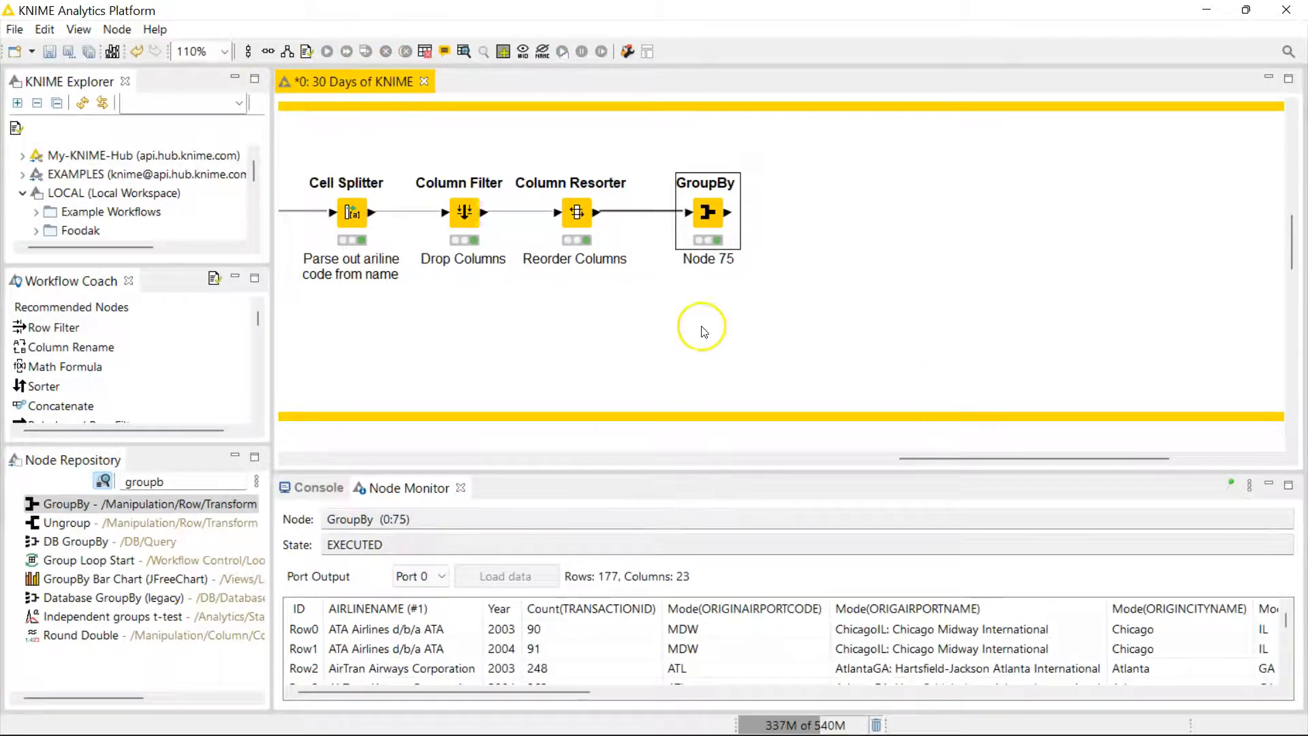
right_click(708, 211)
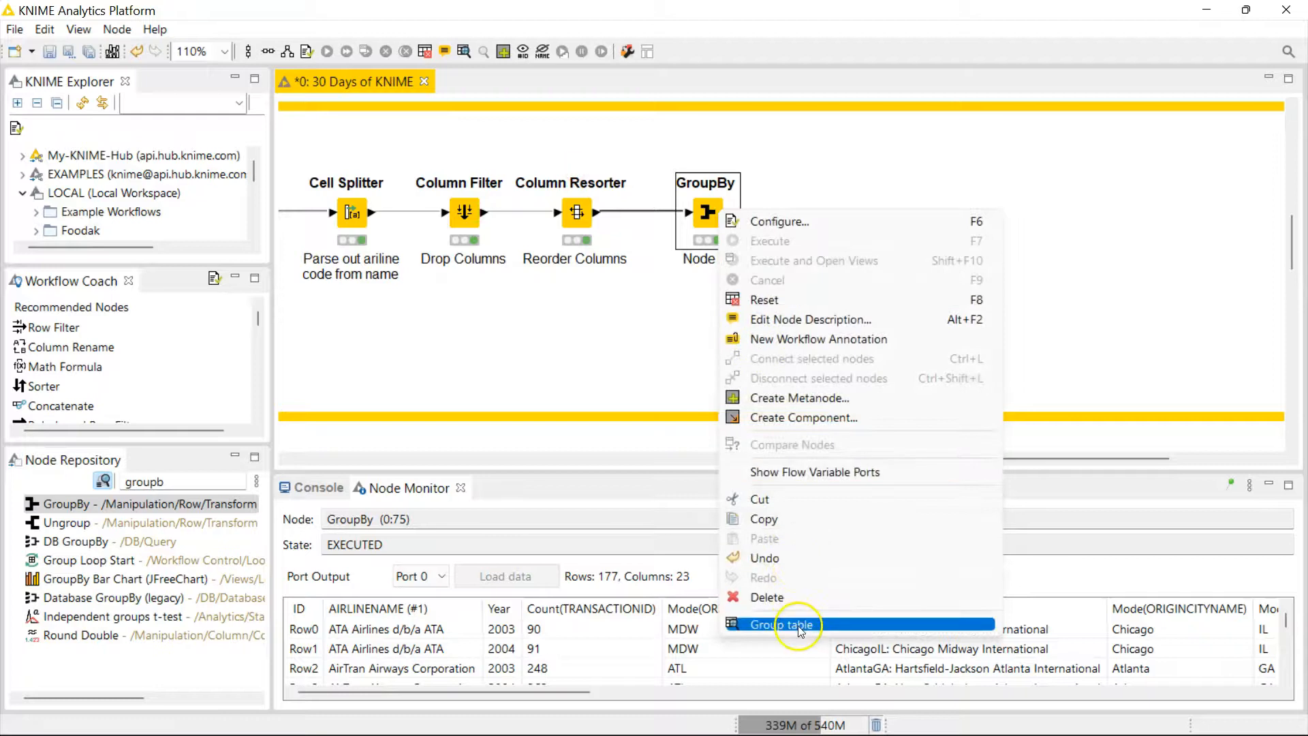
View the group table full-screen sorted by Count(TRANSACTIONID), then by Year newest first.
click(777, 624)
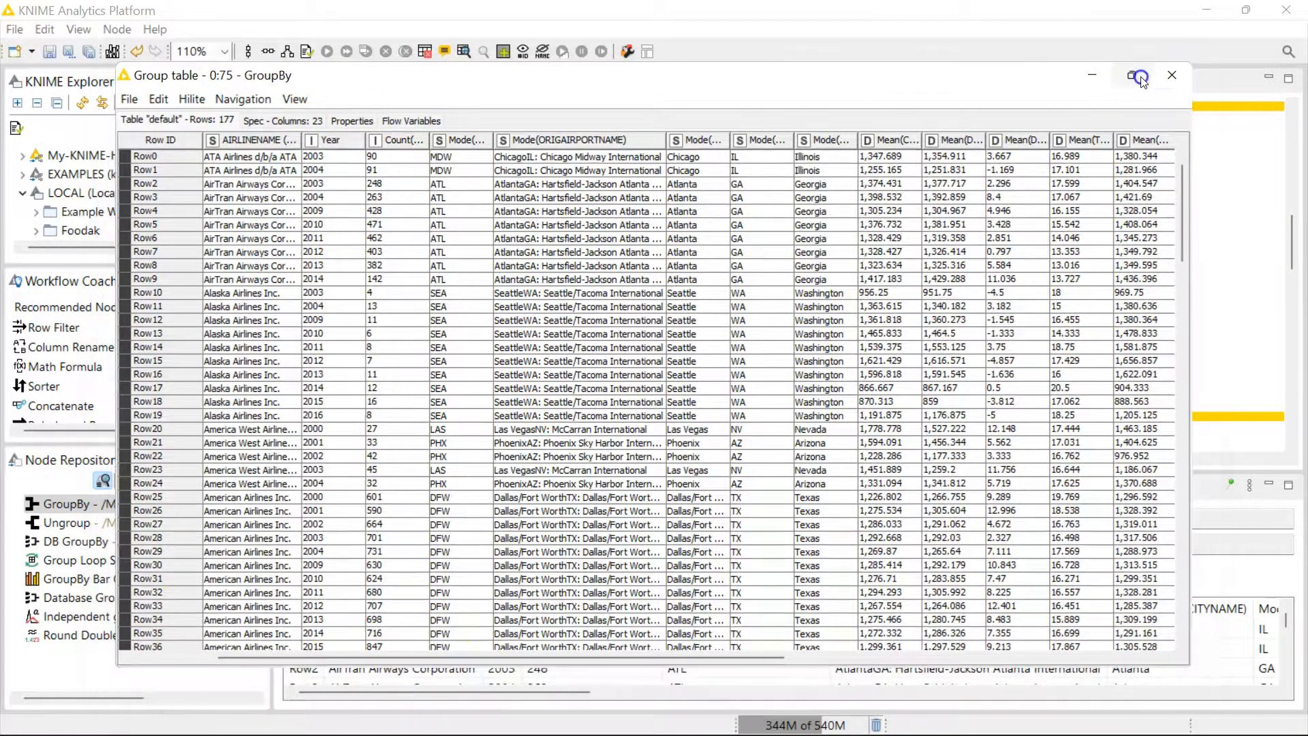
click(1141, 75)
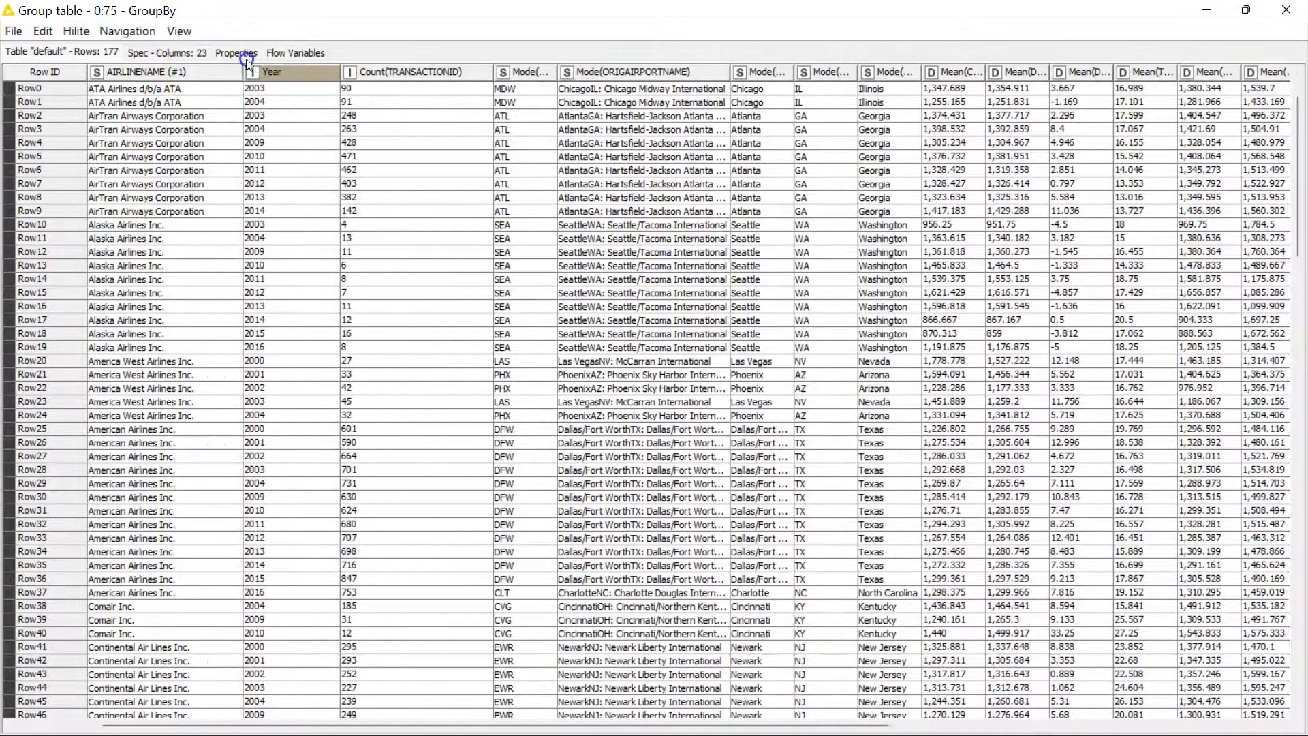
click(432, 72)
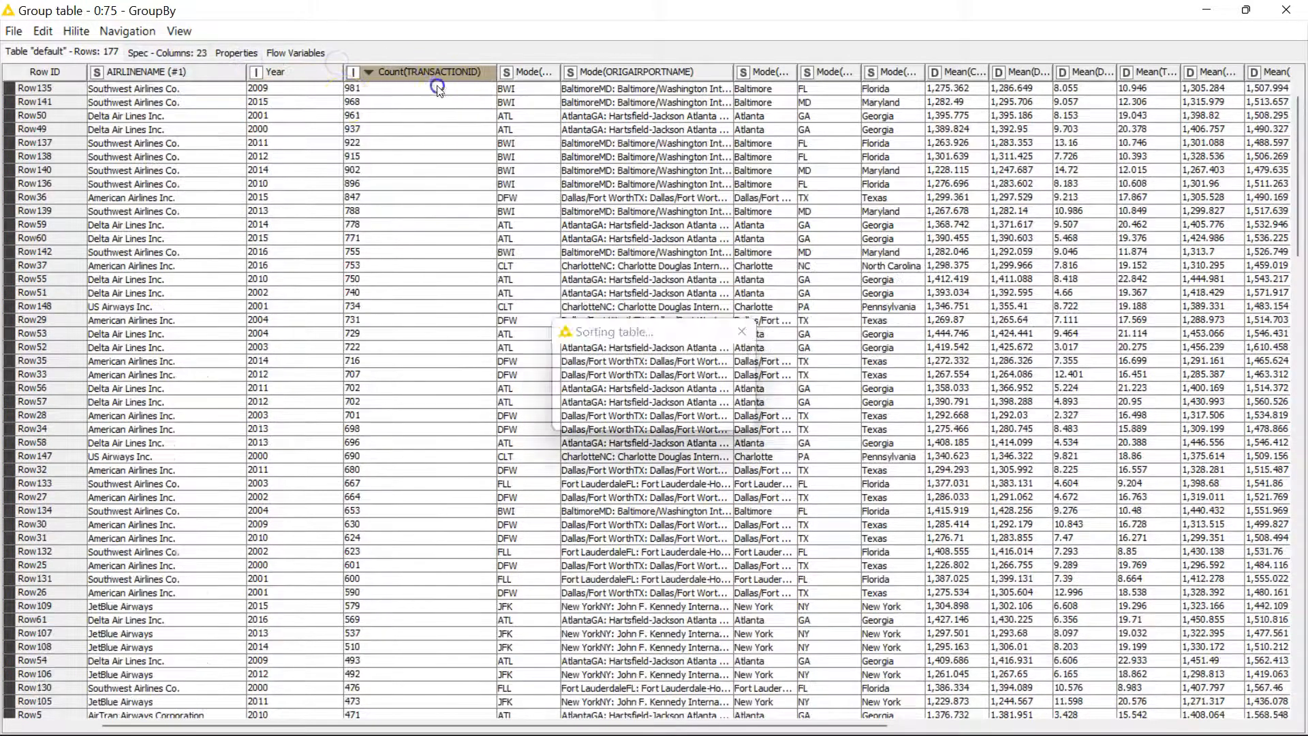
click(275, 72)
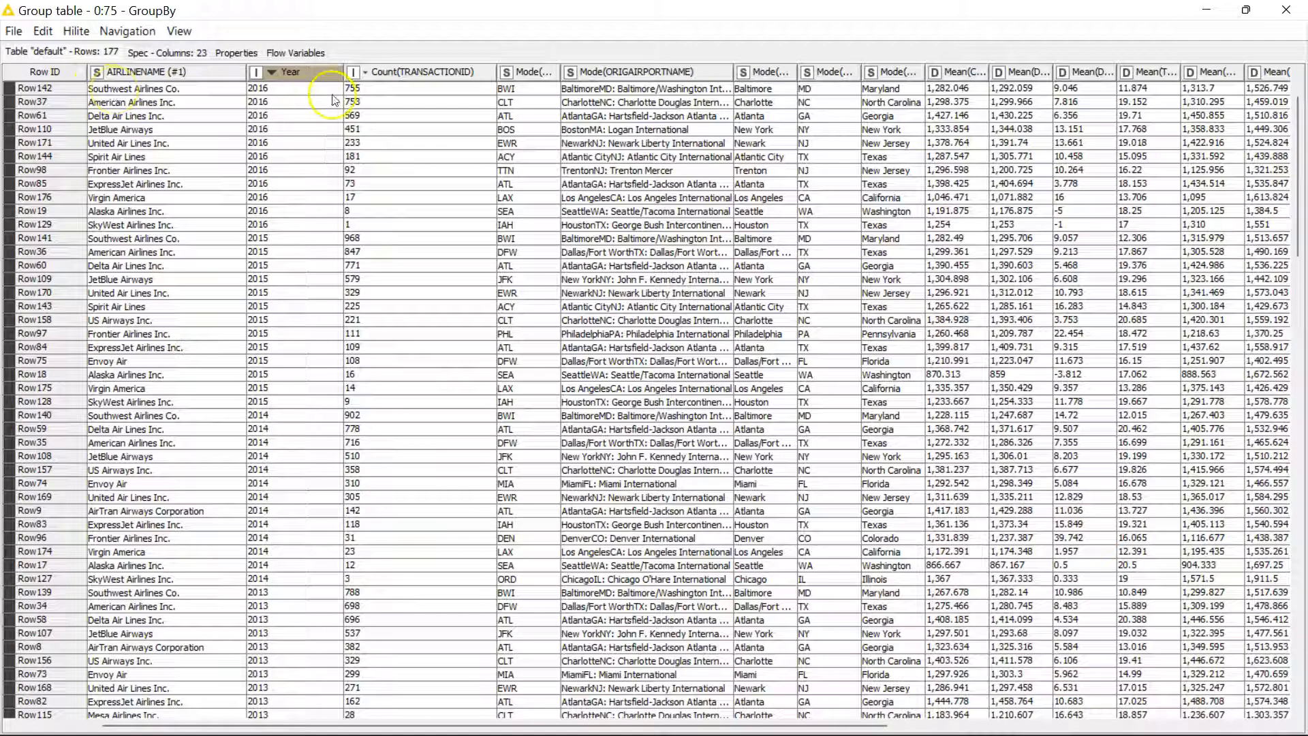
mouse_move(332, 199)
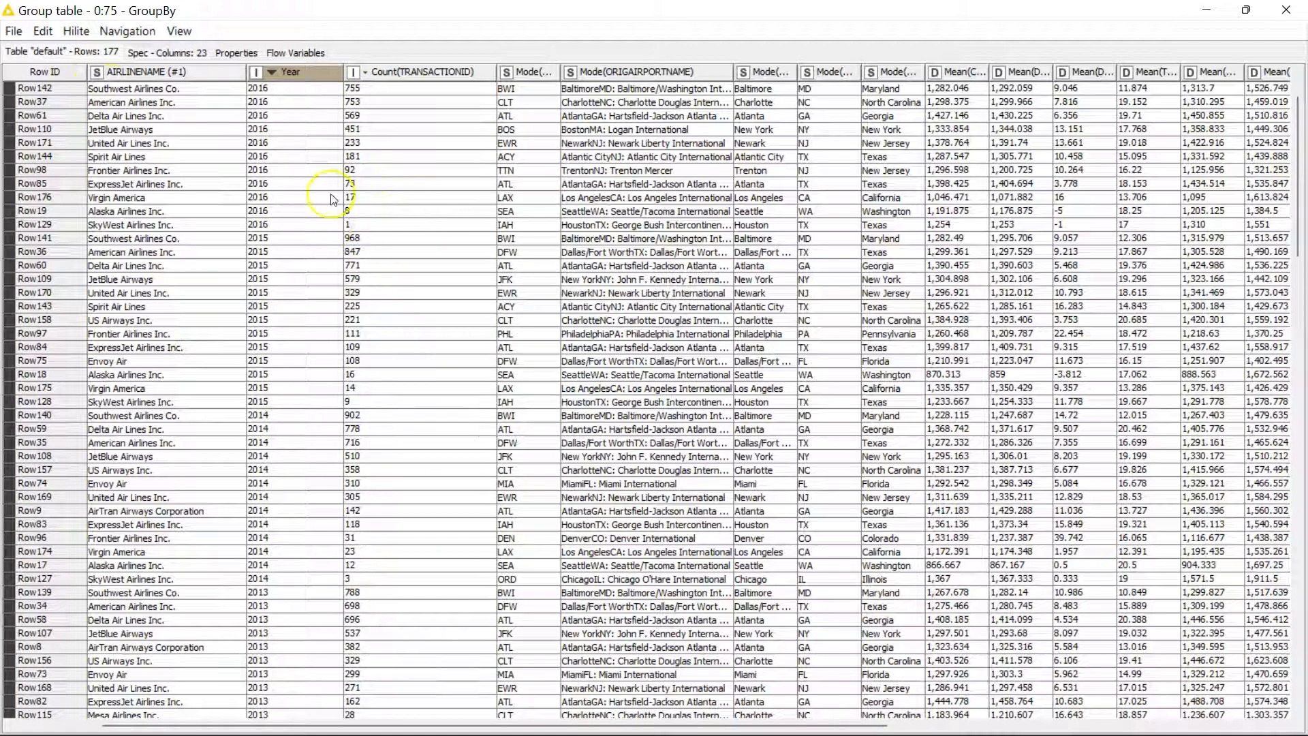
mouse_move(367, 238)
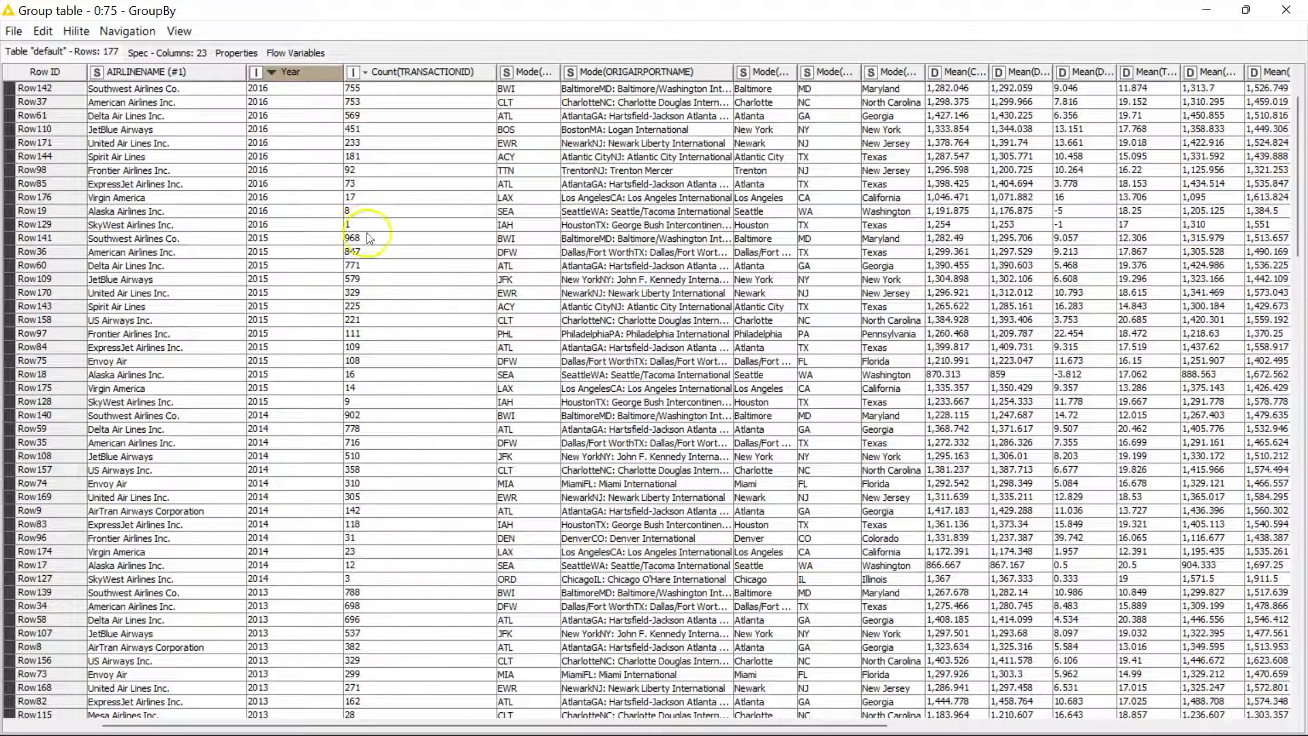
mouse_move(338, 363)
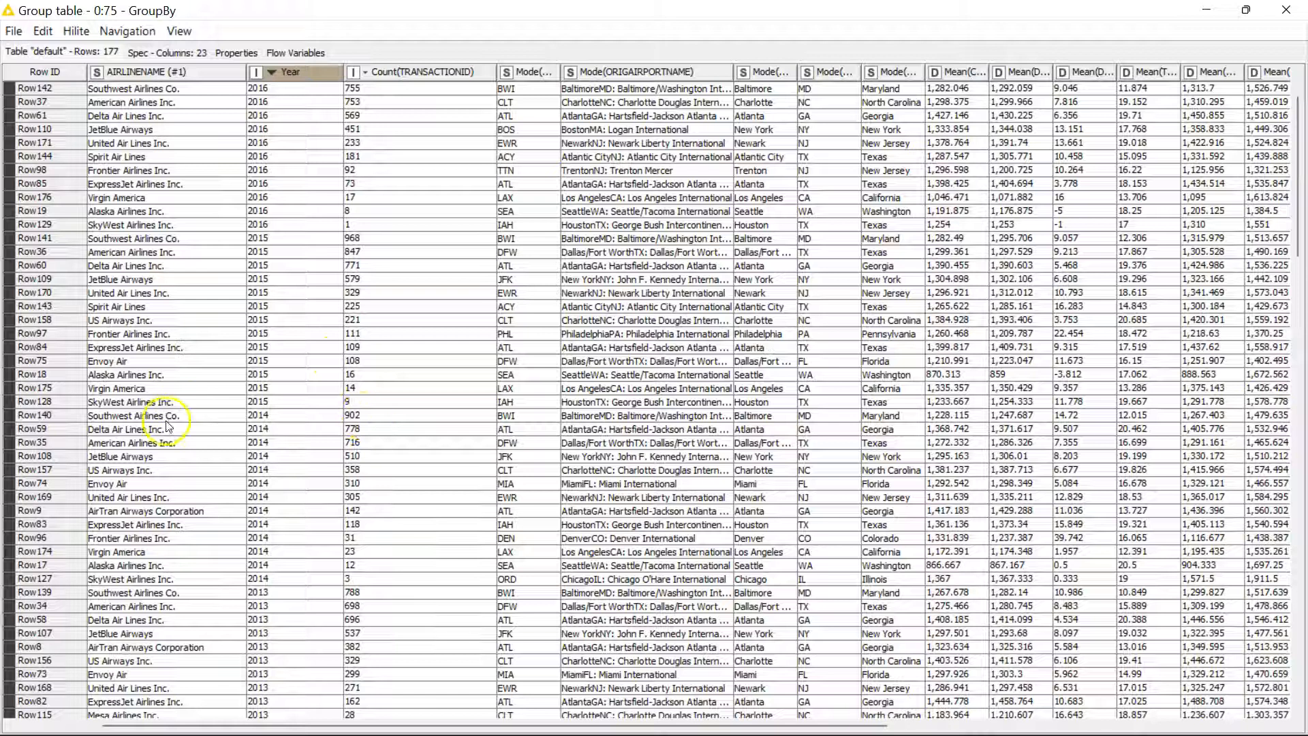
mouse_move(380, 548)
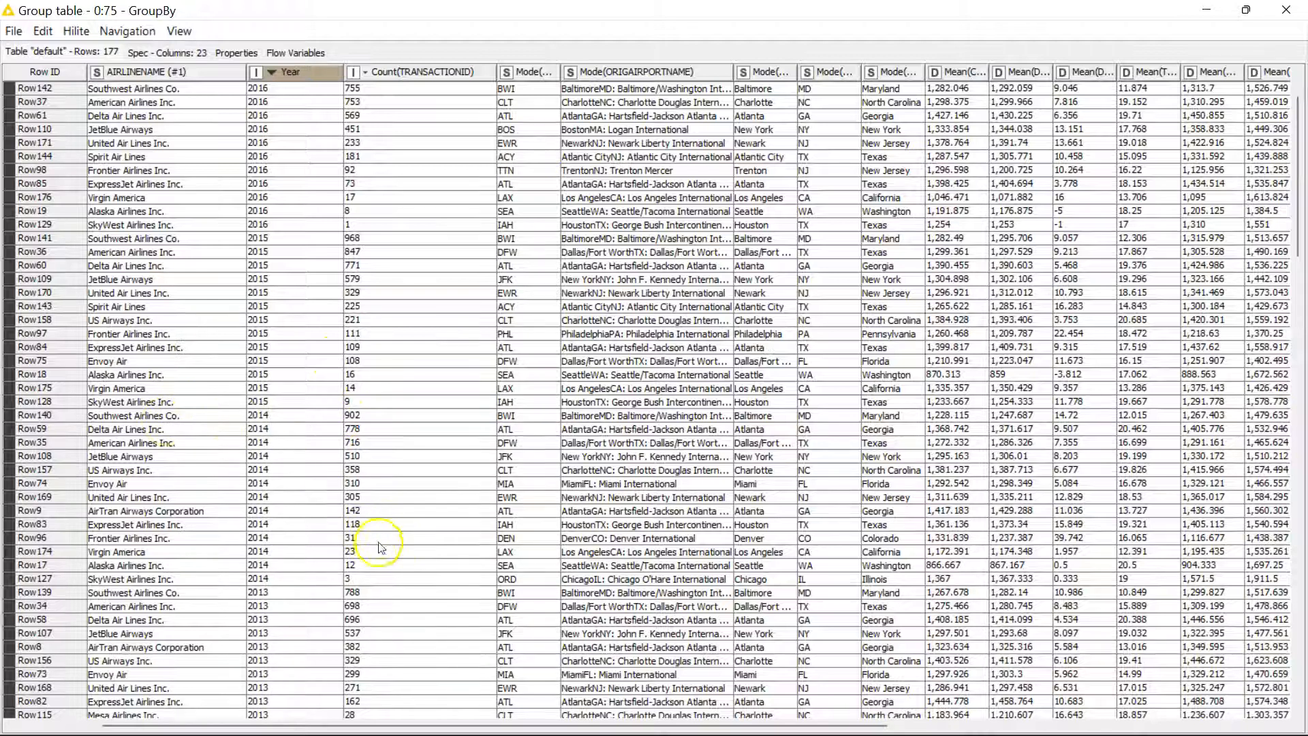
mouse_move(193, 594)
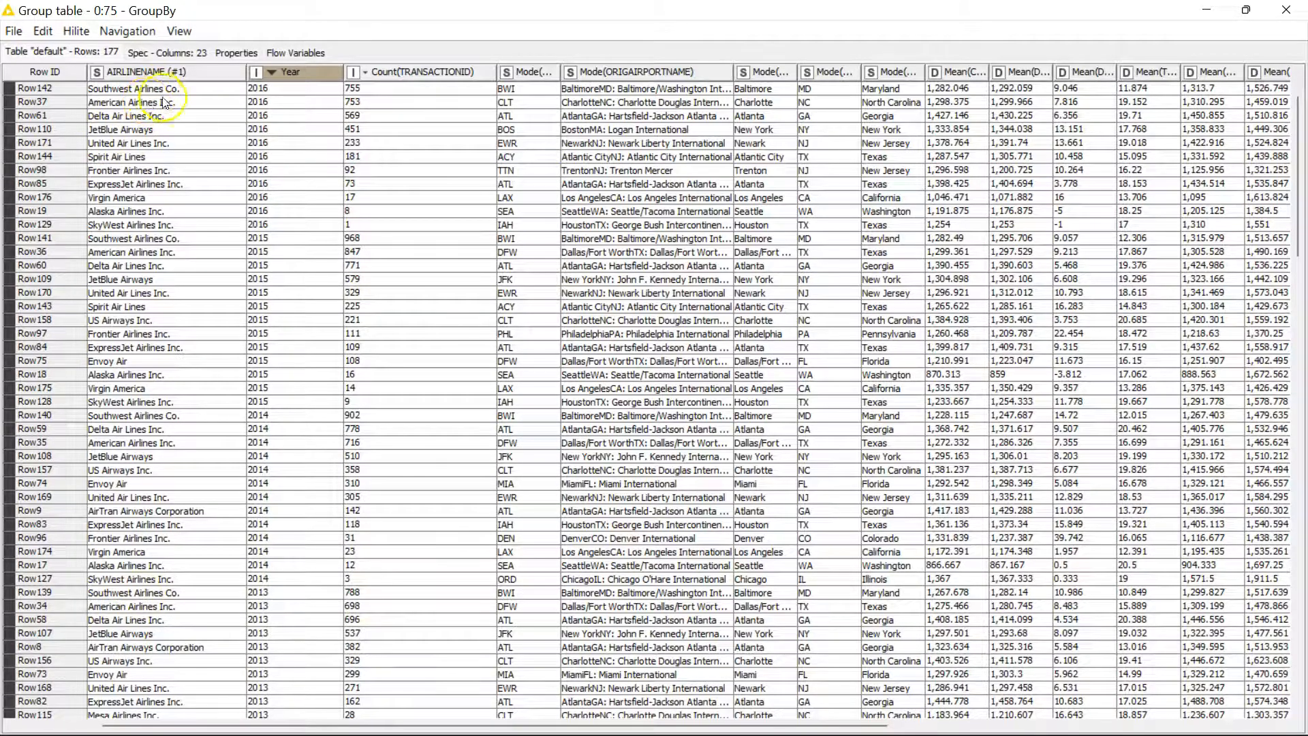
mouse_move(342, 253)
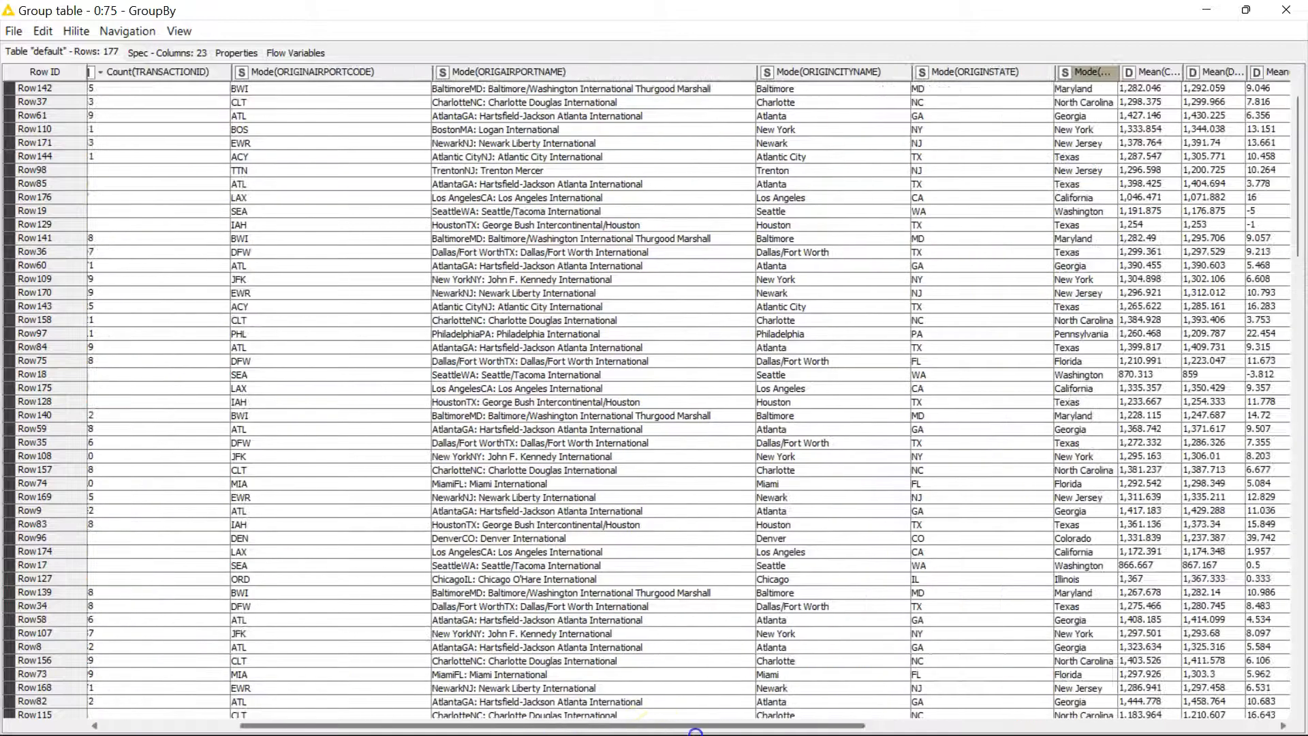
Scroll the GroupBy results table right to the mean columns for departure times, delays, wheels-off and taxi-in.
scroll(right, 3)
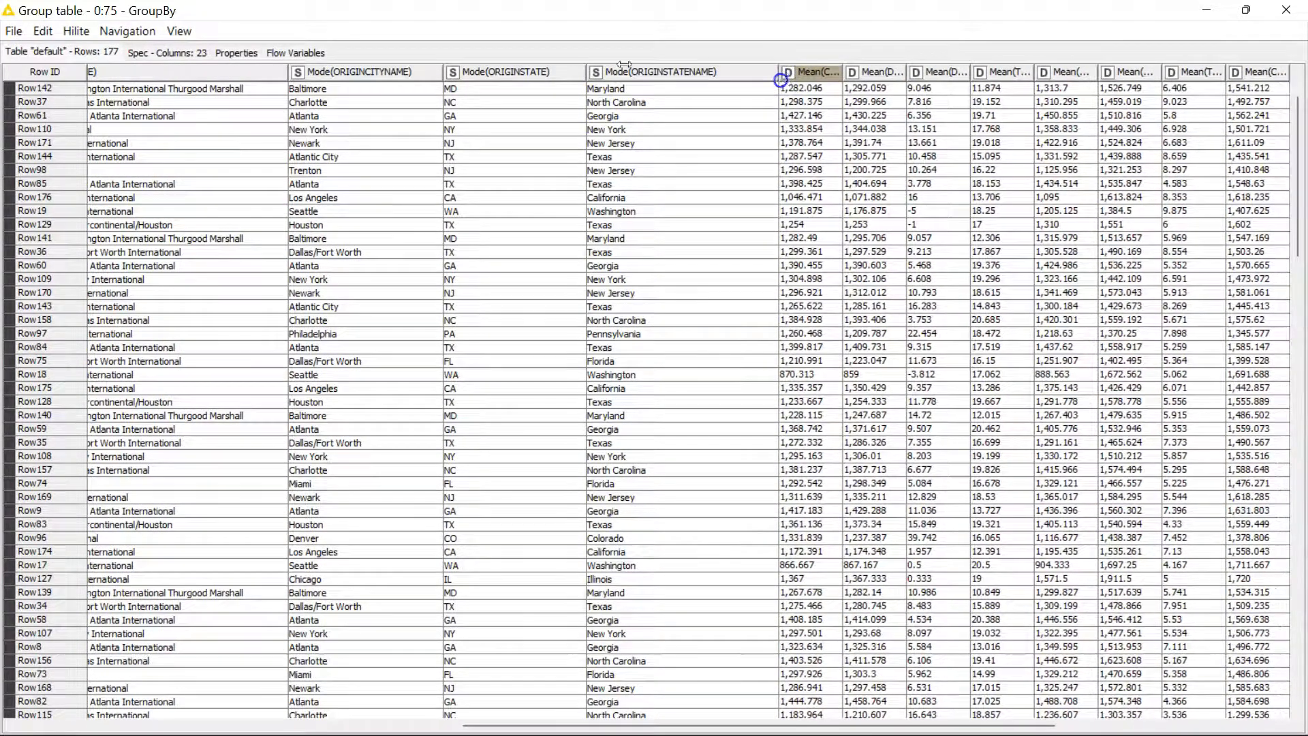
mouse_move(830, 146)
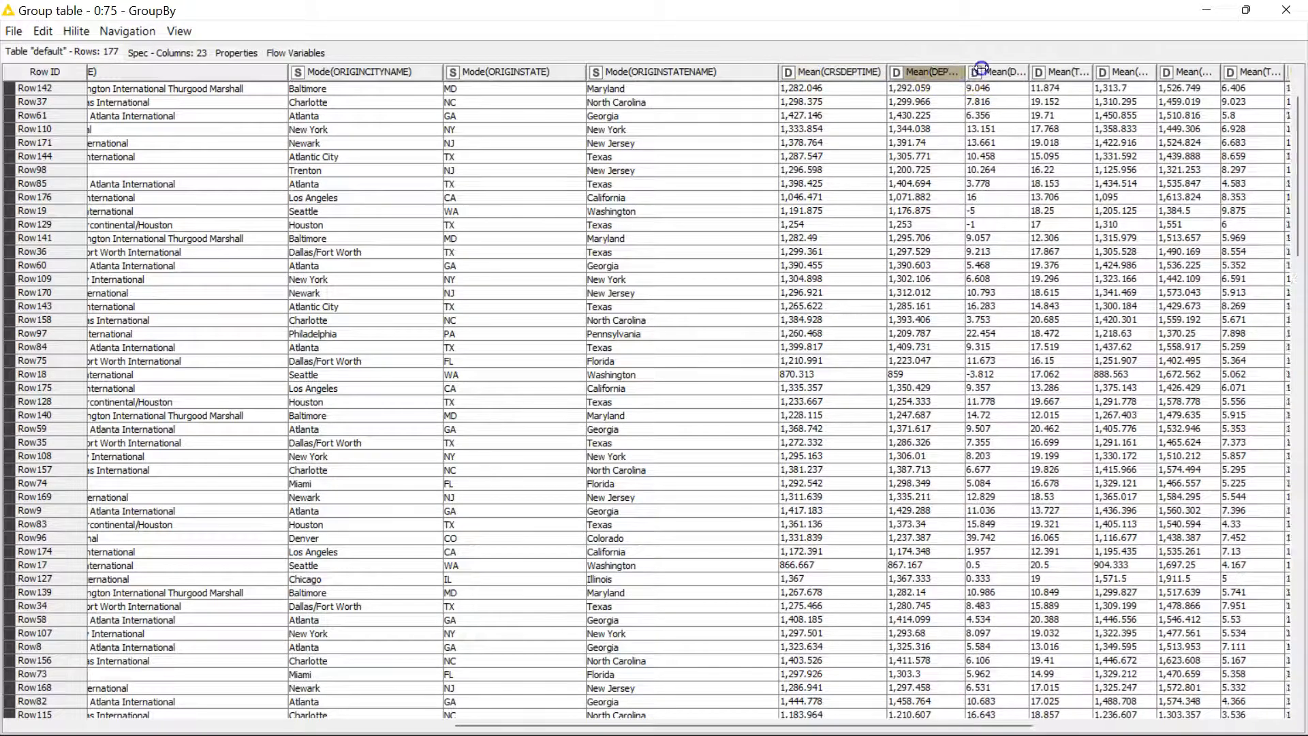
scroll(right, 3)
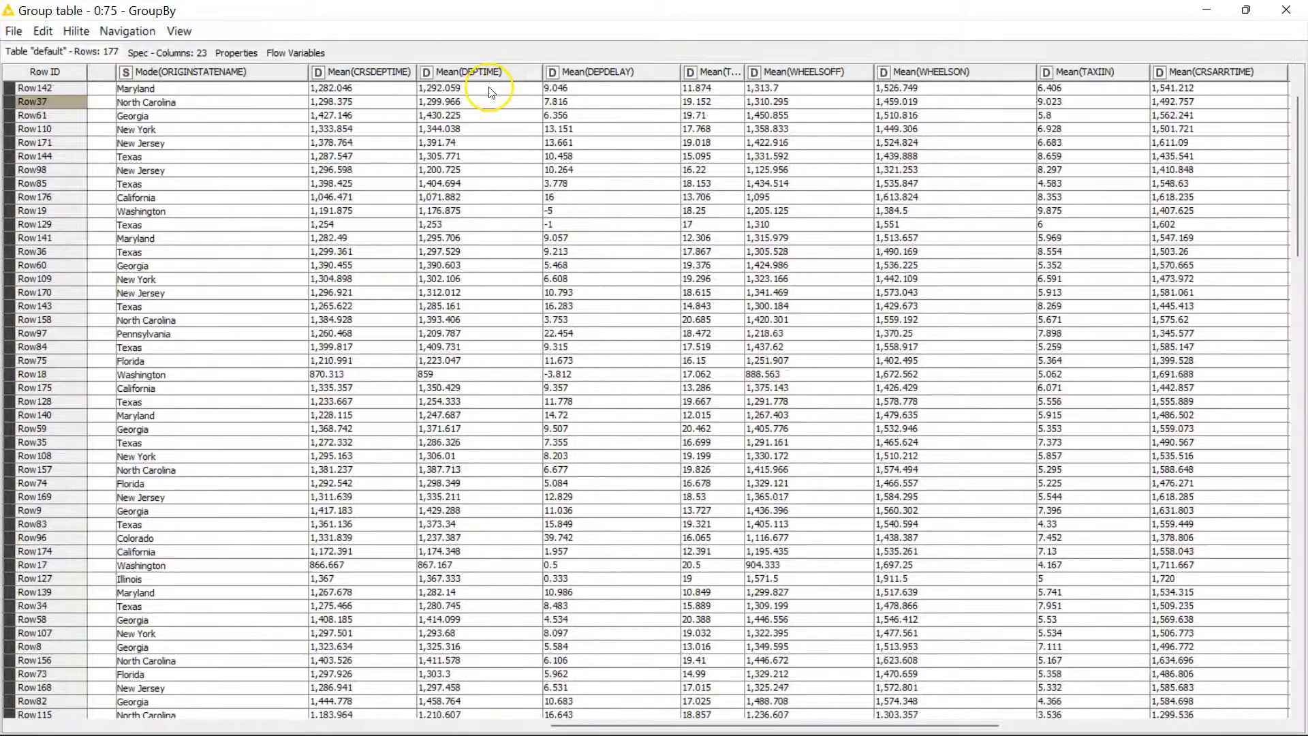
mouse_move(667, 311)
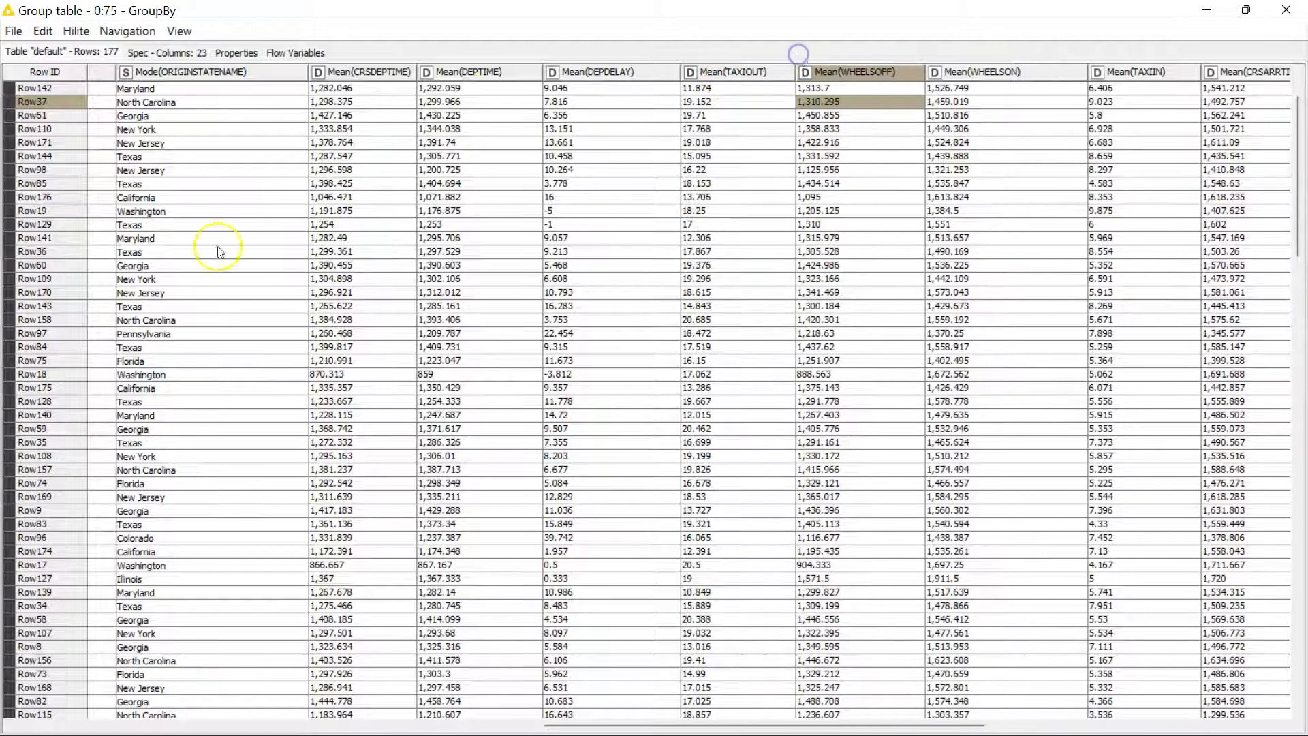
mouse_move(1026, 292)
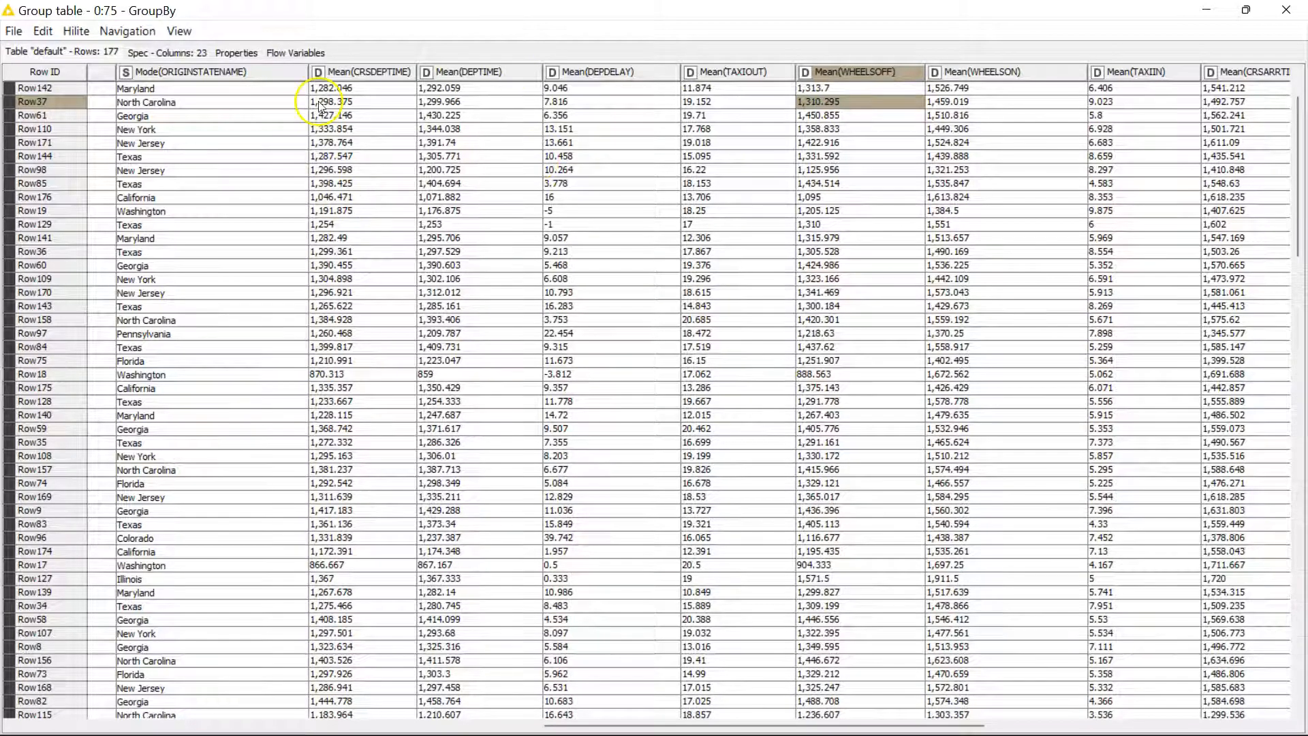
mouse_move(385, 72)
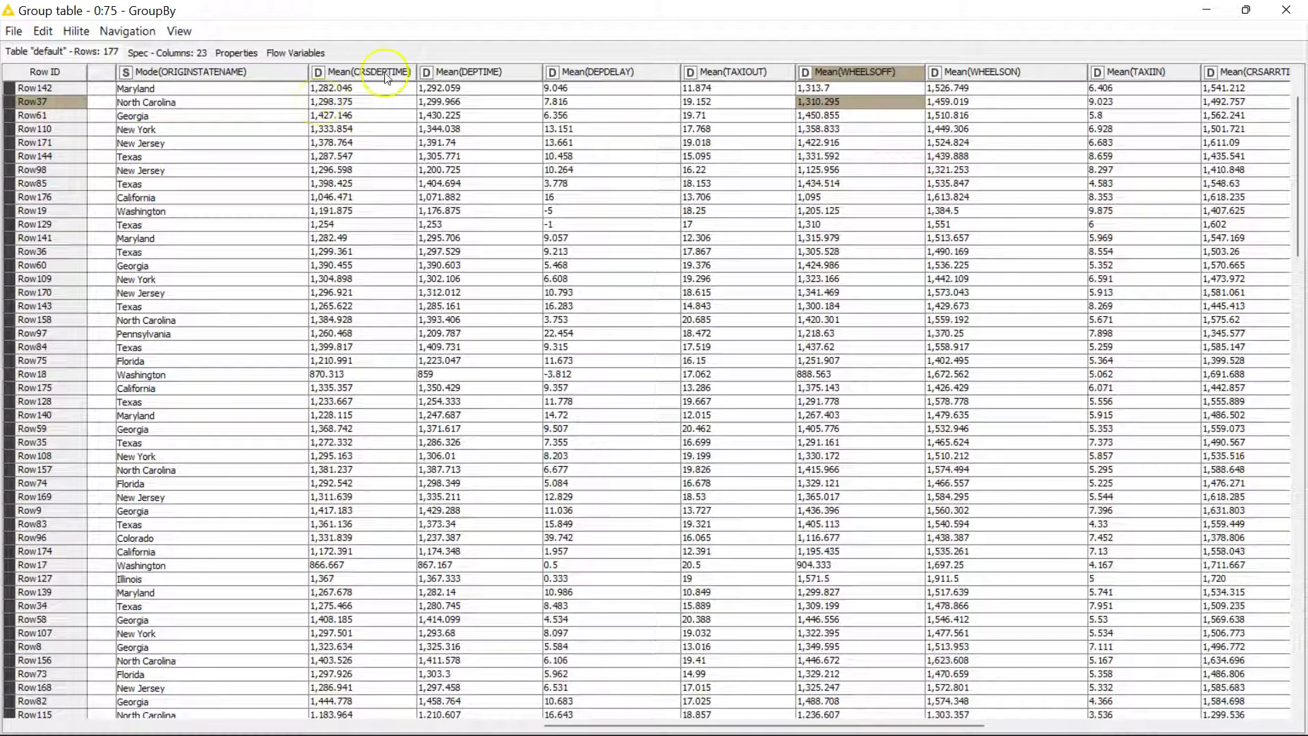
mouse_move(514, 255)
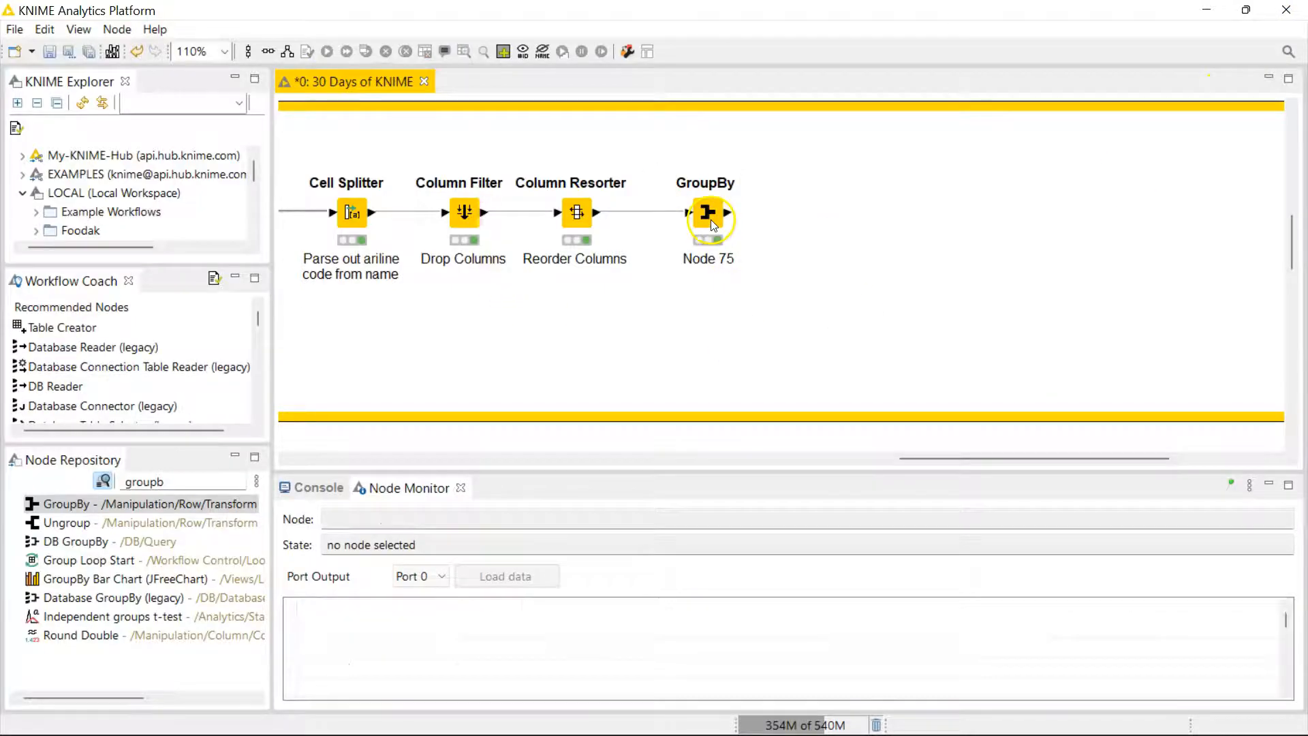
Reopen the GroupBy node's configuration on its Manual Aggregation settings showing TRANSACTIONID counted.
double_click(708, 213)
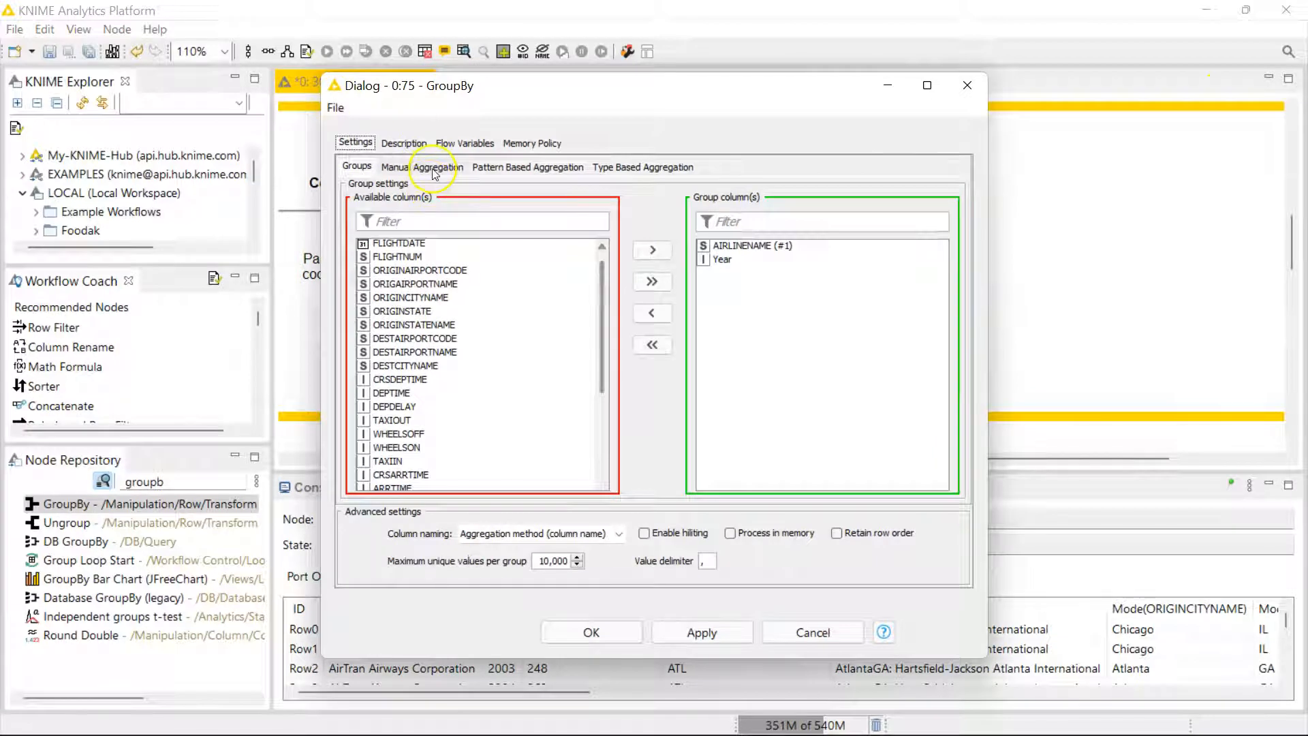
click(421, 166)
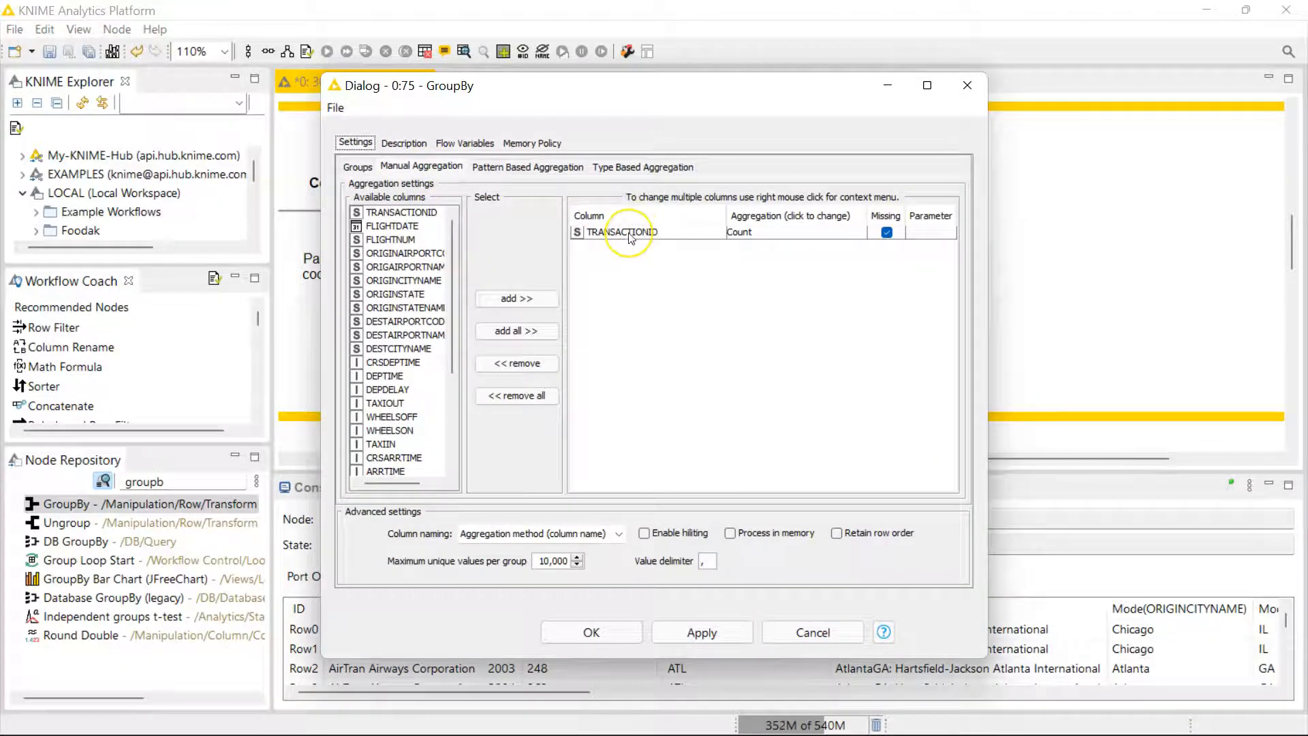
mouse_move(738, 254)
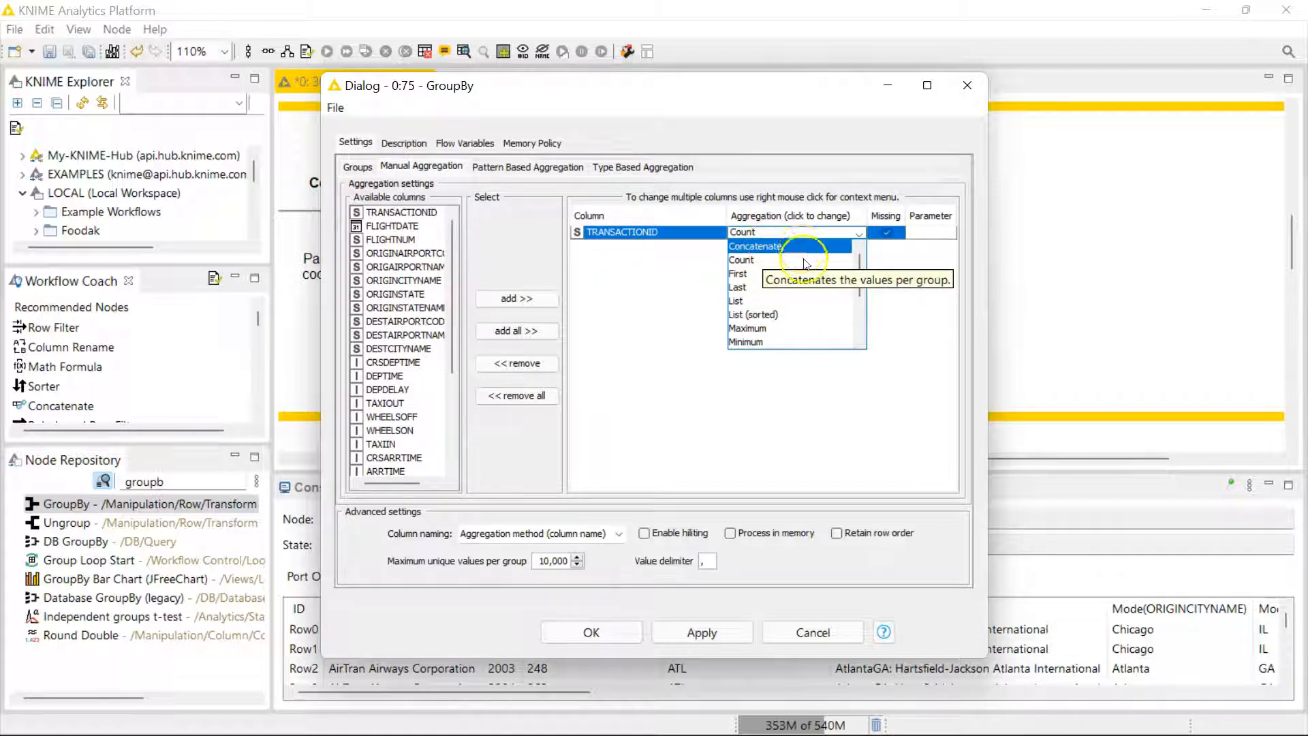
mouse_move(785, 329)
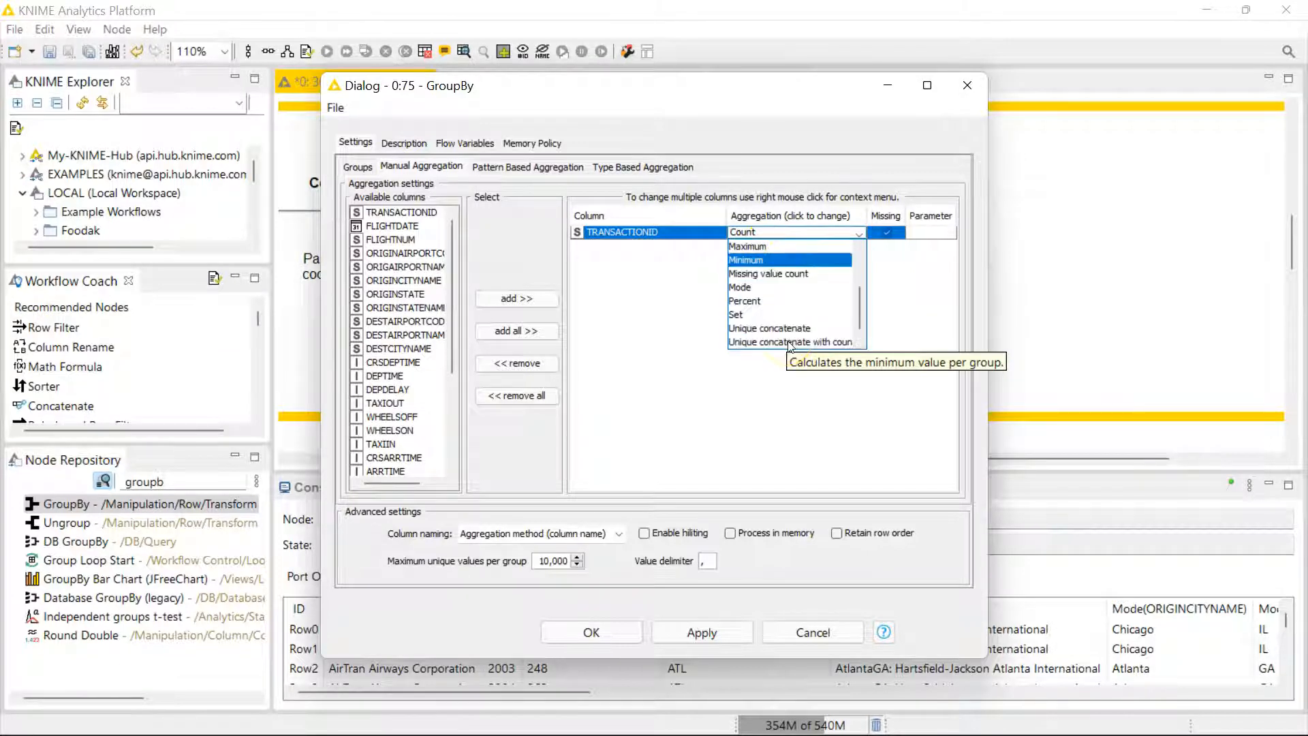
mouse_move(740, 287)
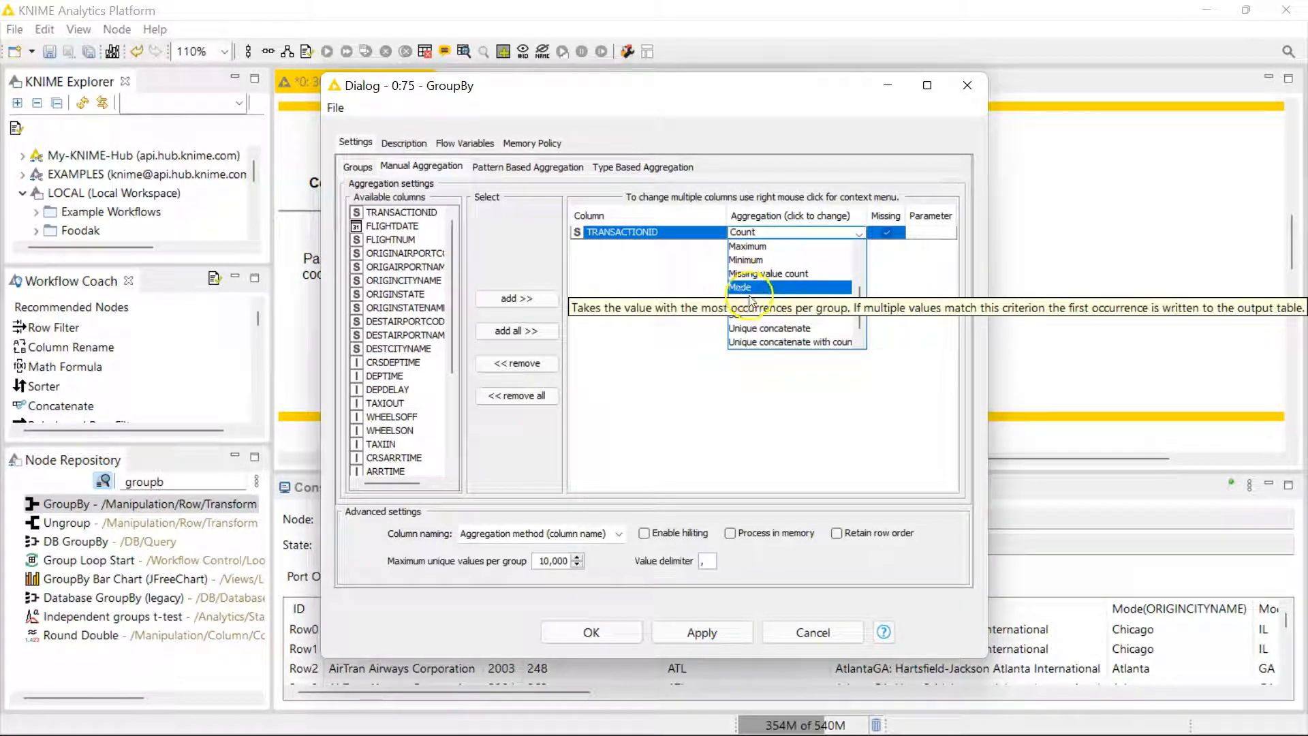
mouse_move(789, 342)
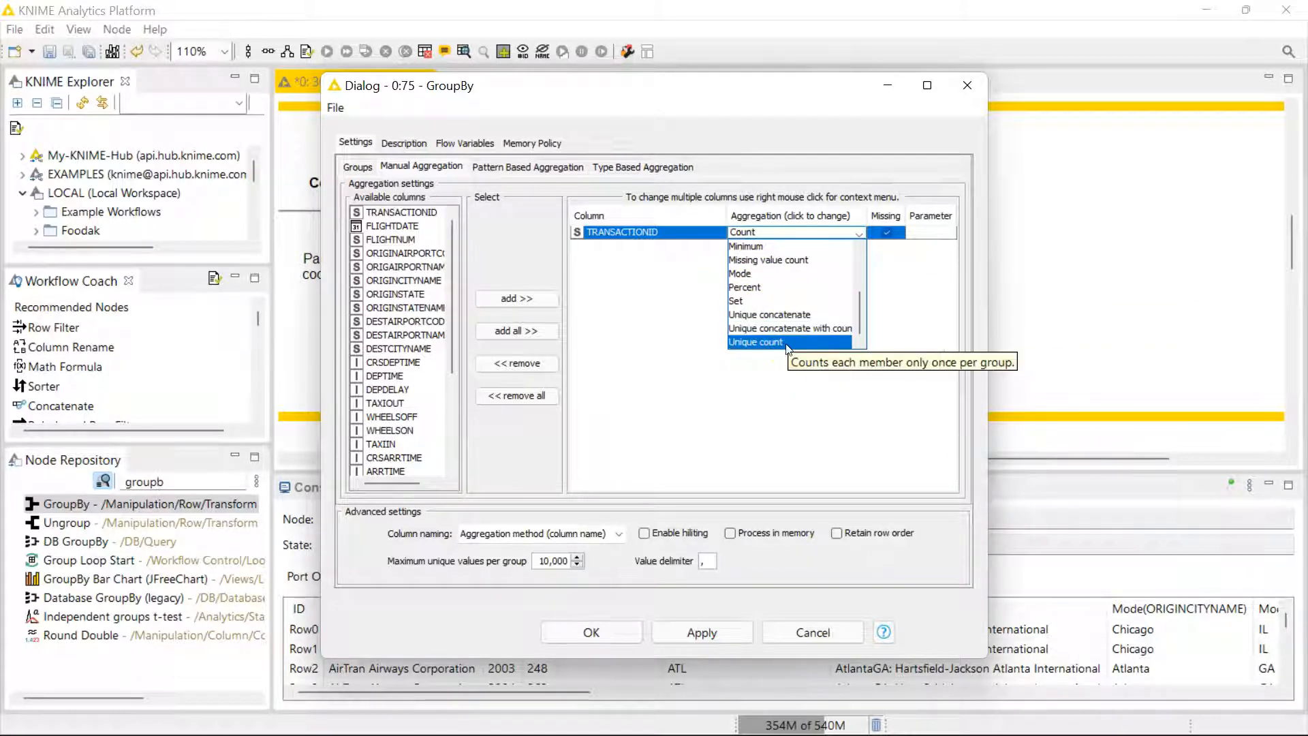
mouse_move(767, 314)
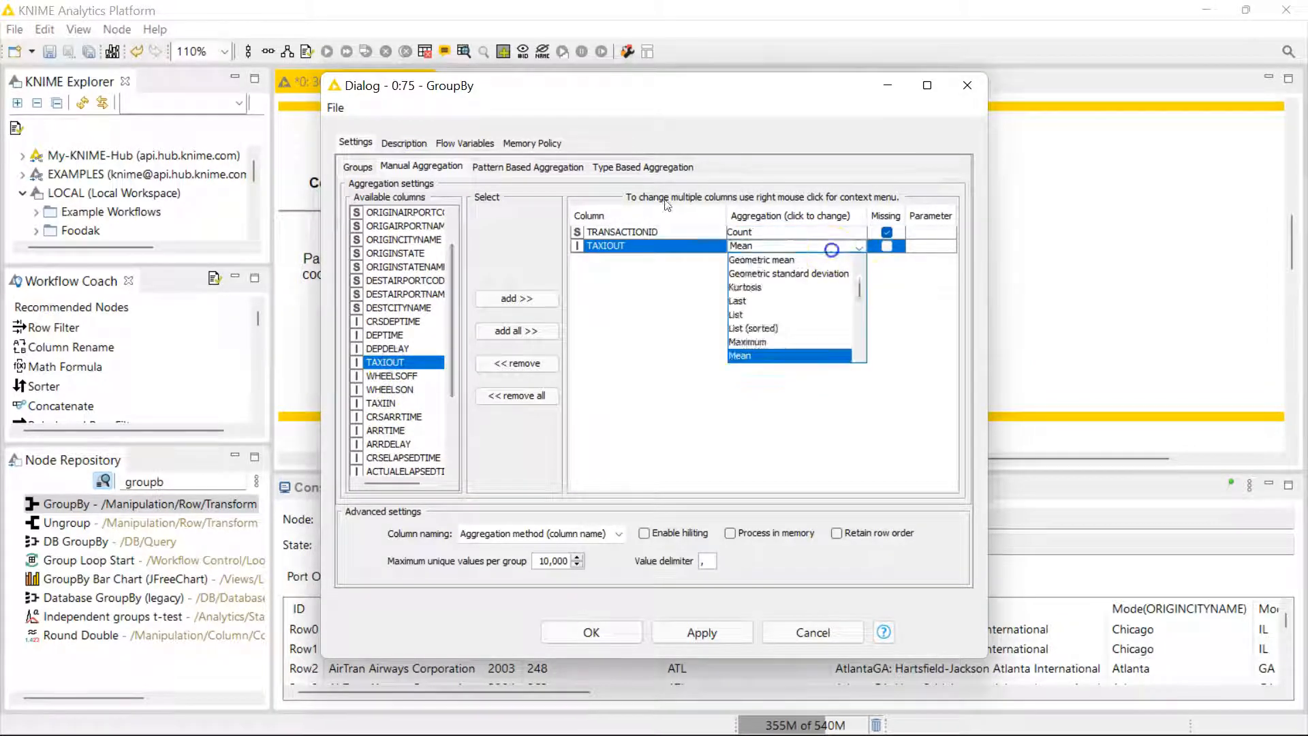
scroll(up, 3)
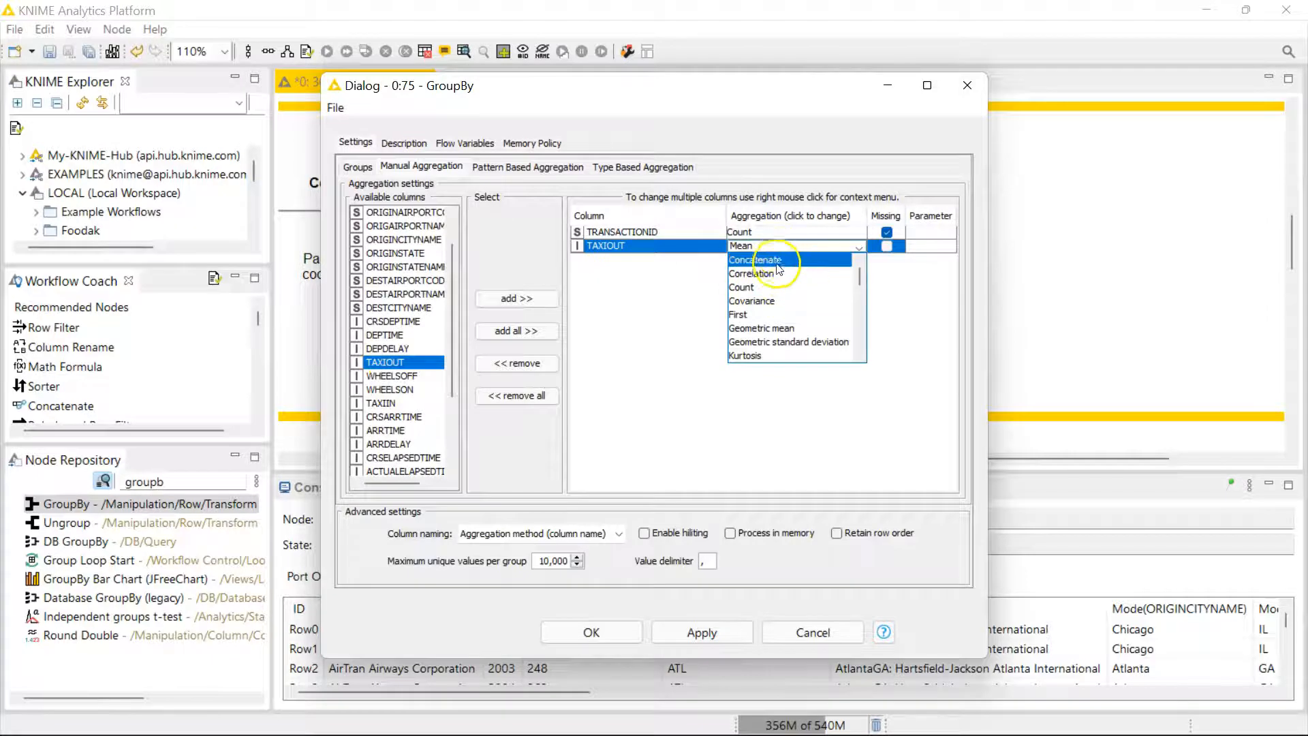
mouse_move(761, 329)
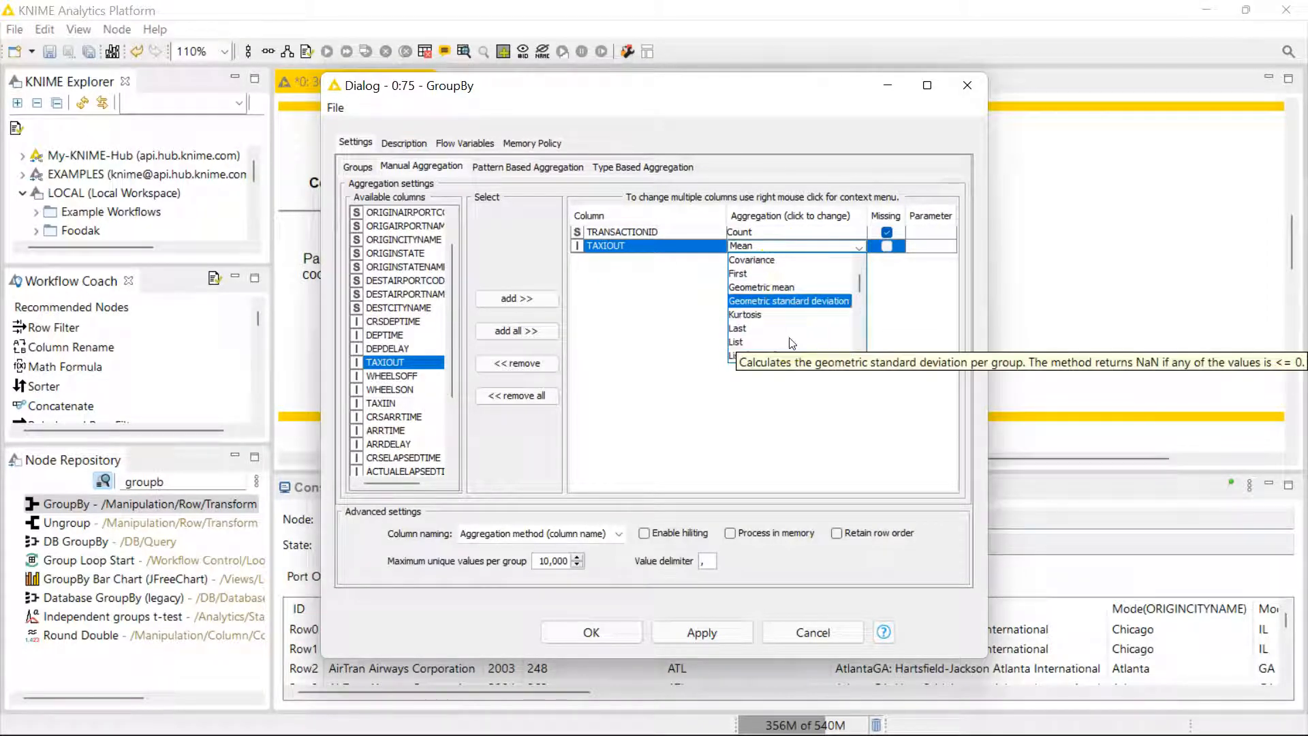
mouse_move(780, 341)
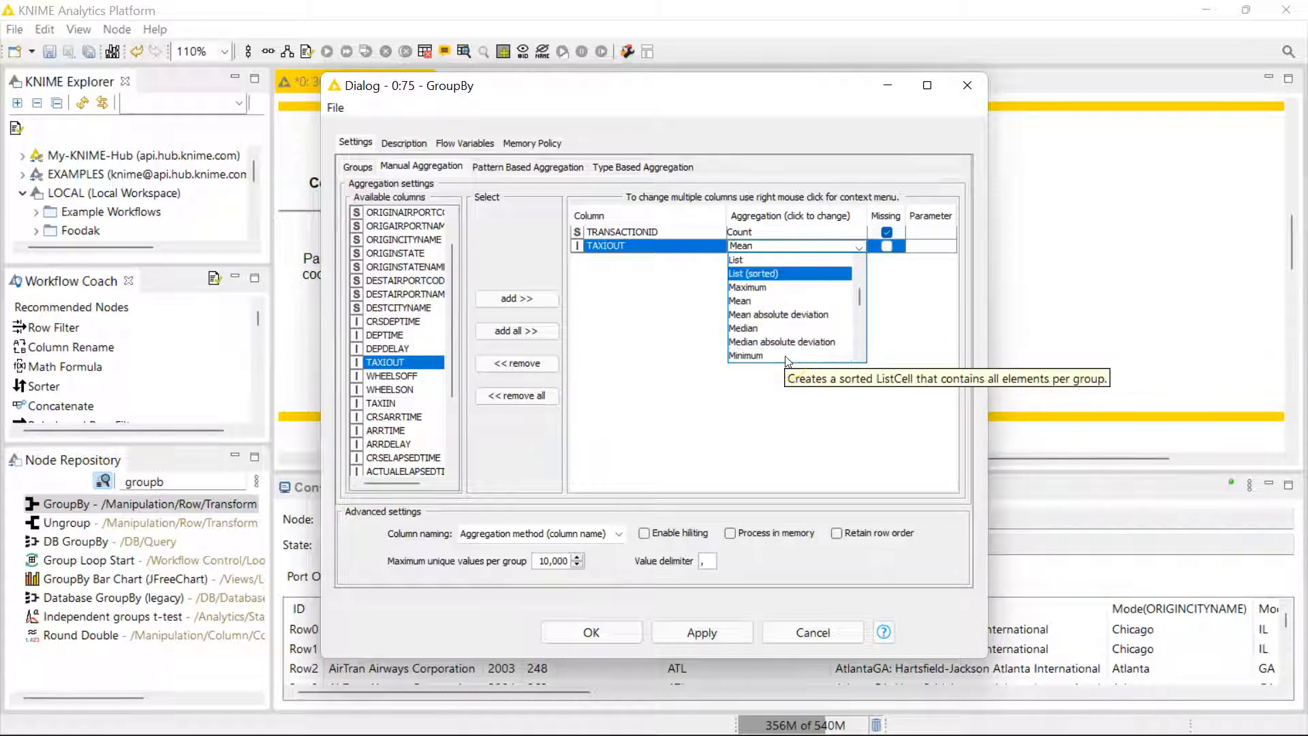
mouse_move(775, 329)
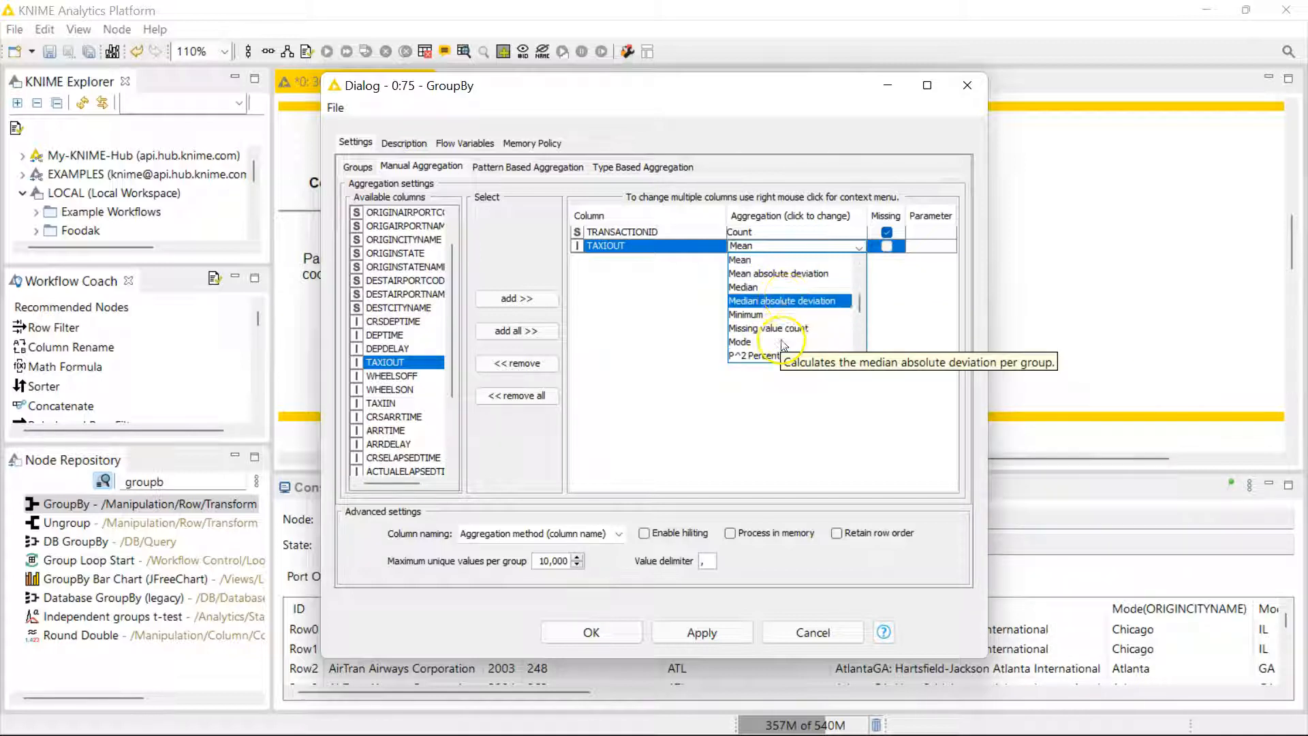
mouse_move(786, 342)
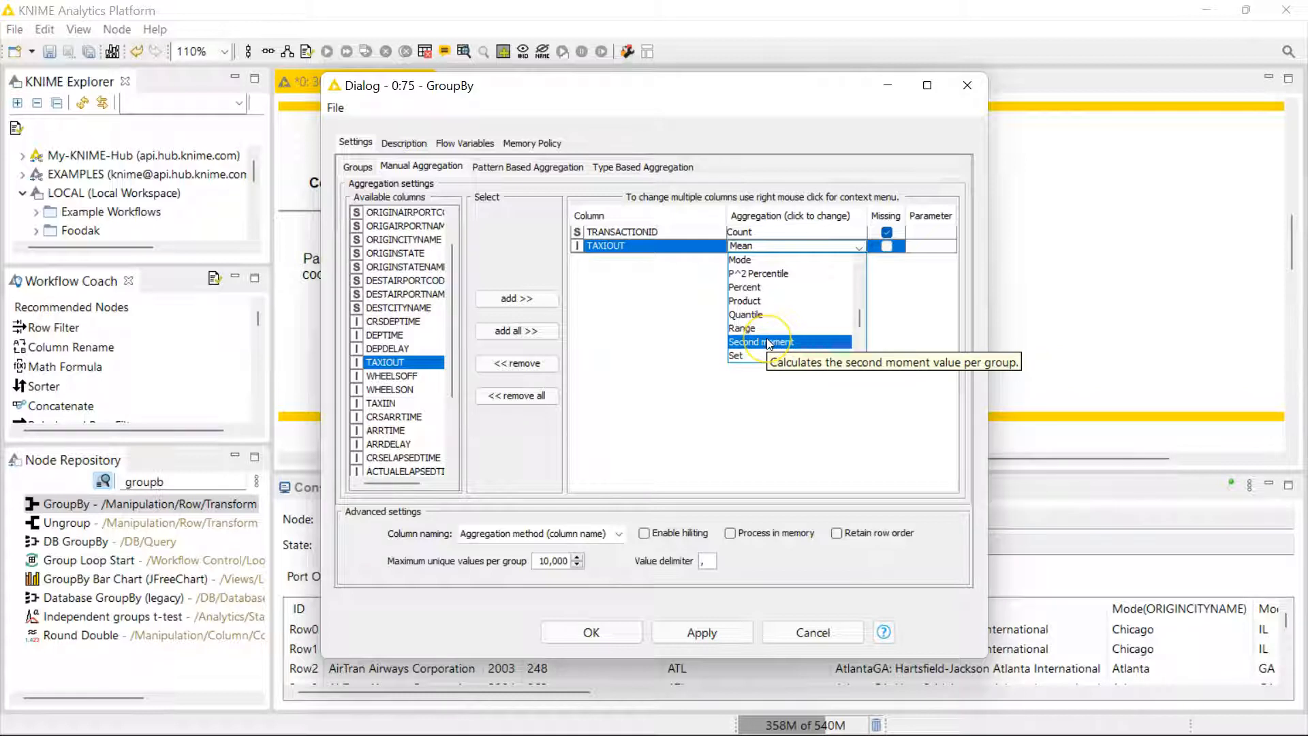
mouse_move(748, 328)
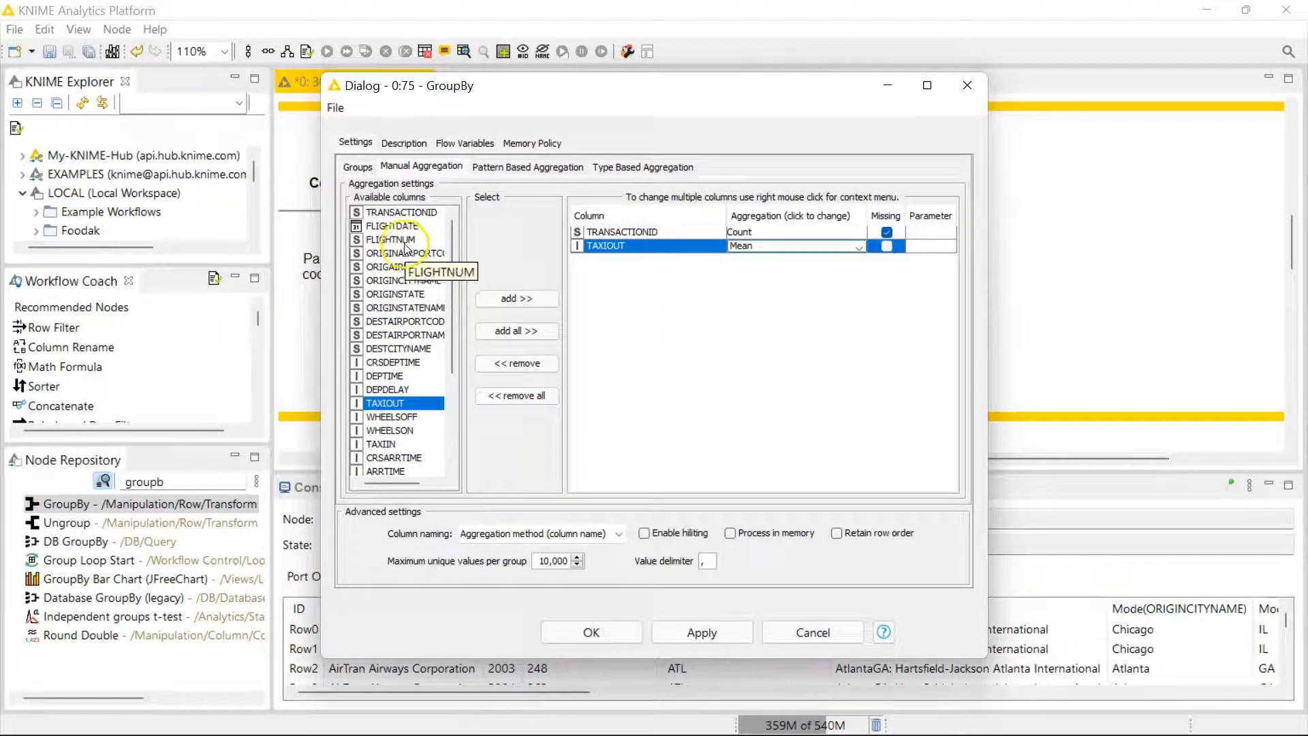
Add FLIGHTDATE as a third aggregated column, keeping First as its method.
double_click(393, 225)
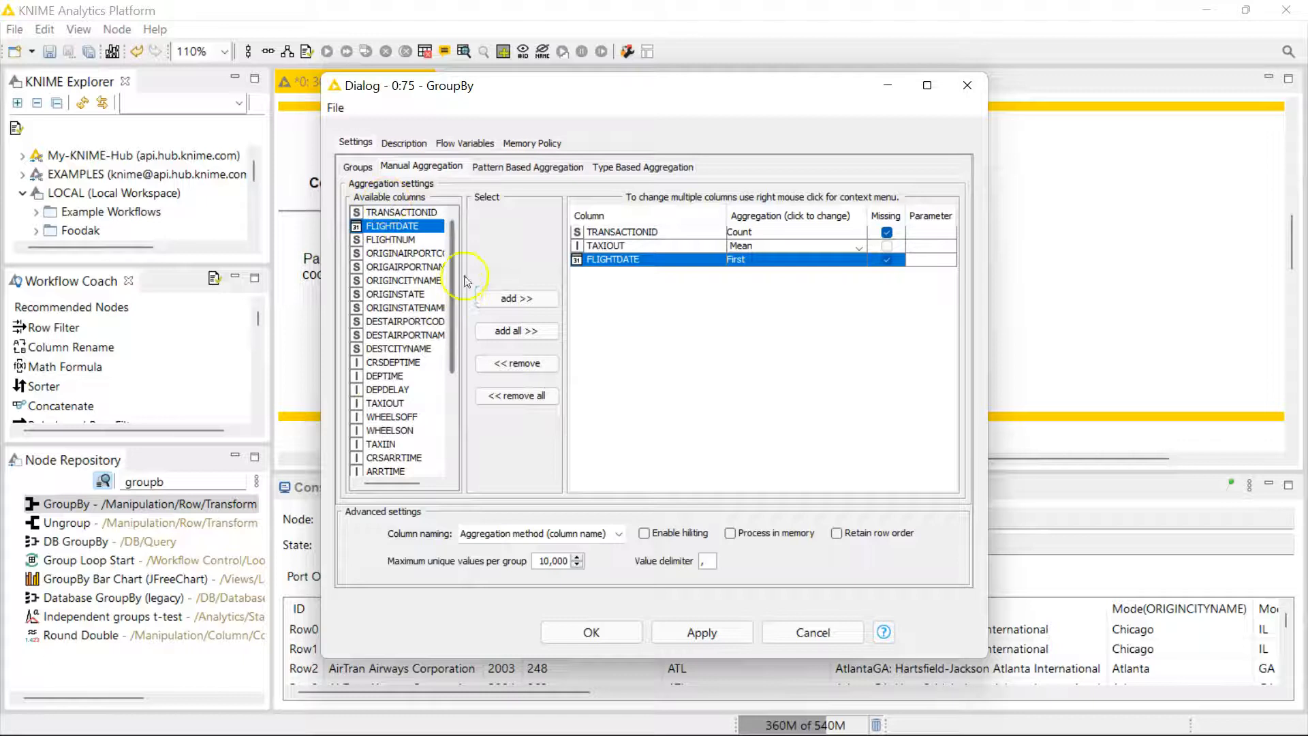
click(794, 259)
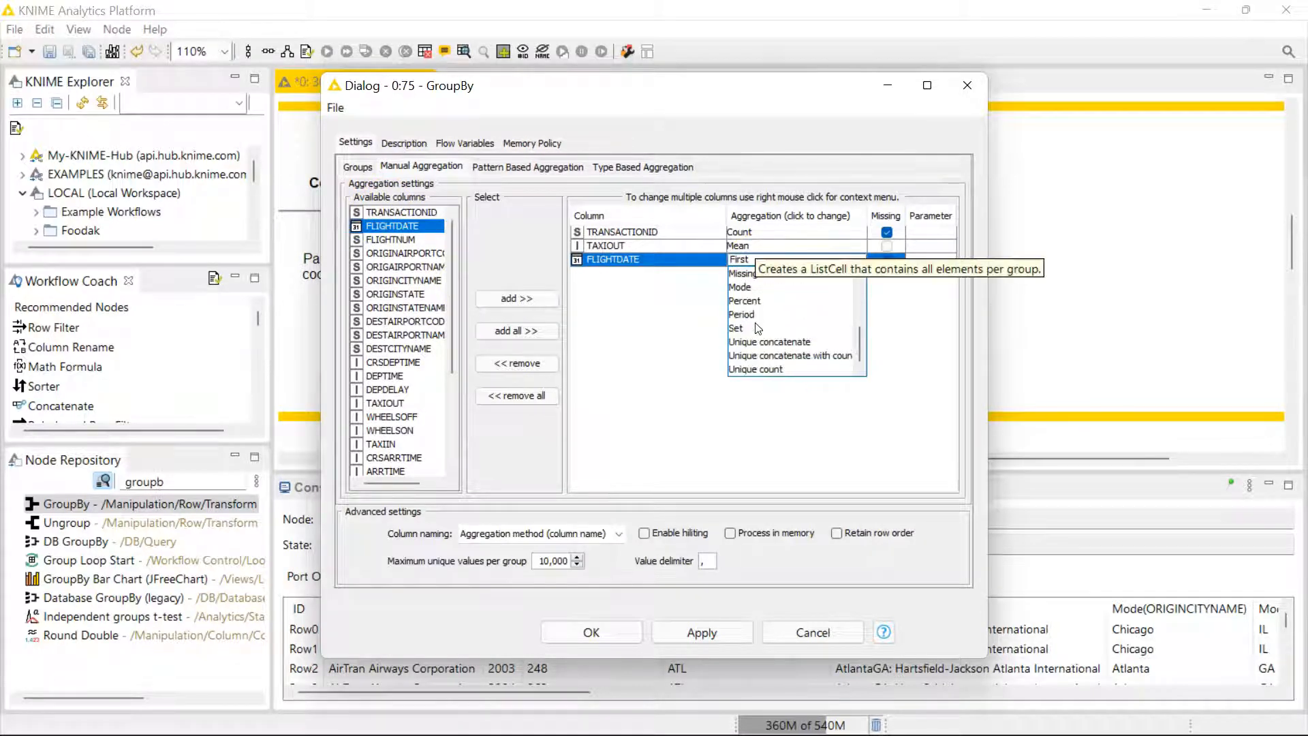
click(738, 259)
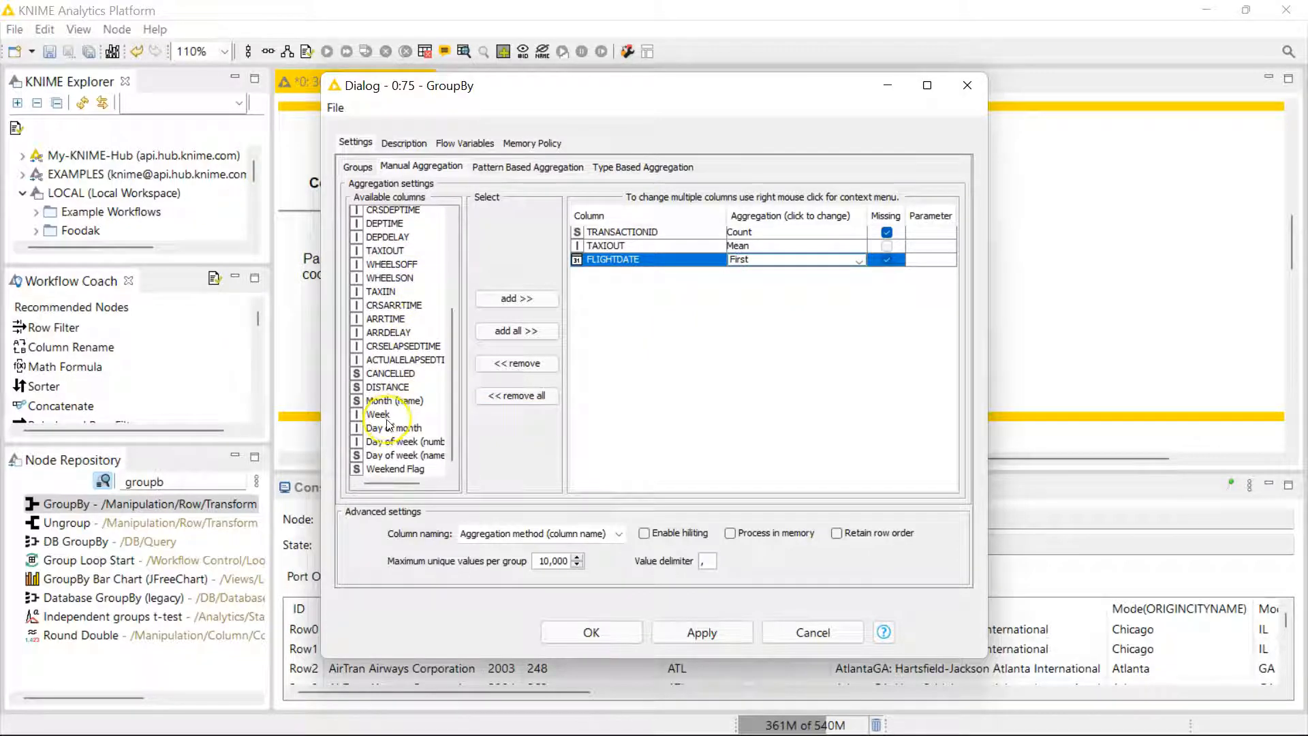
mouse_move(437, 477)
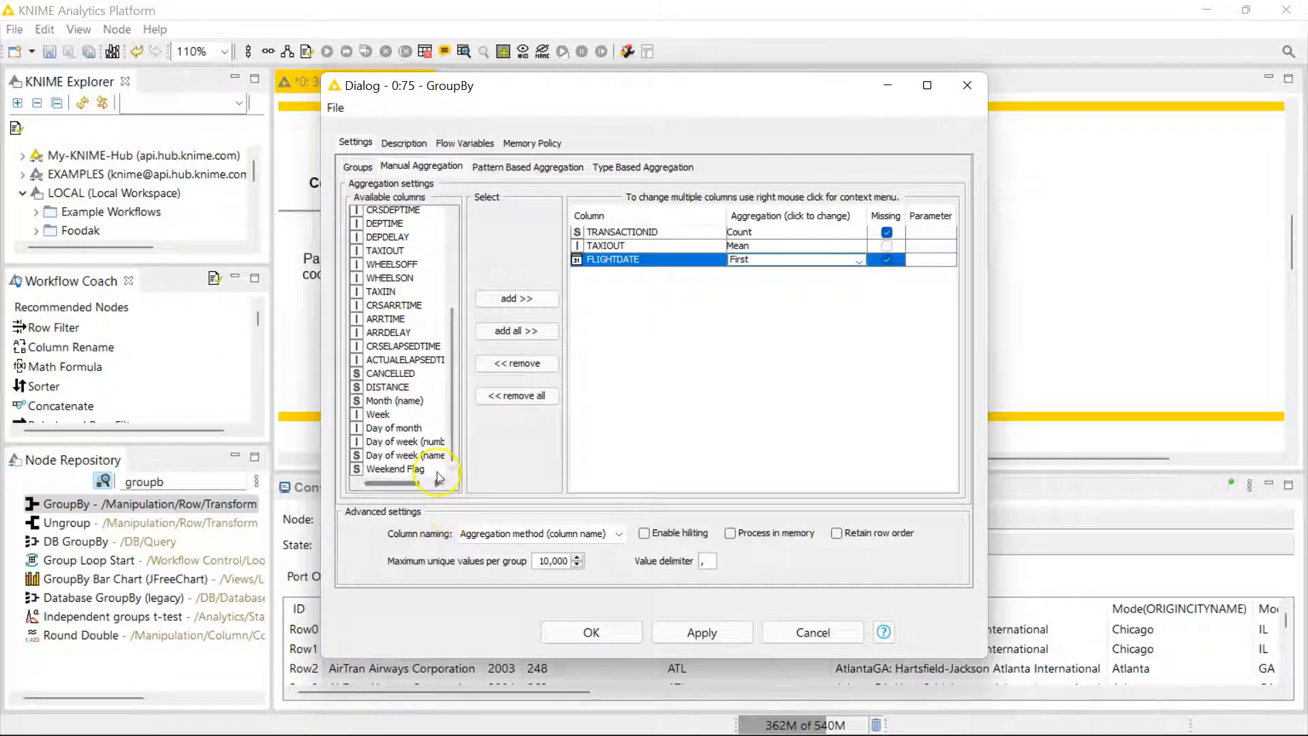
mouse_move(514, 349)
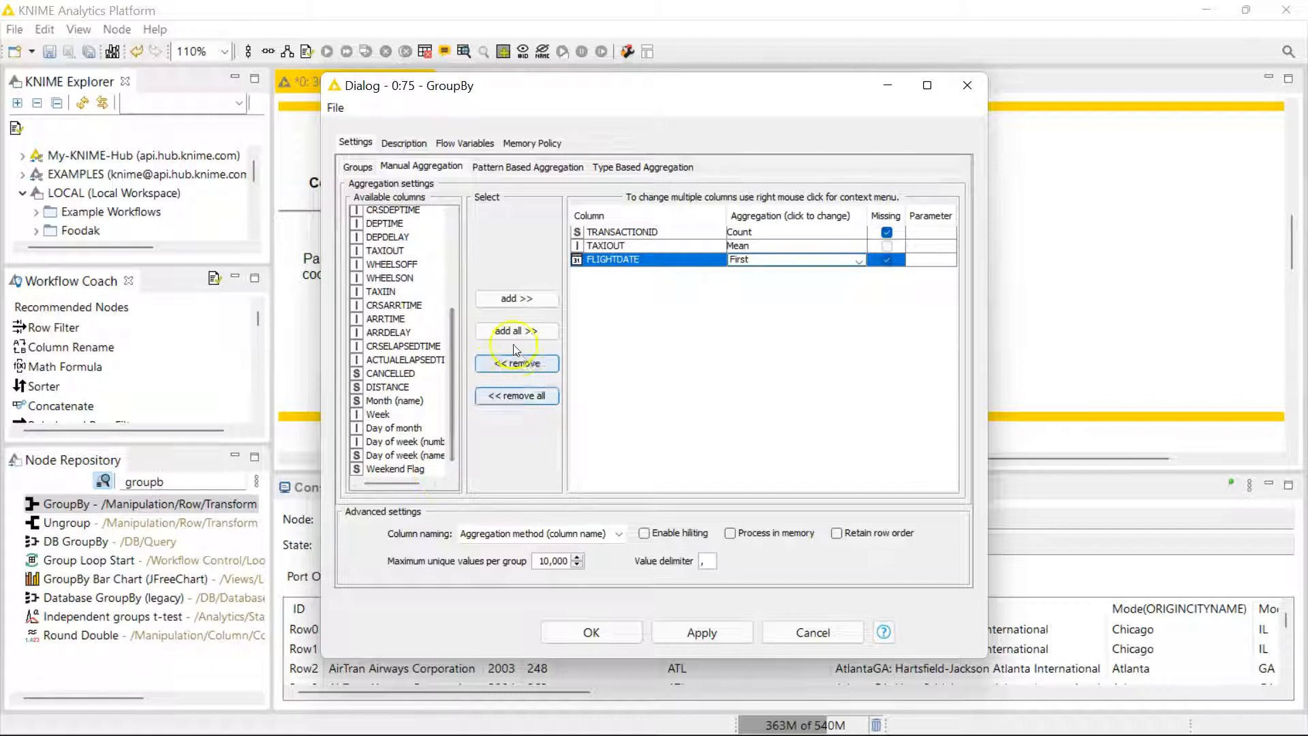
mouse_move(738, 389)
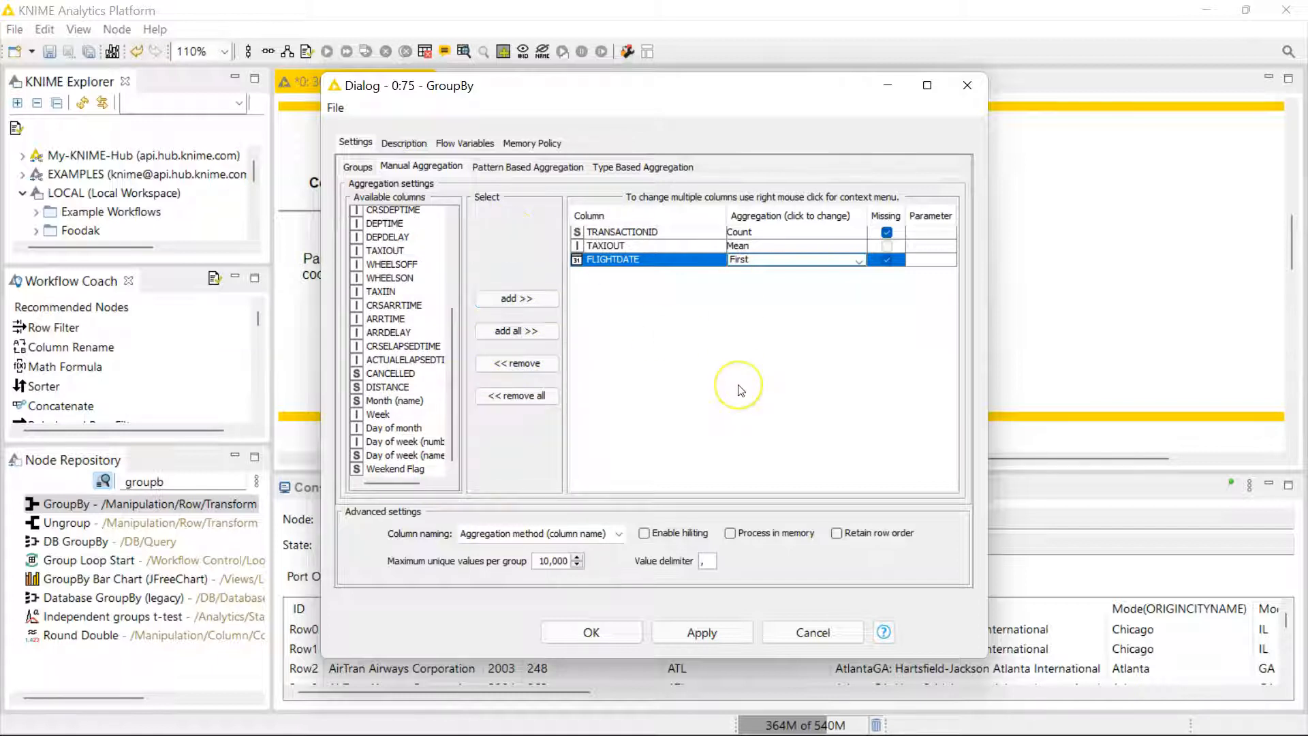
mouse_move(740, 386)
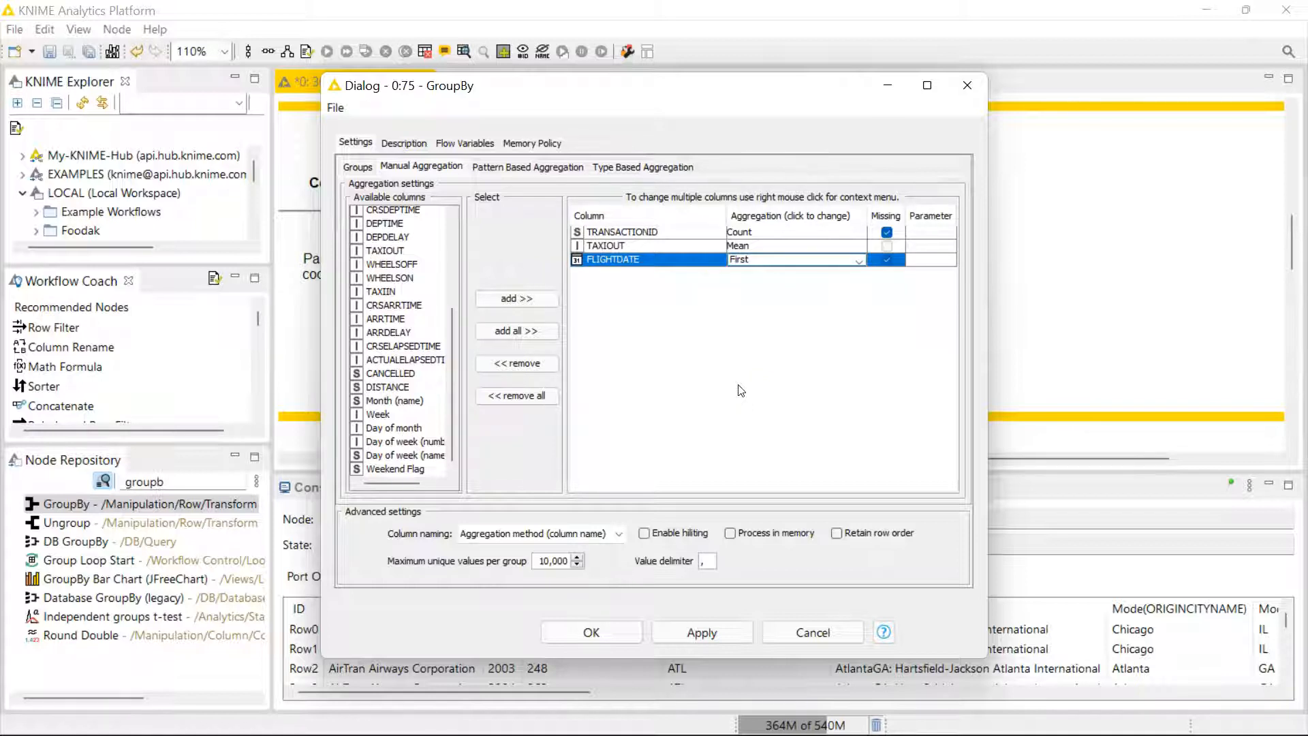
mouse_move(742, 438)
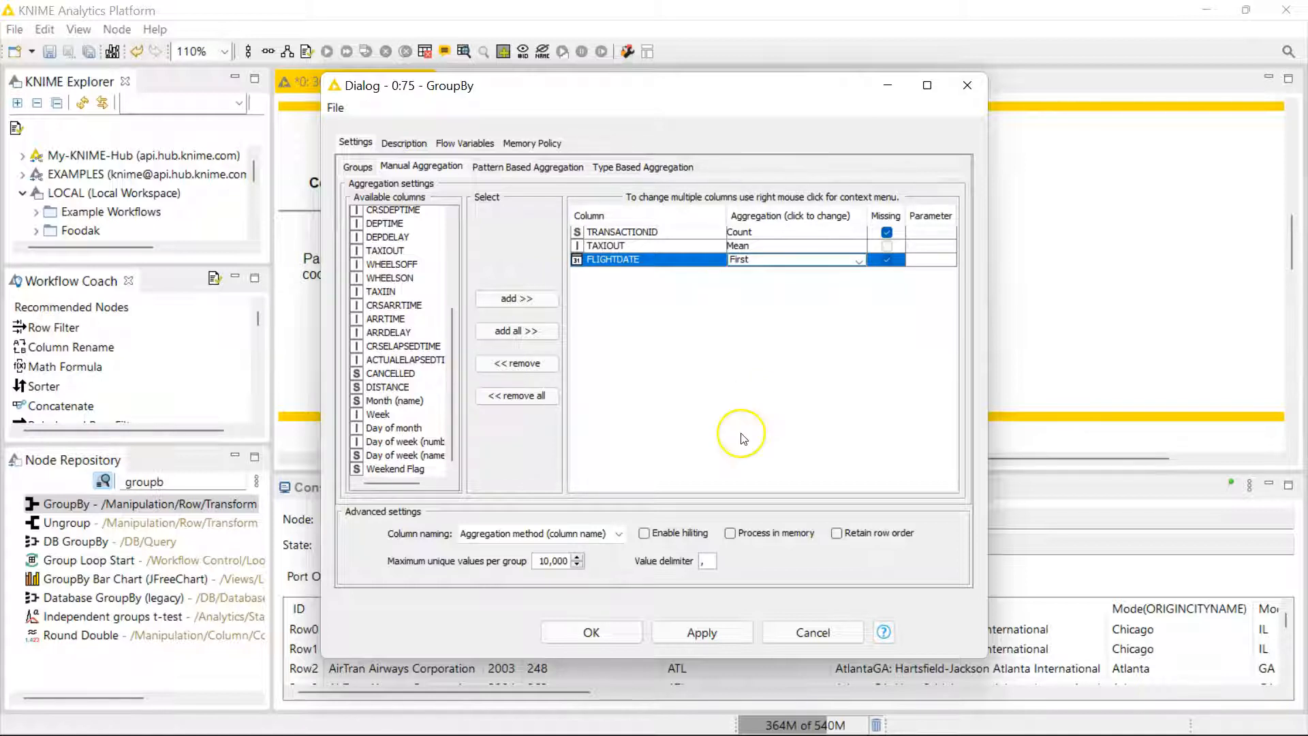
mouse_move(742, 436)
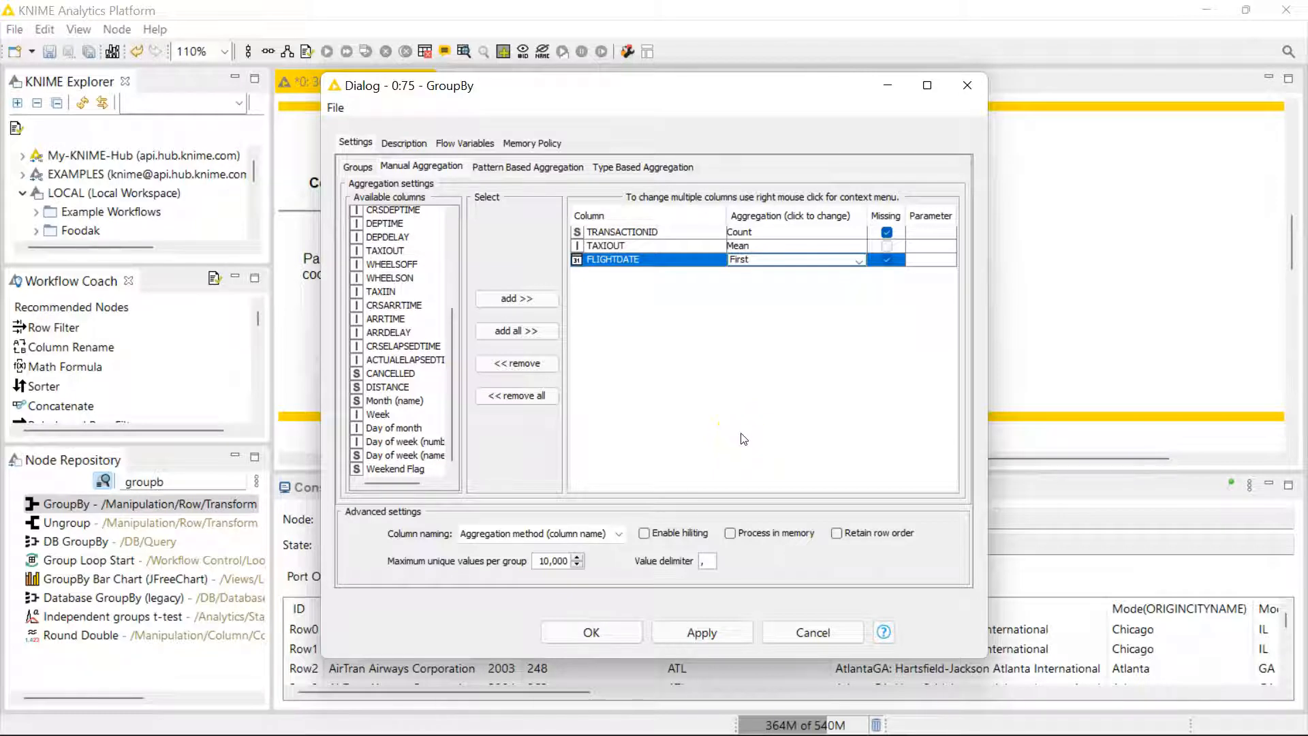
mouse_move(757, 597)
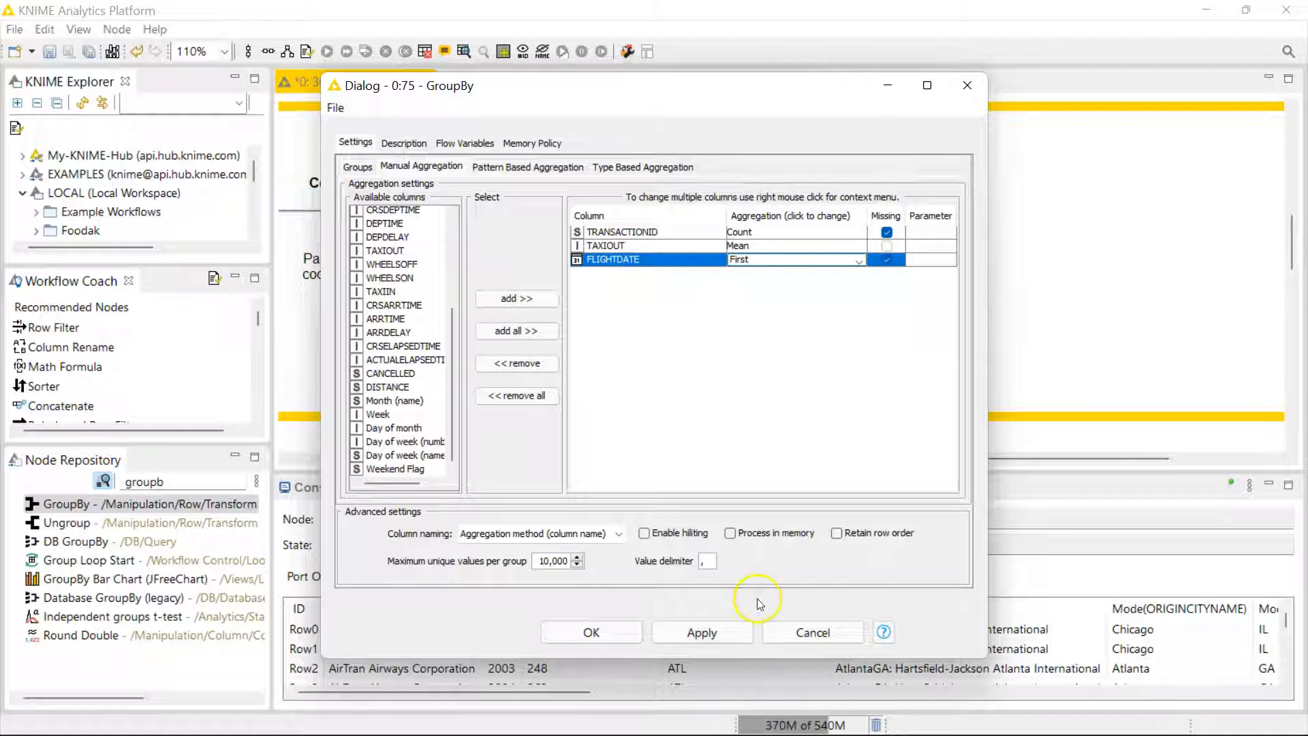
Cancel the GroupBy dialog, returning to the workflow with the node's 177-row, 23-column output.
click(591, 631)
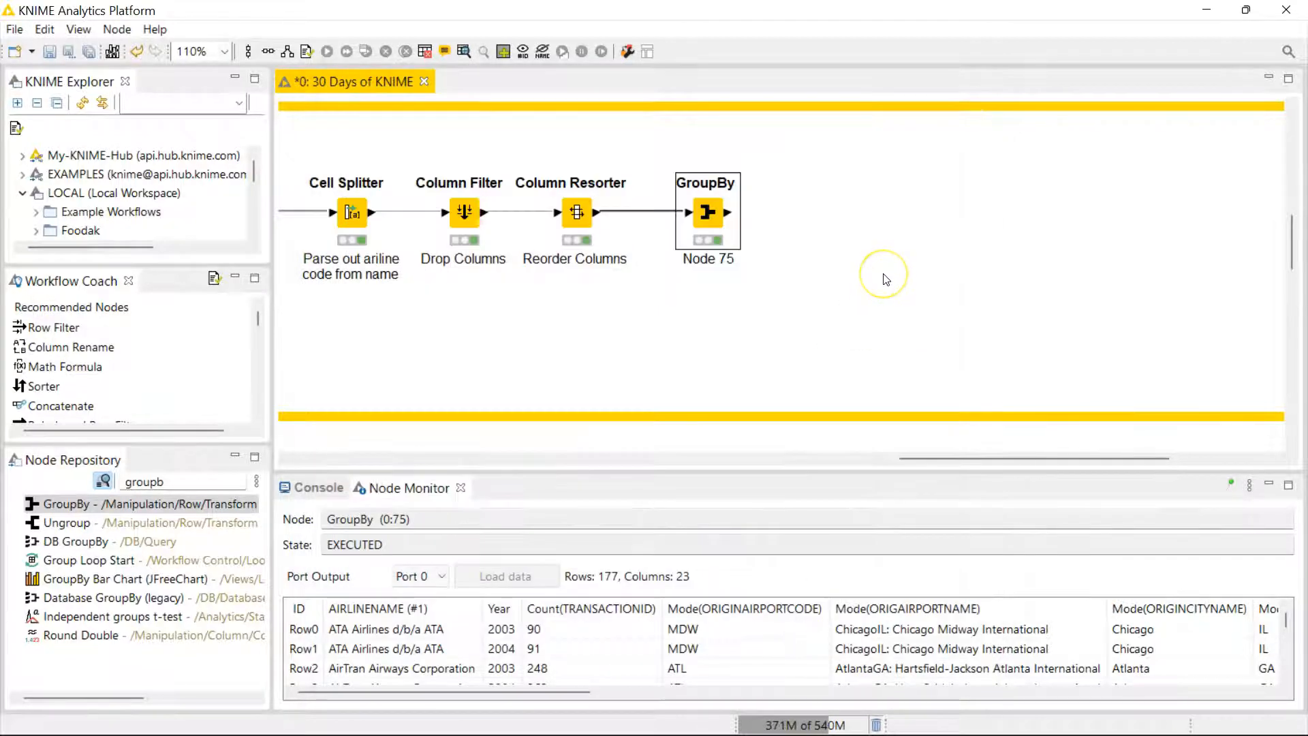
mouse_move(884, 280)
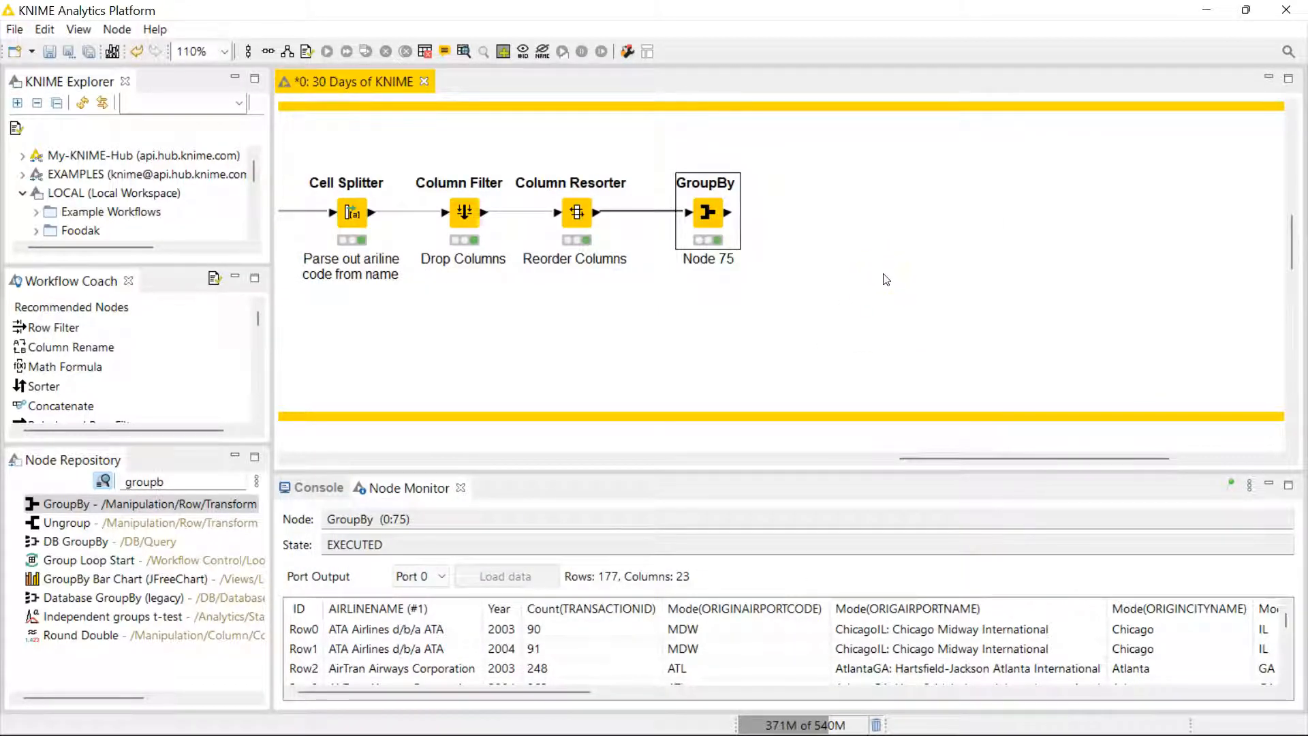
mouse_move(876, 288)
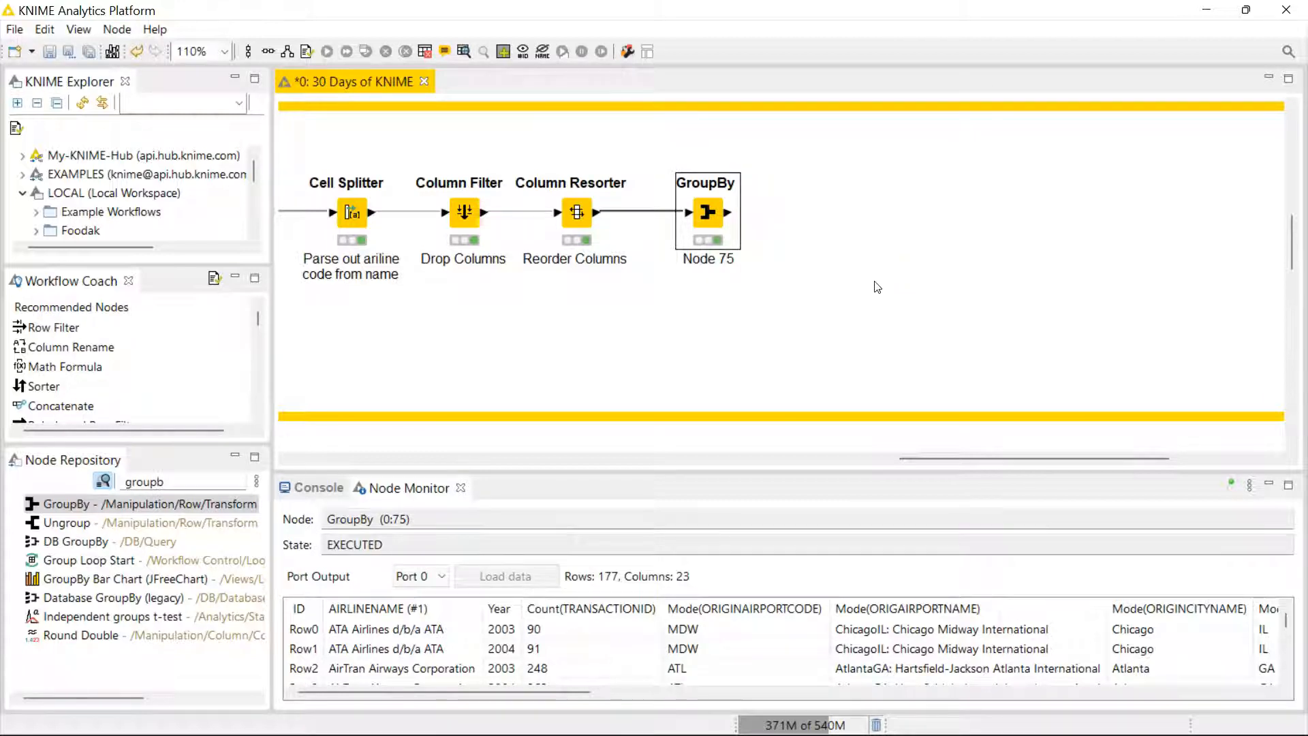